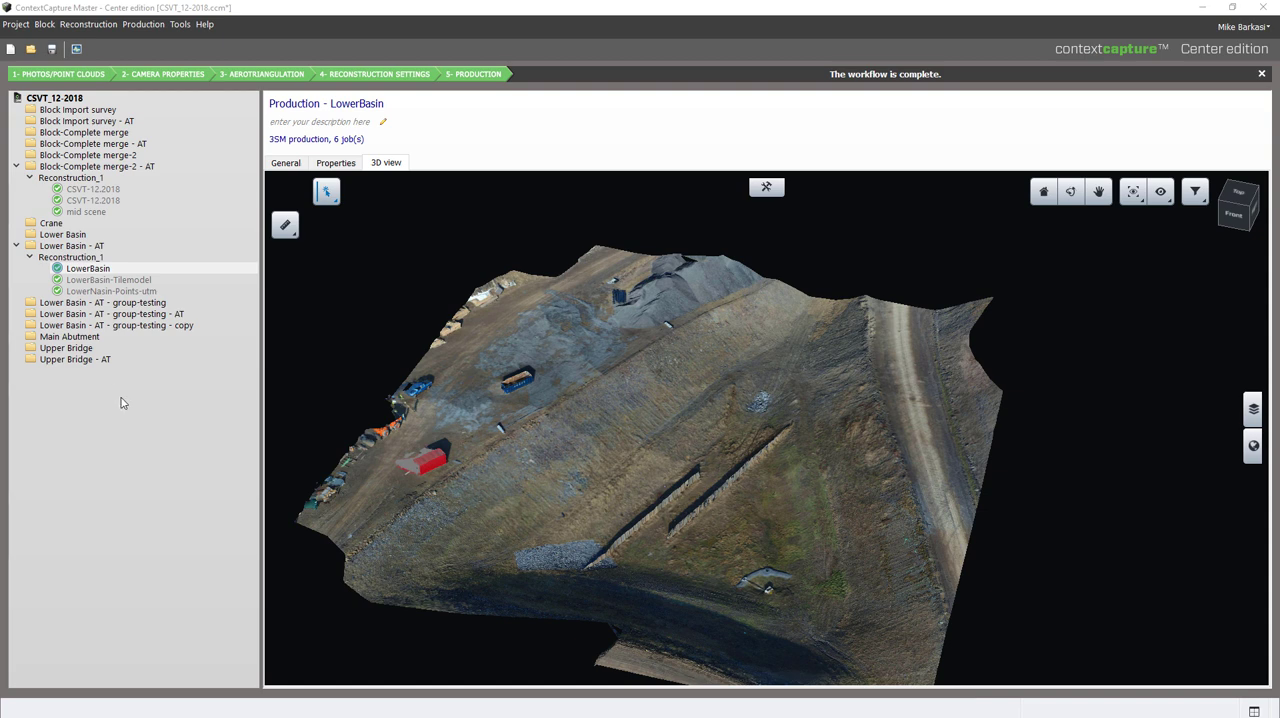
mouse_move(142, 426)
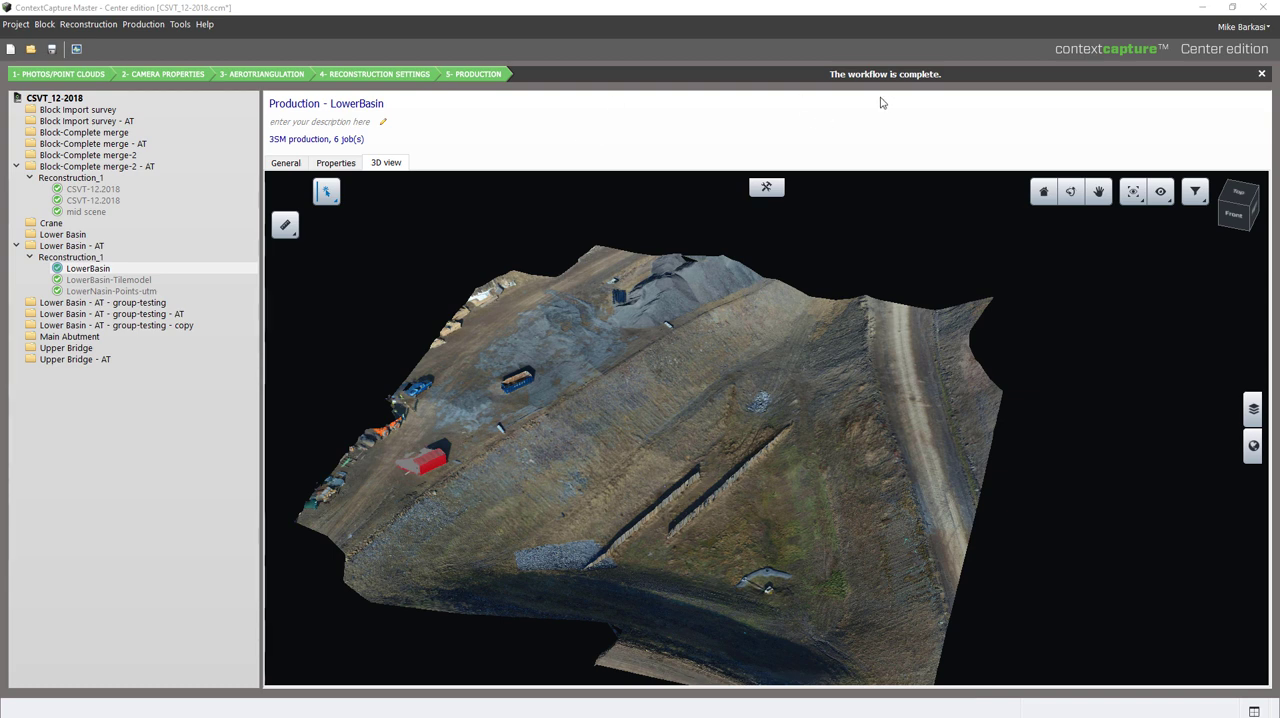
mouse_move(1044, 460)
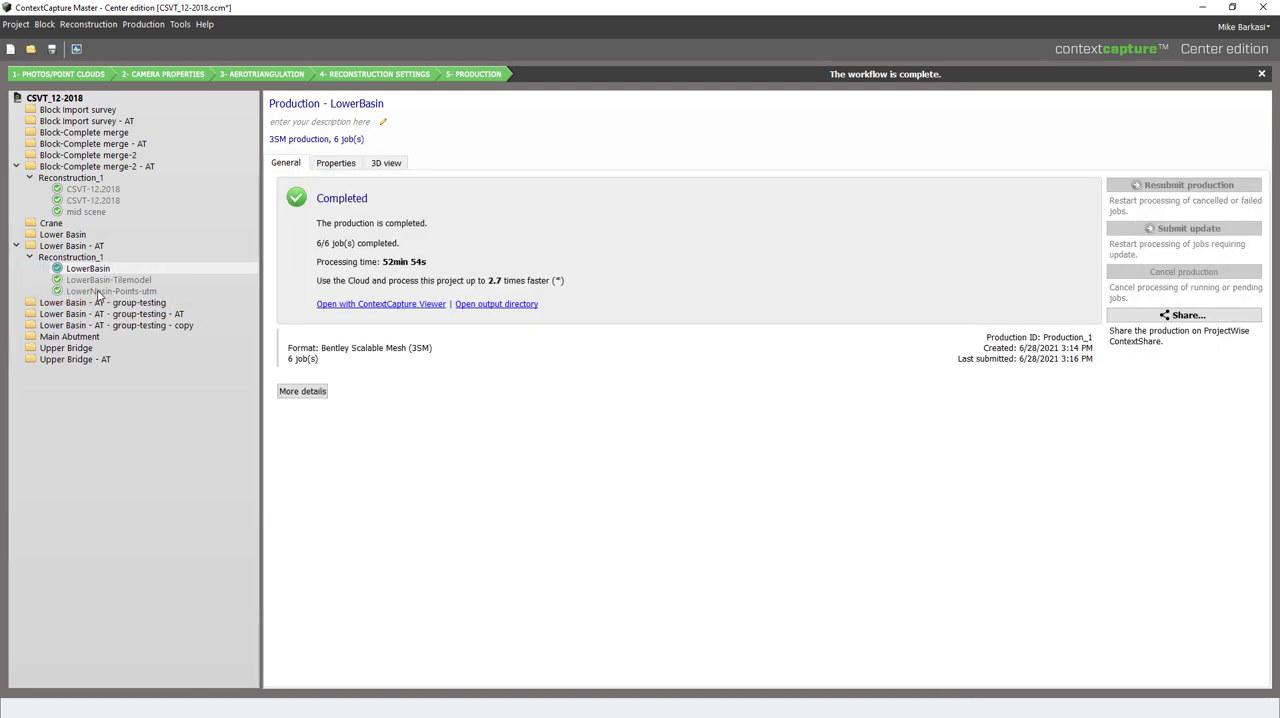
Select the finished LowerNasin-Points-utm point cloud production to see its six LAS tile jobs.
left_click(110, 292)
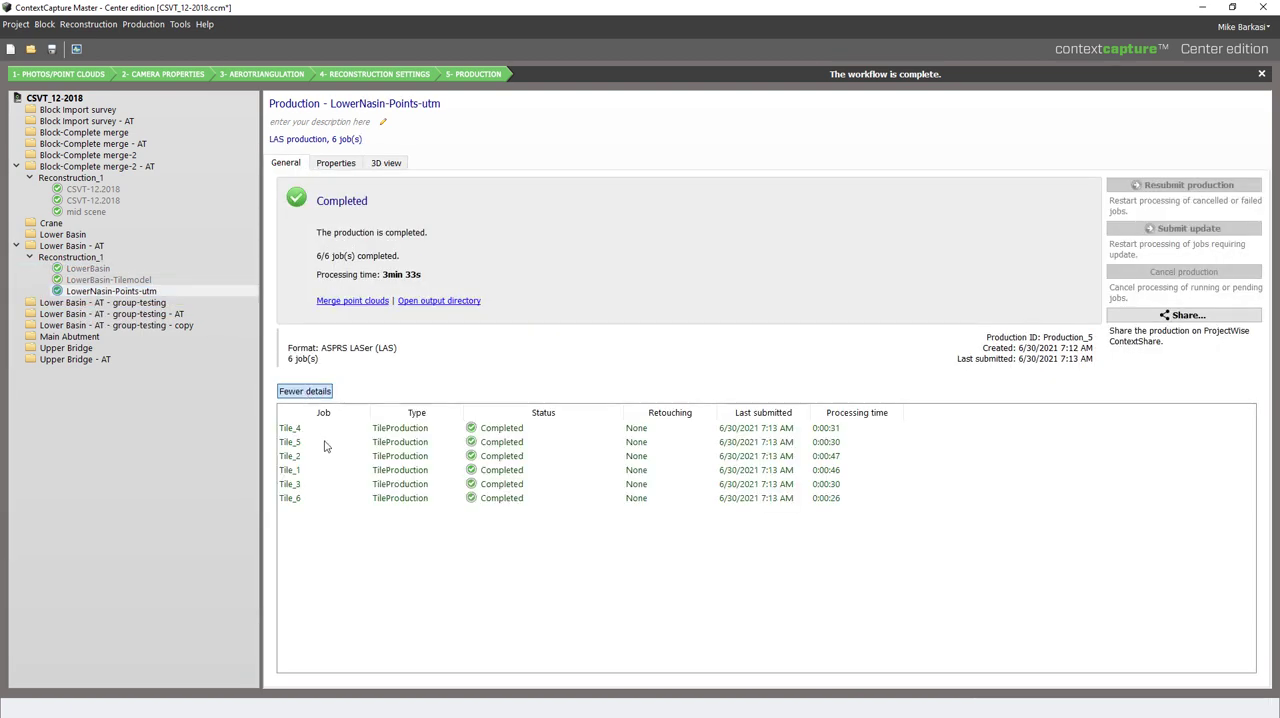
mouse_move(308, 516)
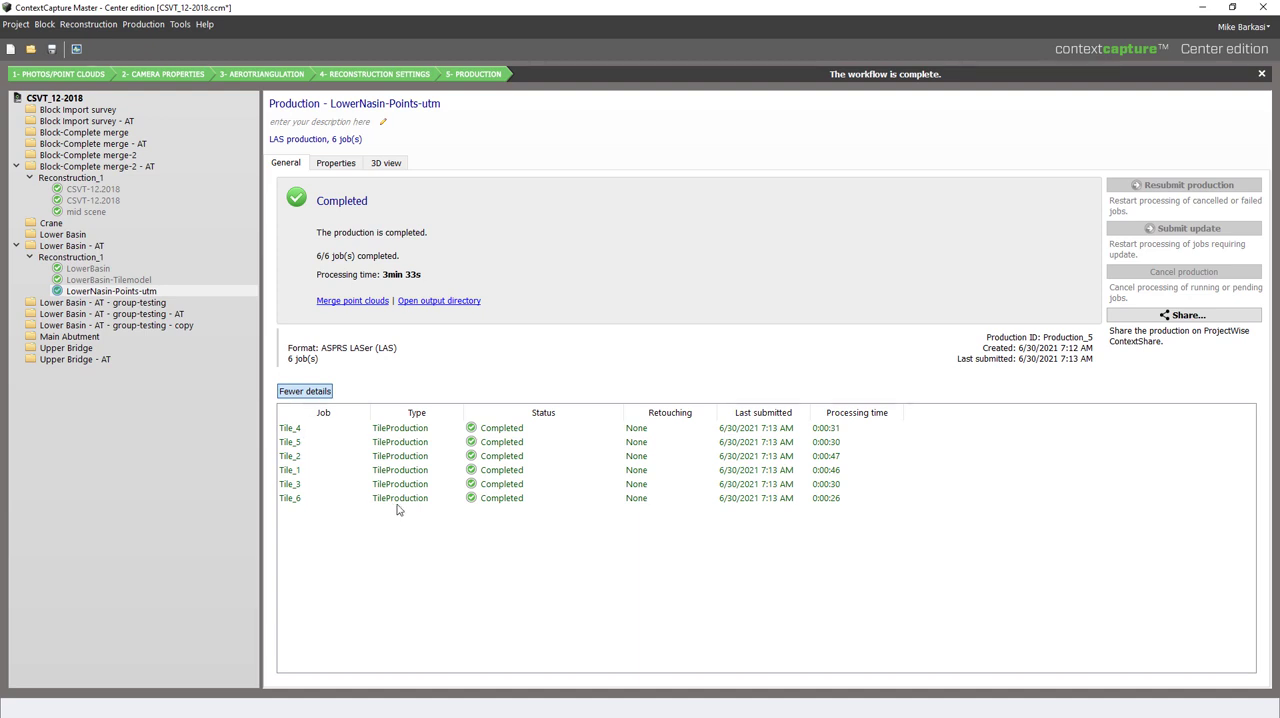
mouse_move(324, 500)
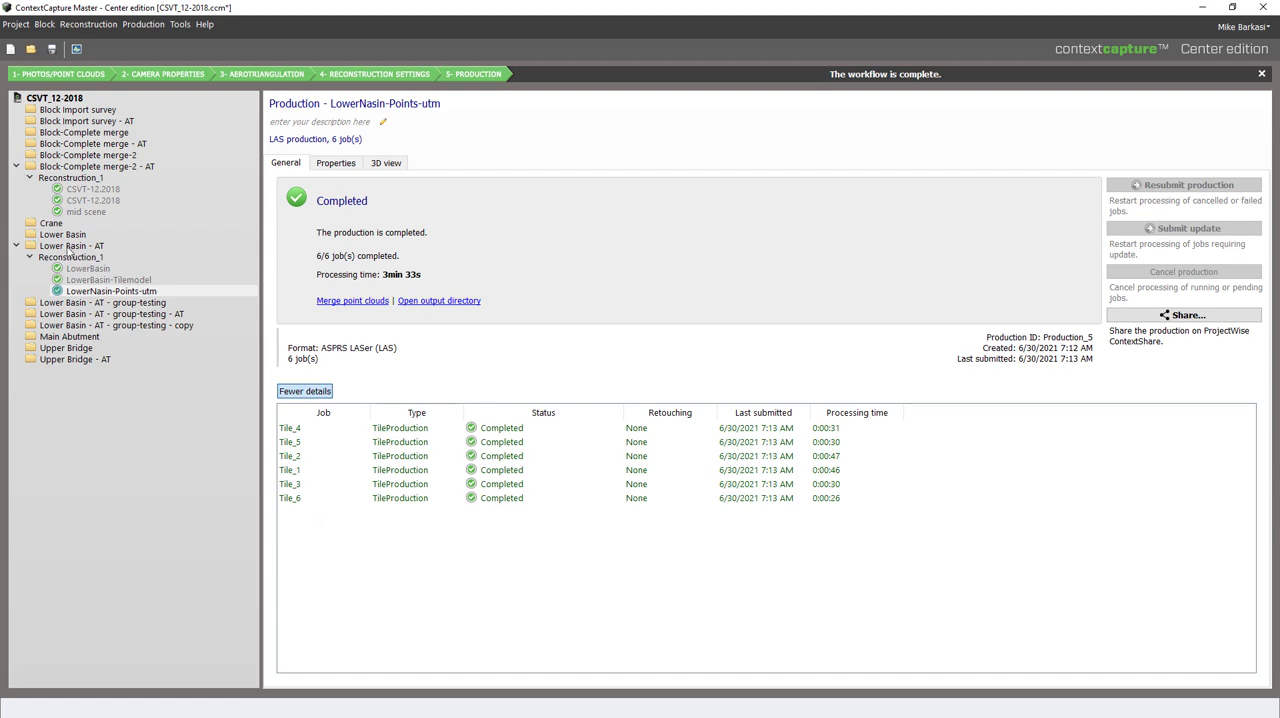
Inspect an aerial photo of the Lower Basin - AT block in 3D view, then return to its General summary.
left_click(72, 244)
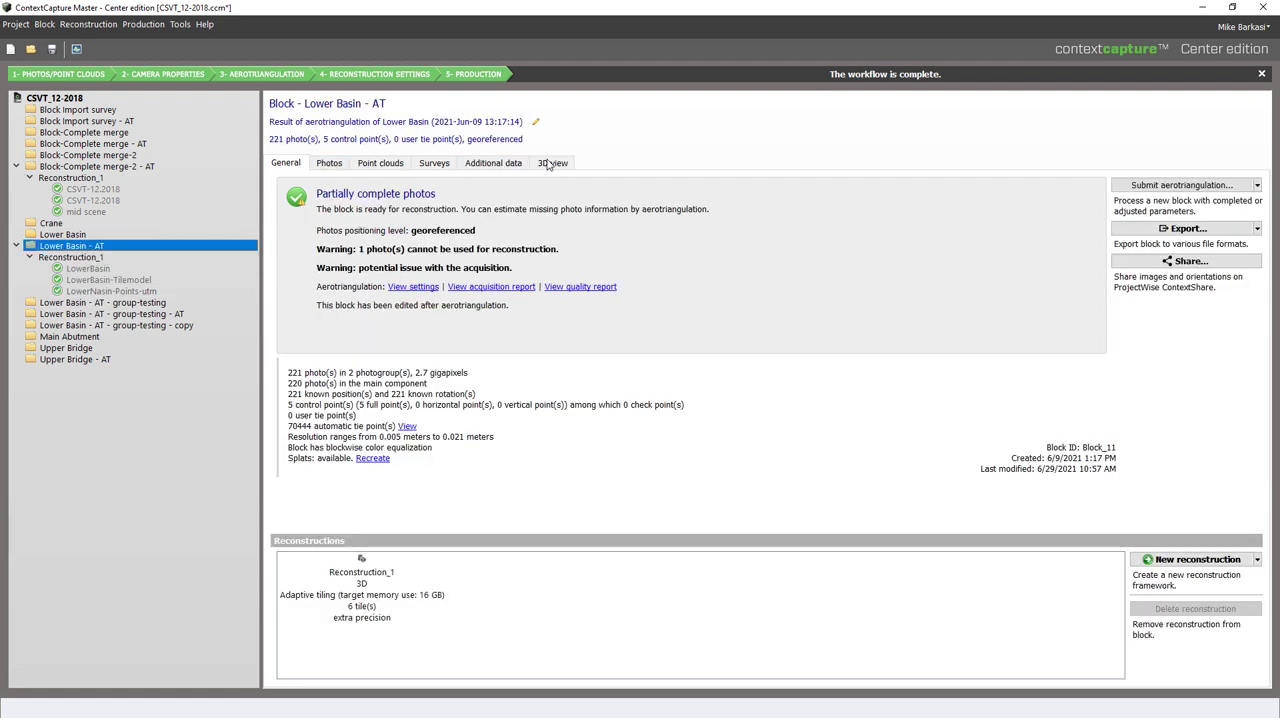
left_click(552, 162)
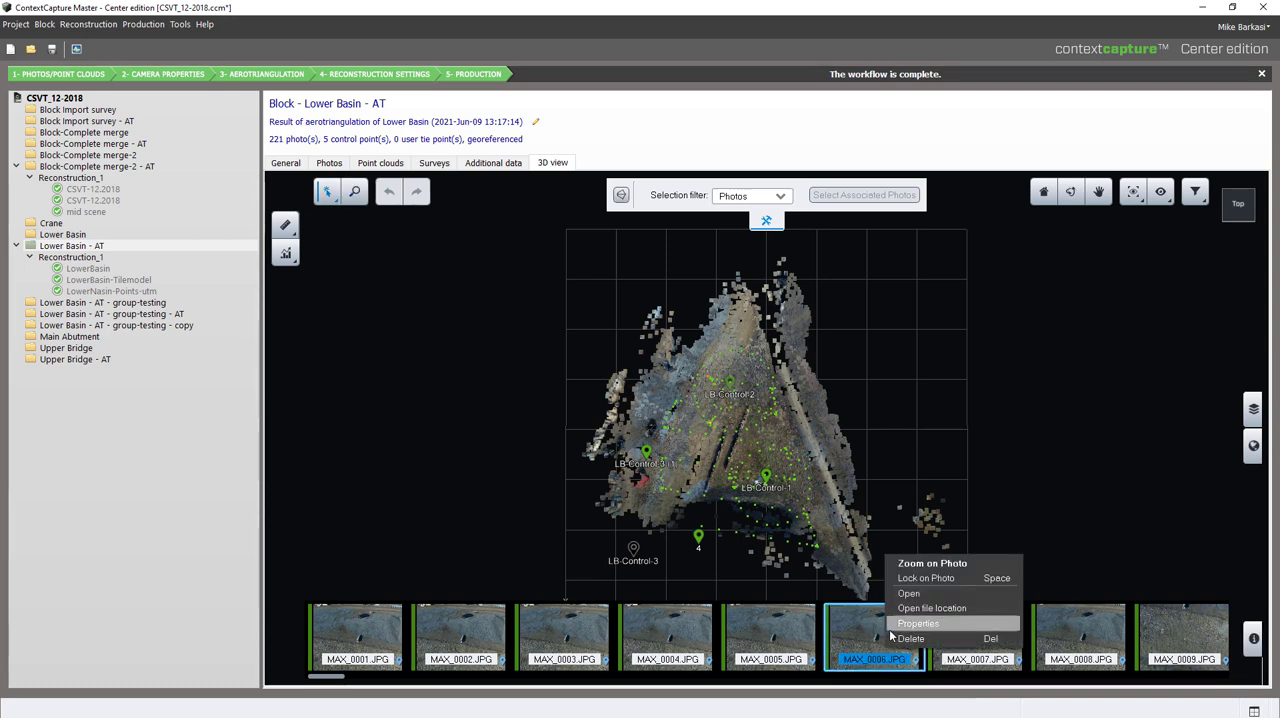
left_click(916, 624)
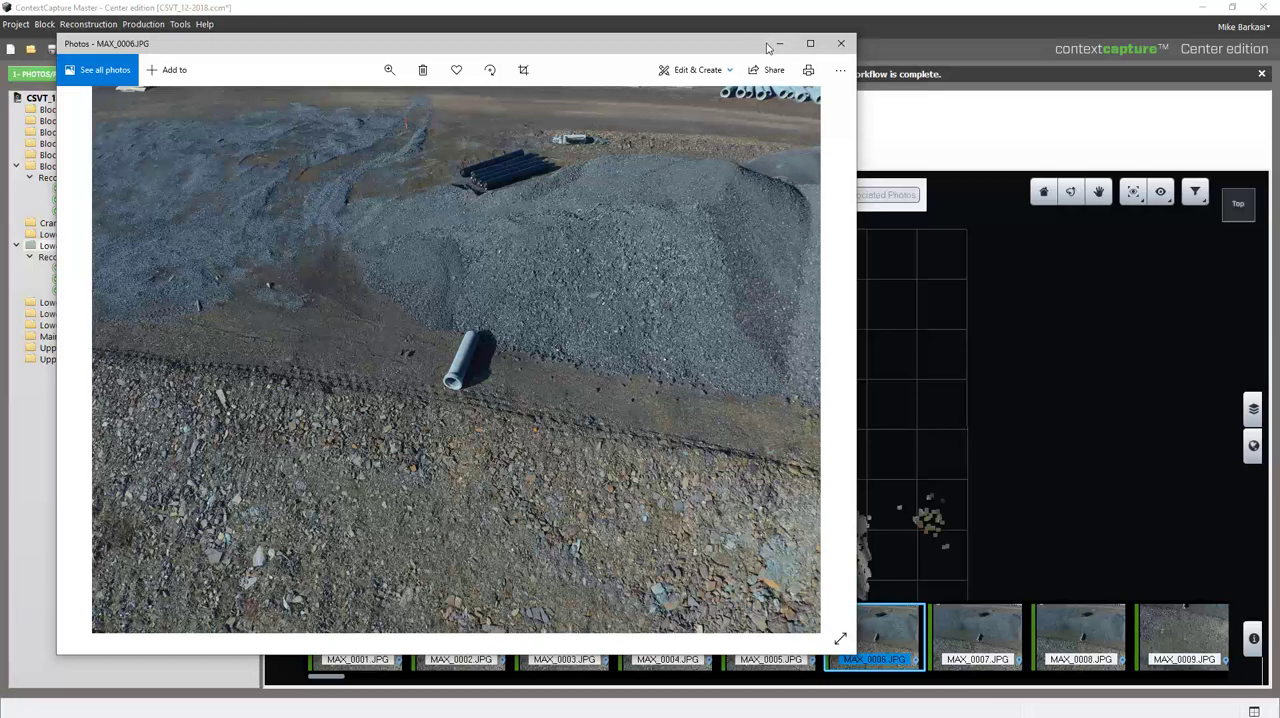
mouse_move(780, 48)
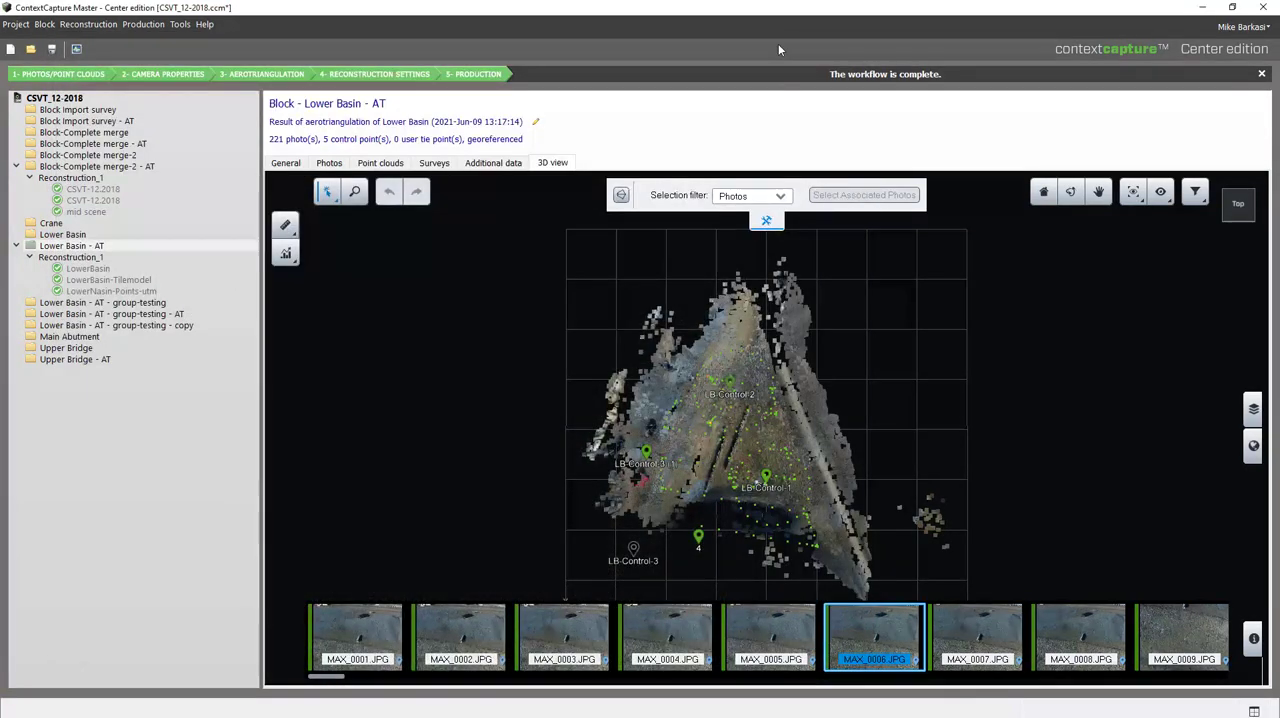
mouse_move(600, 512)
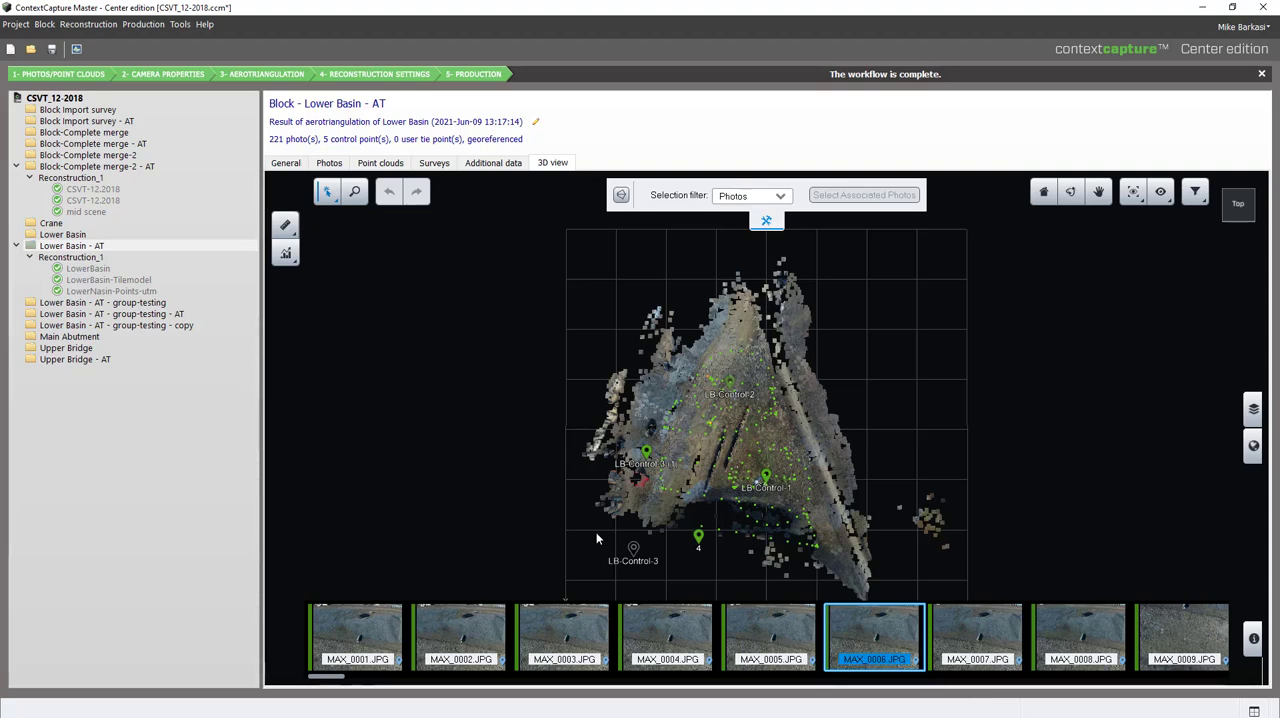
left_click(284, 164)
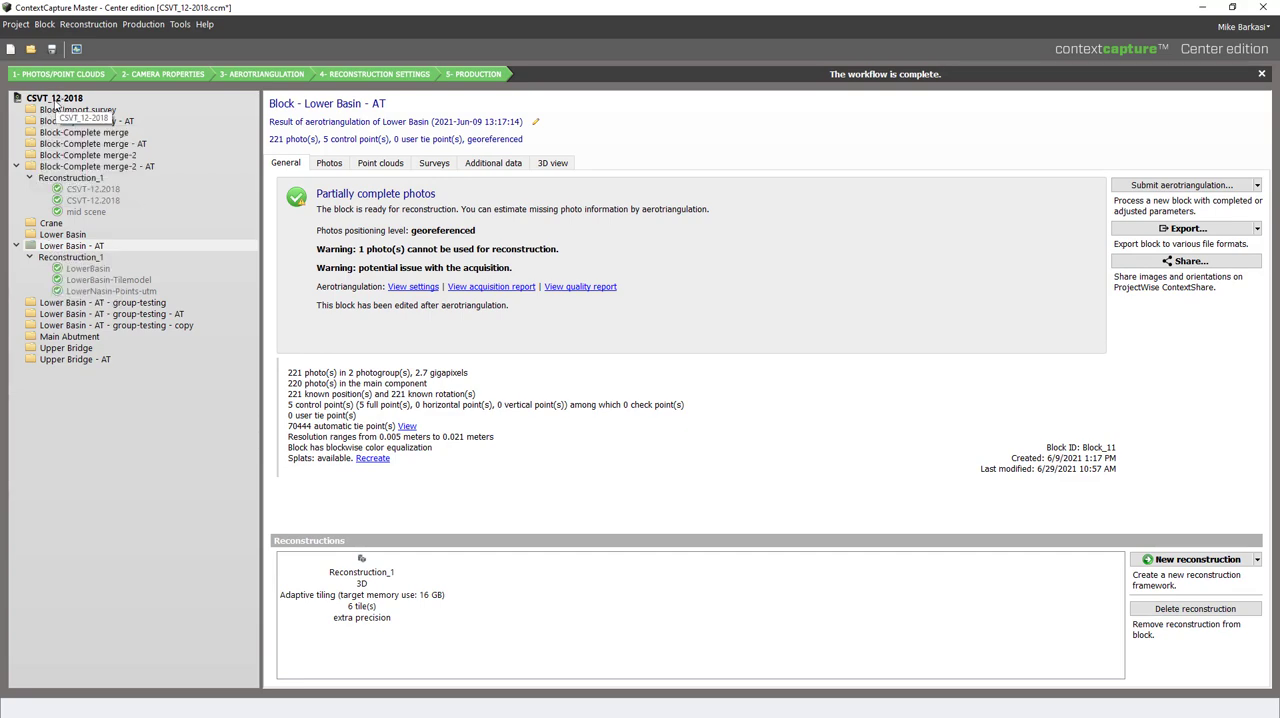
Start associating a ProjectWise project from the CSVT_12-2018 project's Options.
left_click(56, 98)
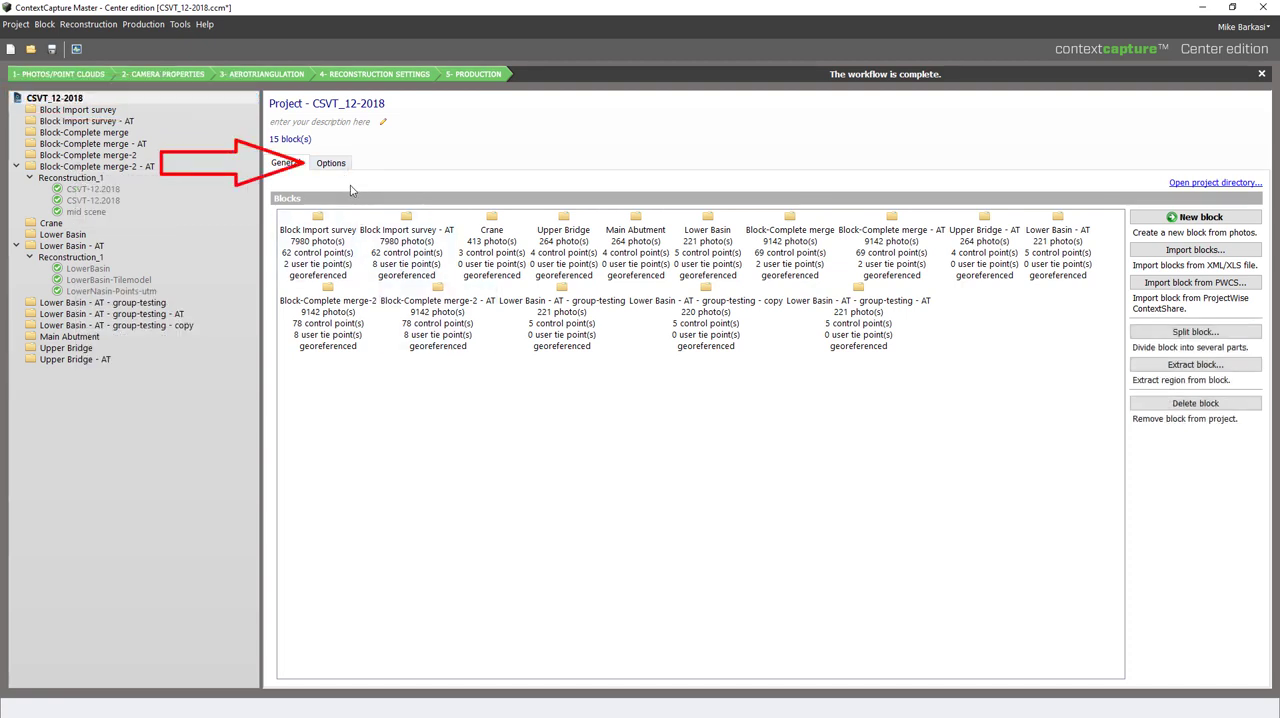
left_click(330, 162)
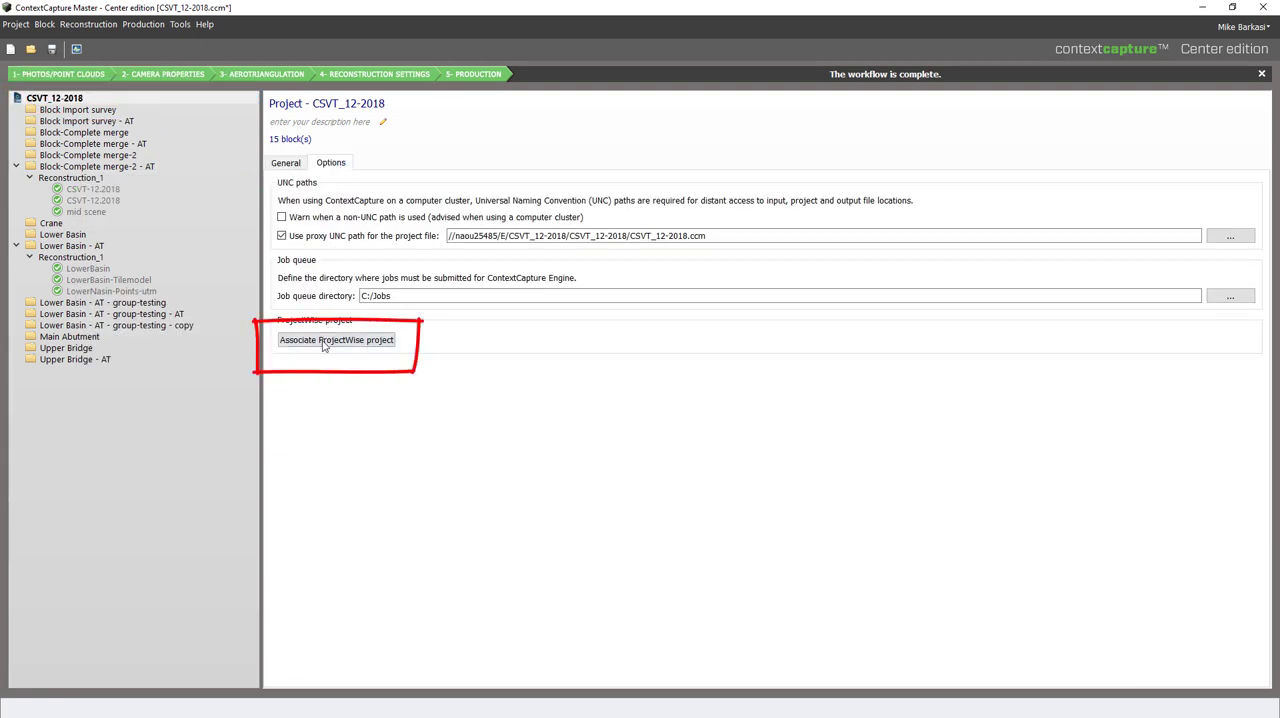
left_click(336, 340)
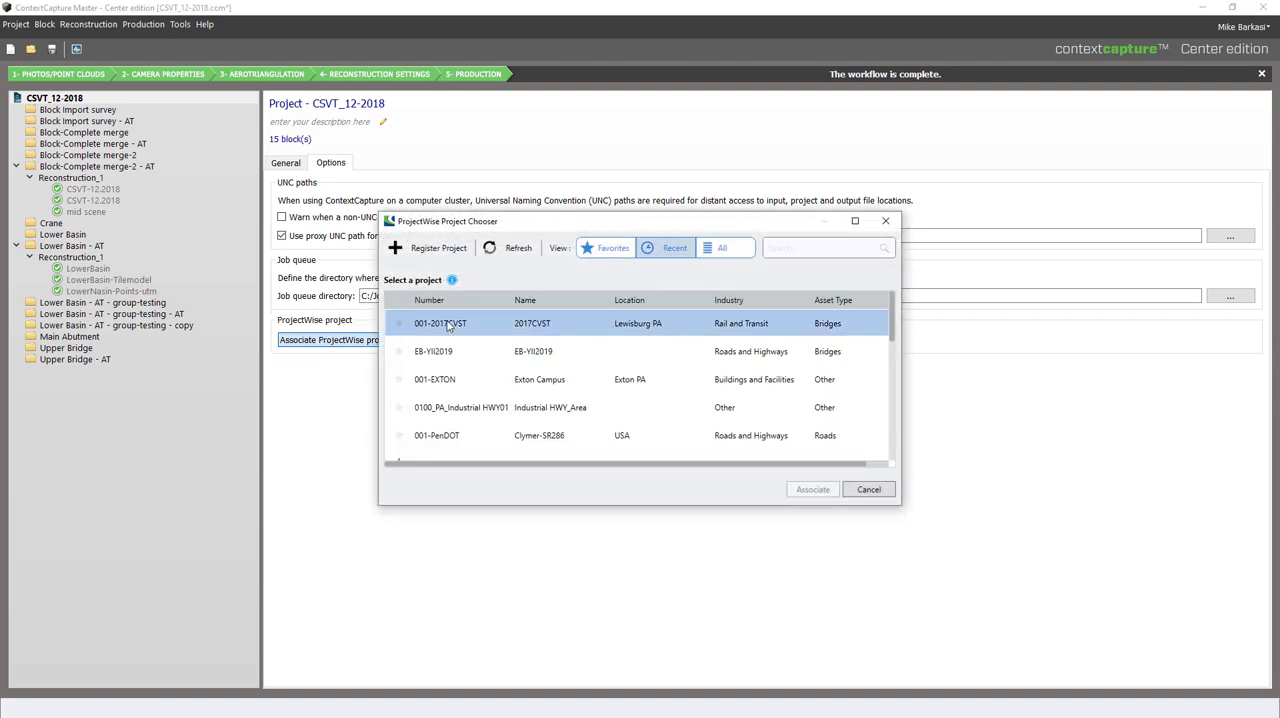
mouse_move(428, 248)
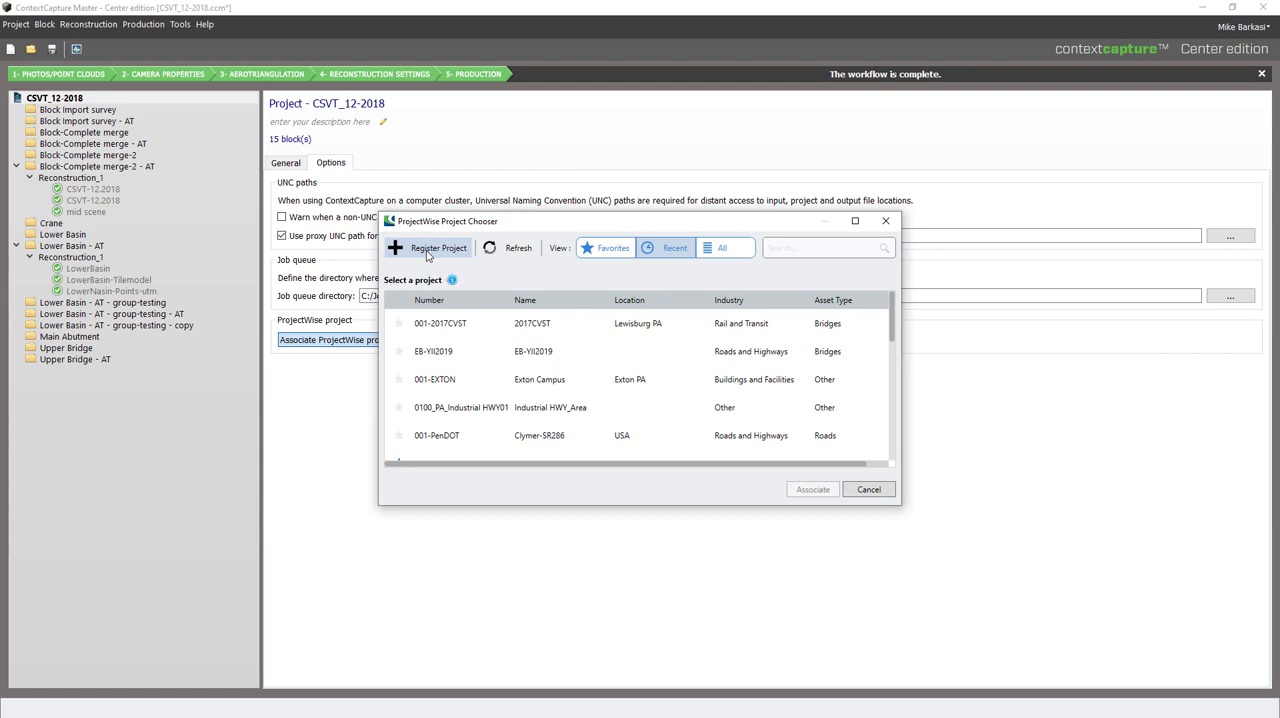
Register the project and associate it with the 001-2017CVST ProjectWise project.
left_click(428, 248)
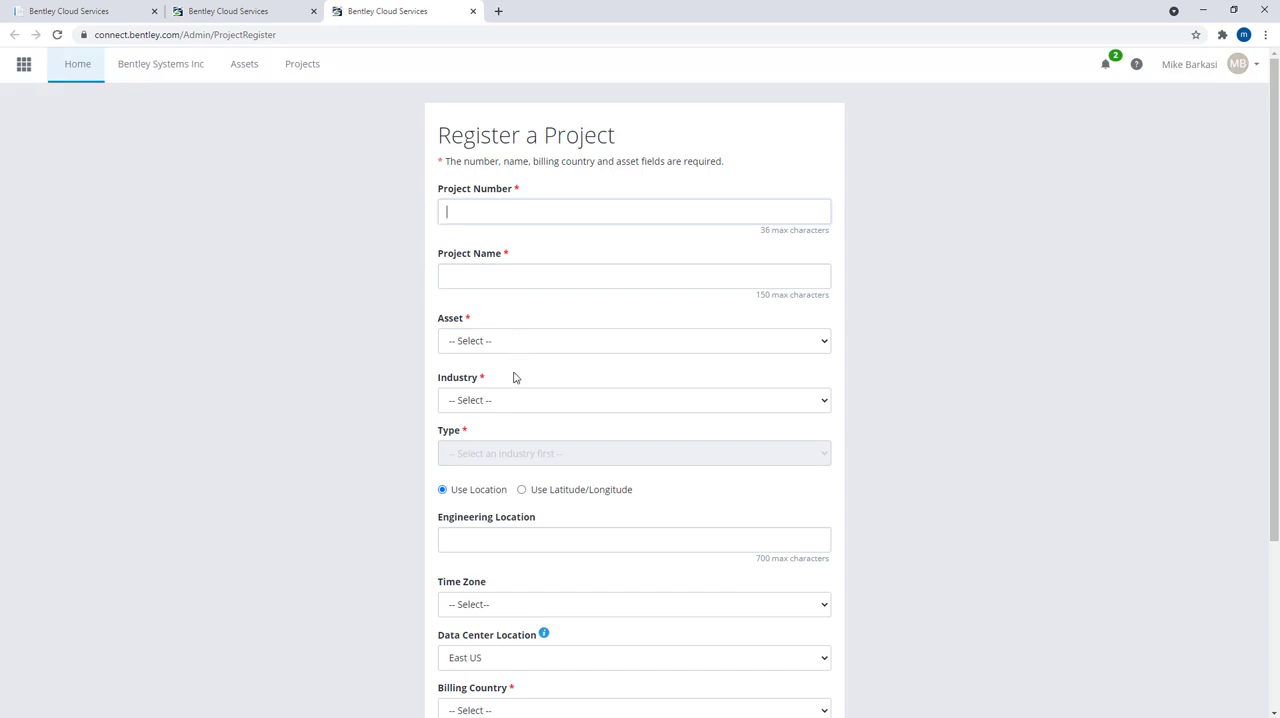
scroll("down", 3)
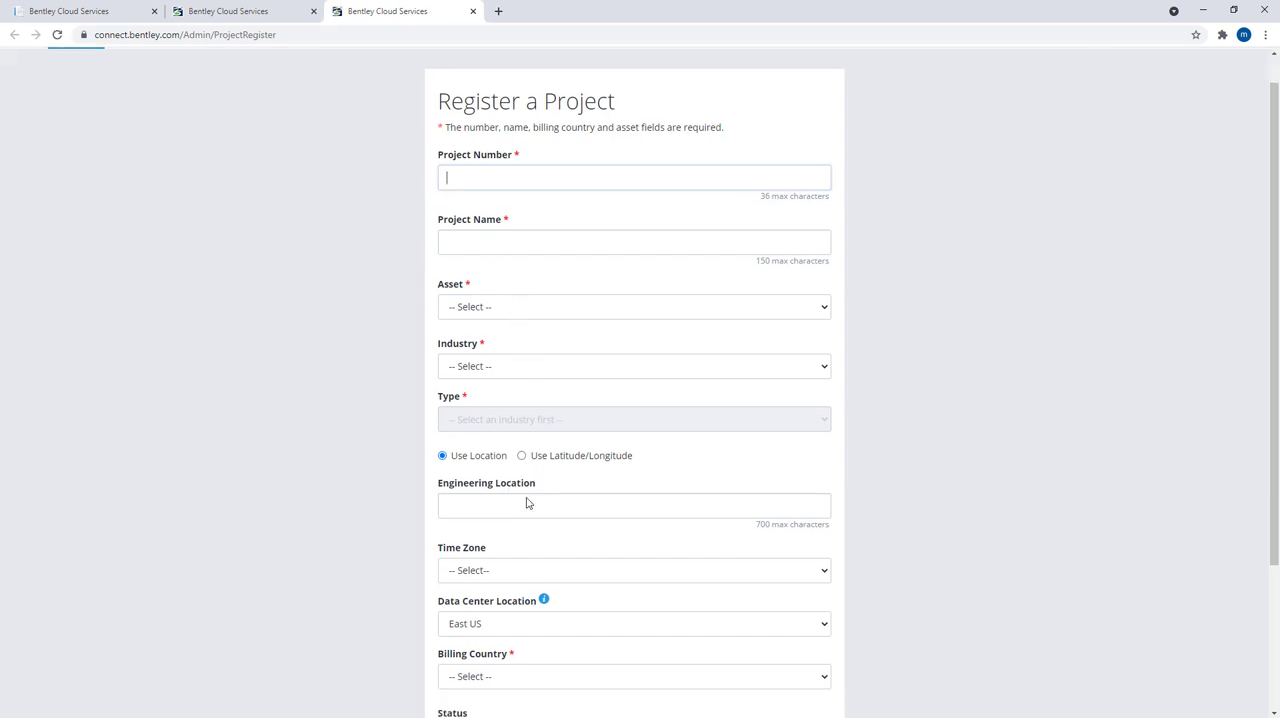
scroll("down", 3)
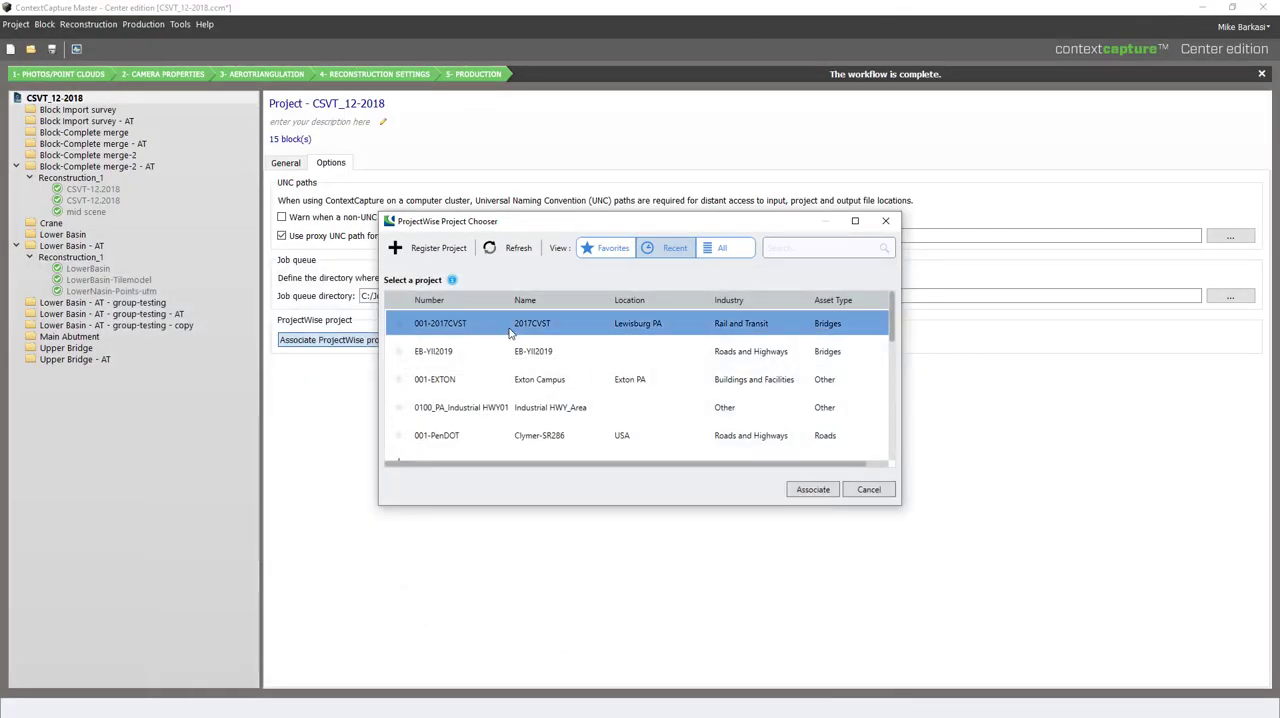
left_click(812, 490)
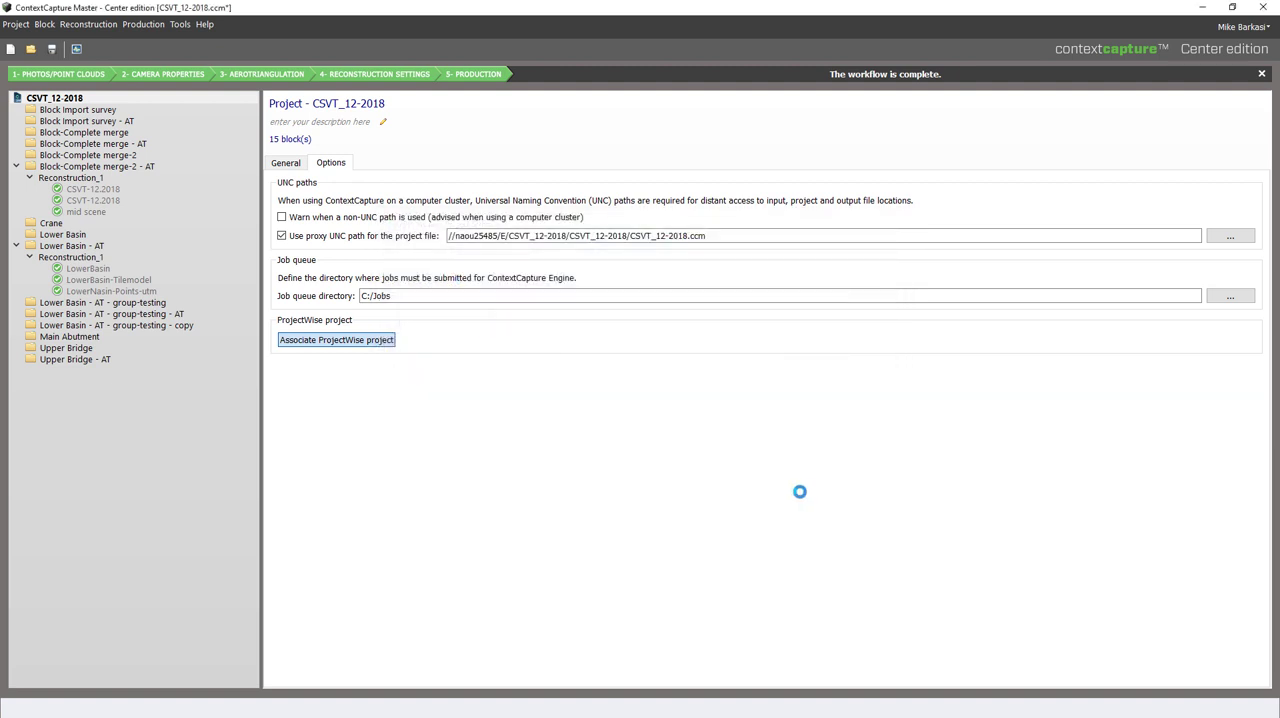
left_click(336, 340)
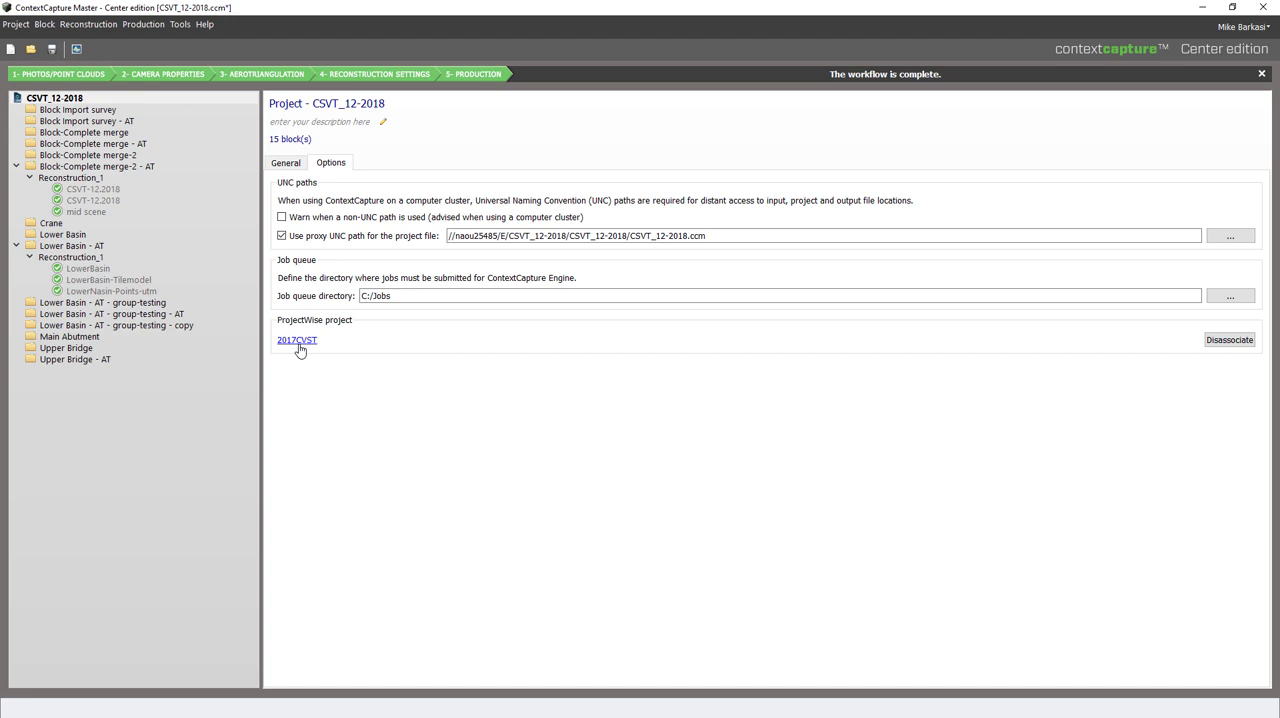
mouse_move(340, 424)
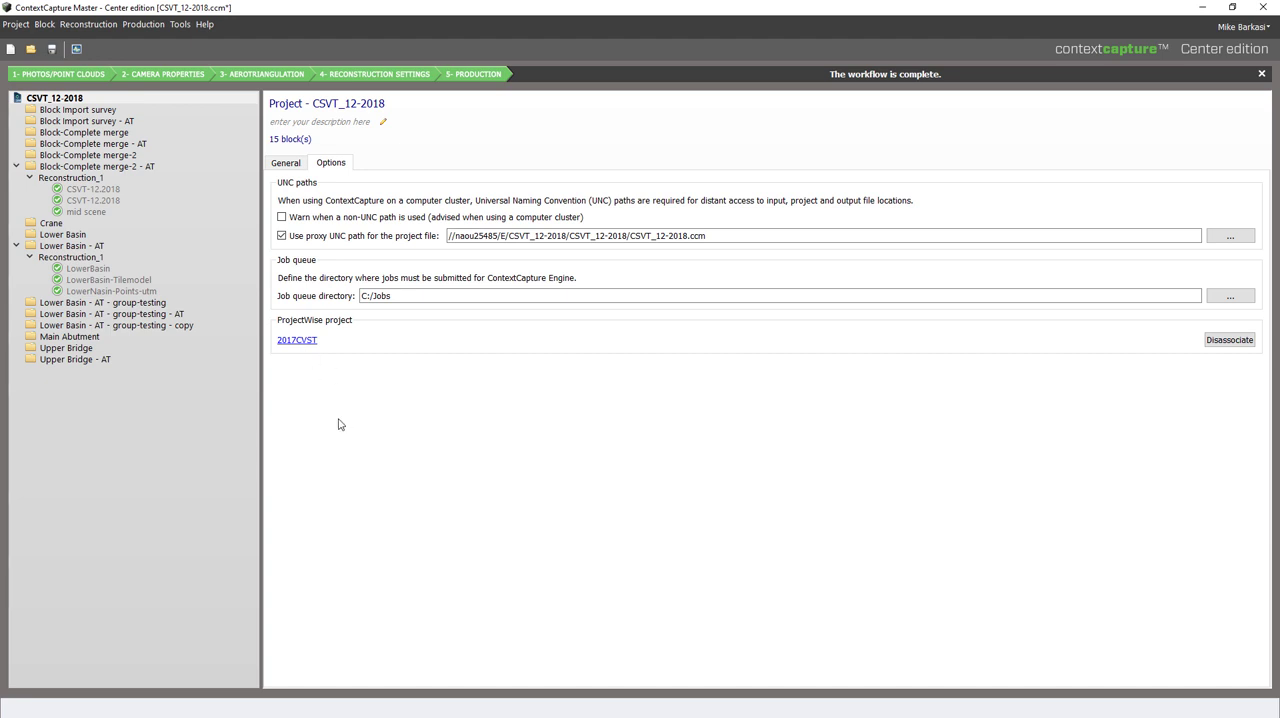
mouse_move(62, 252)
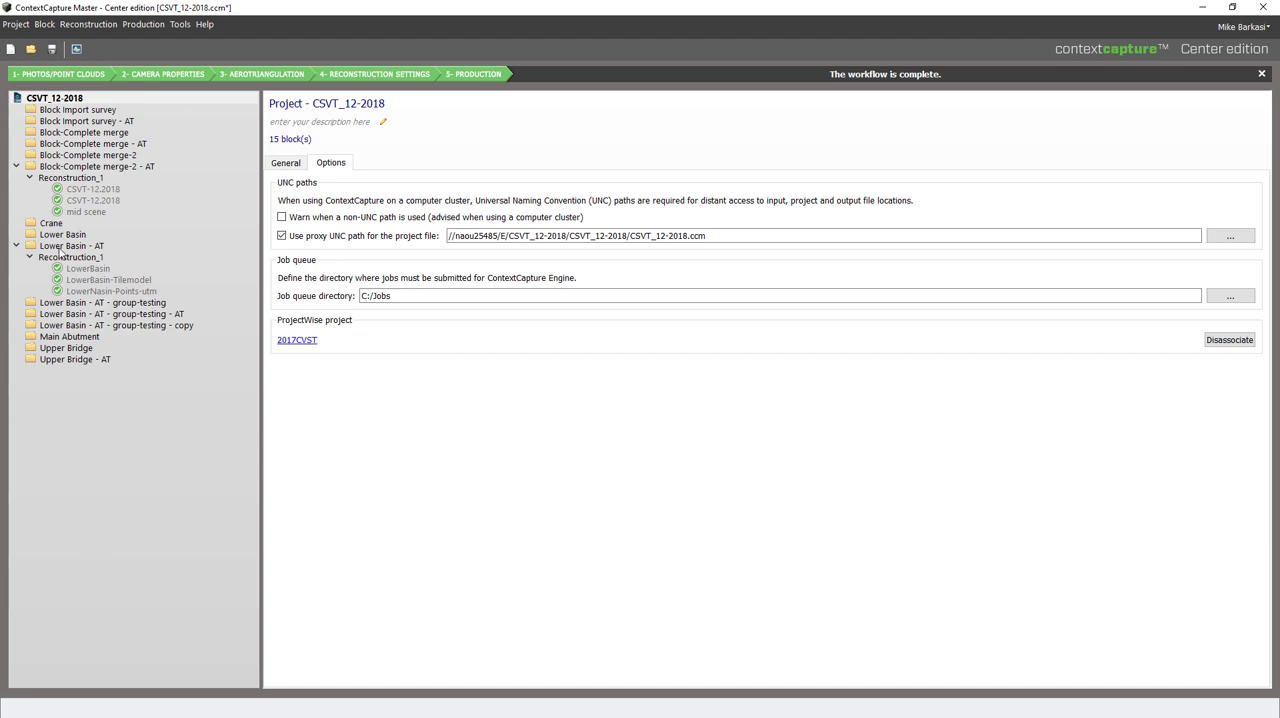
Start an Orbit 3DM export of the Lower Basin - AT block saved into the RUNS_DEMO folder.
left_click(72, 244)
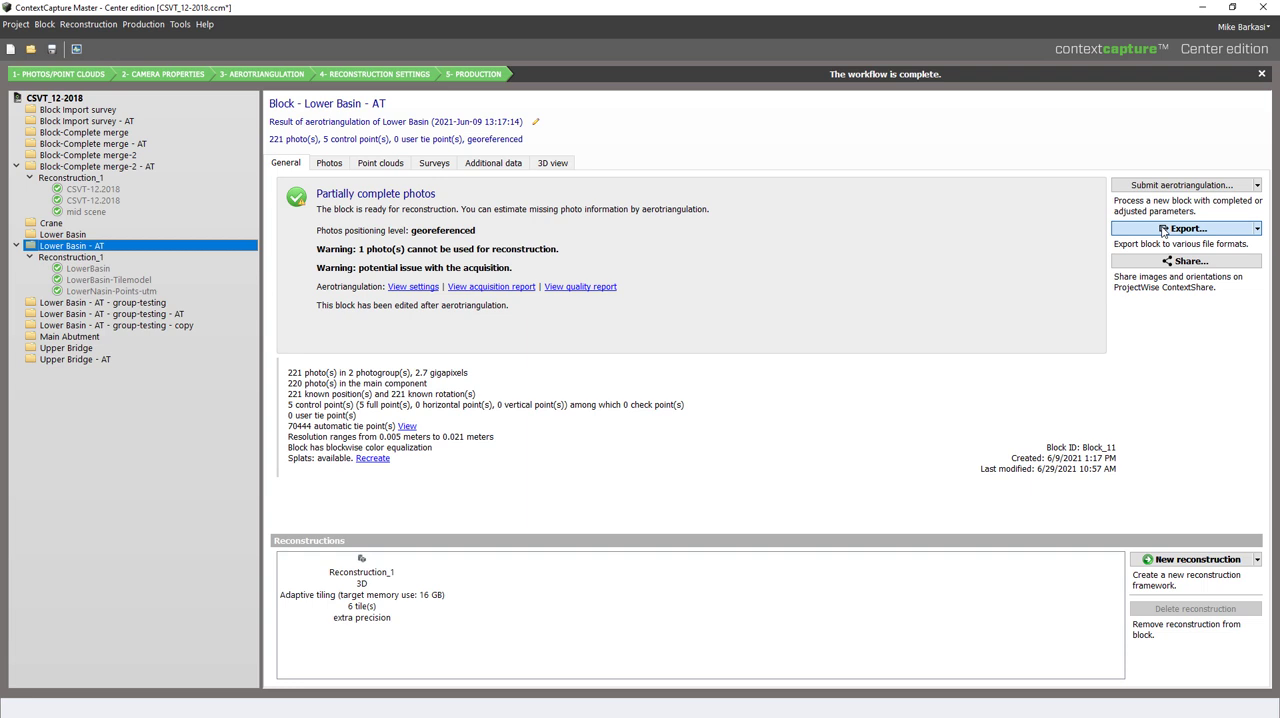
left_click(1186, 228)
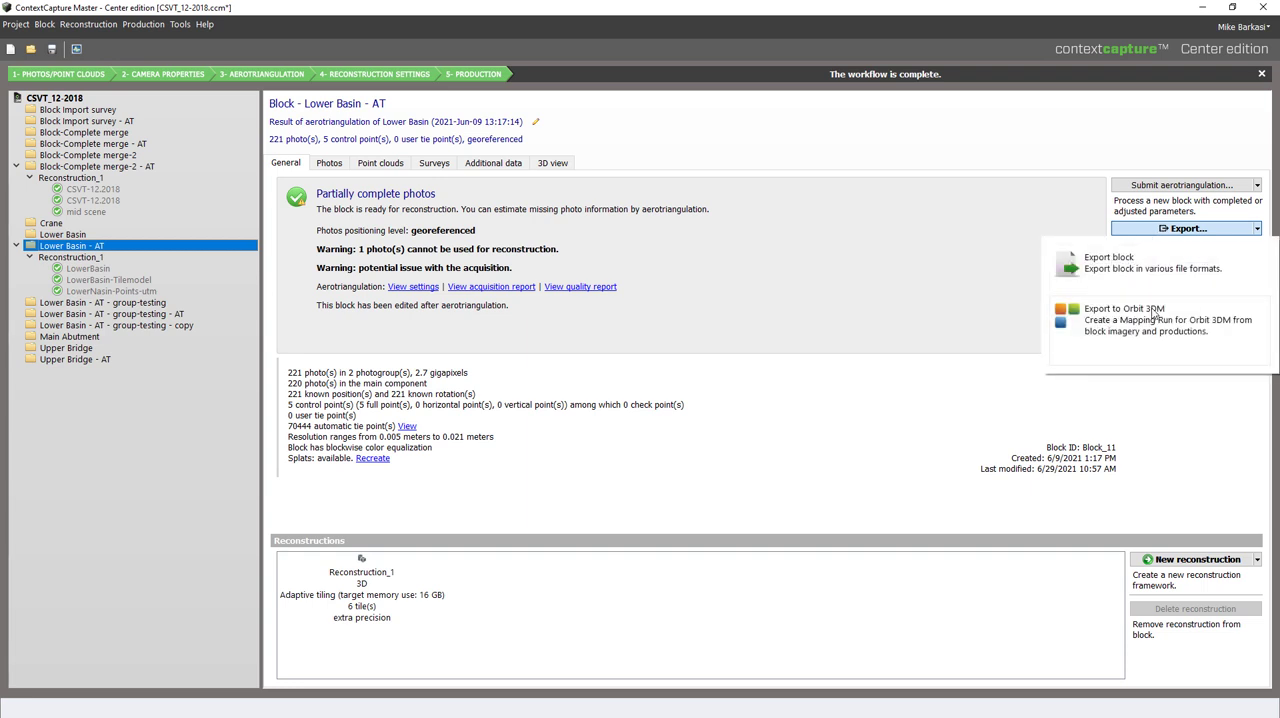
mouse_move(1156, 316)
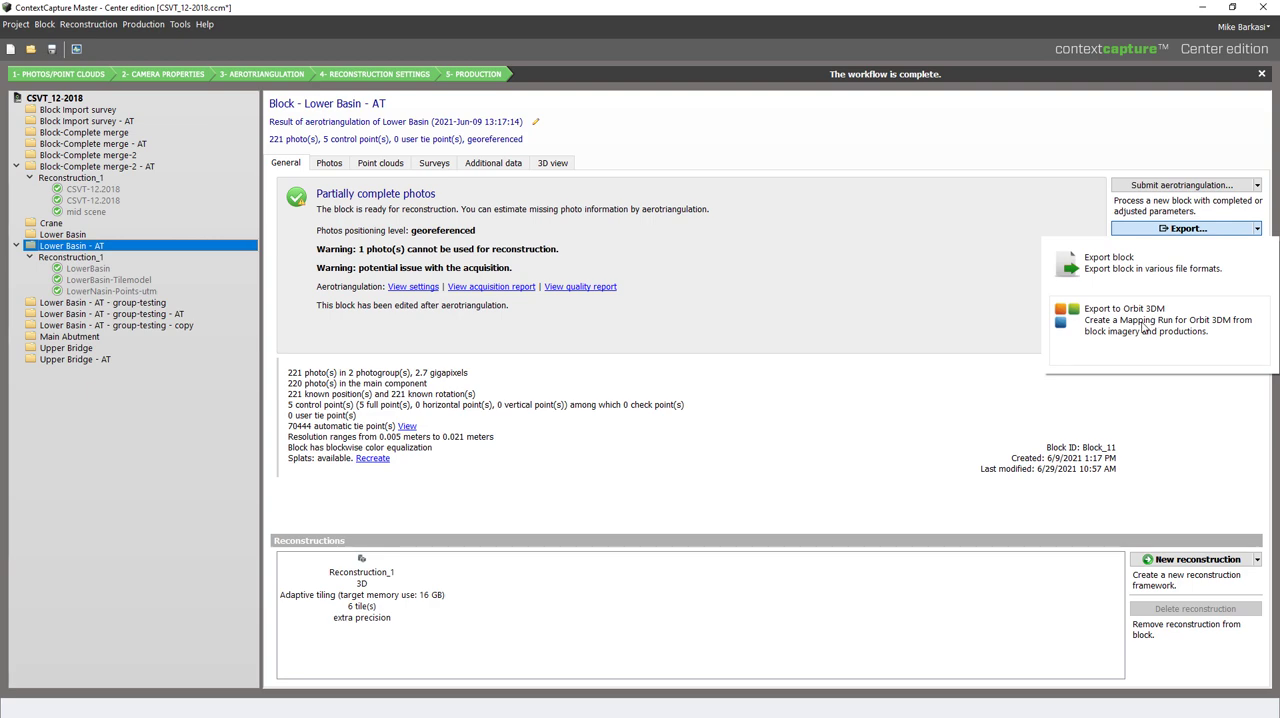
left_click(1124, 316)
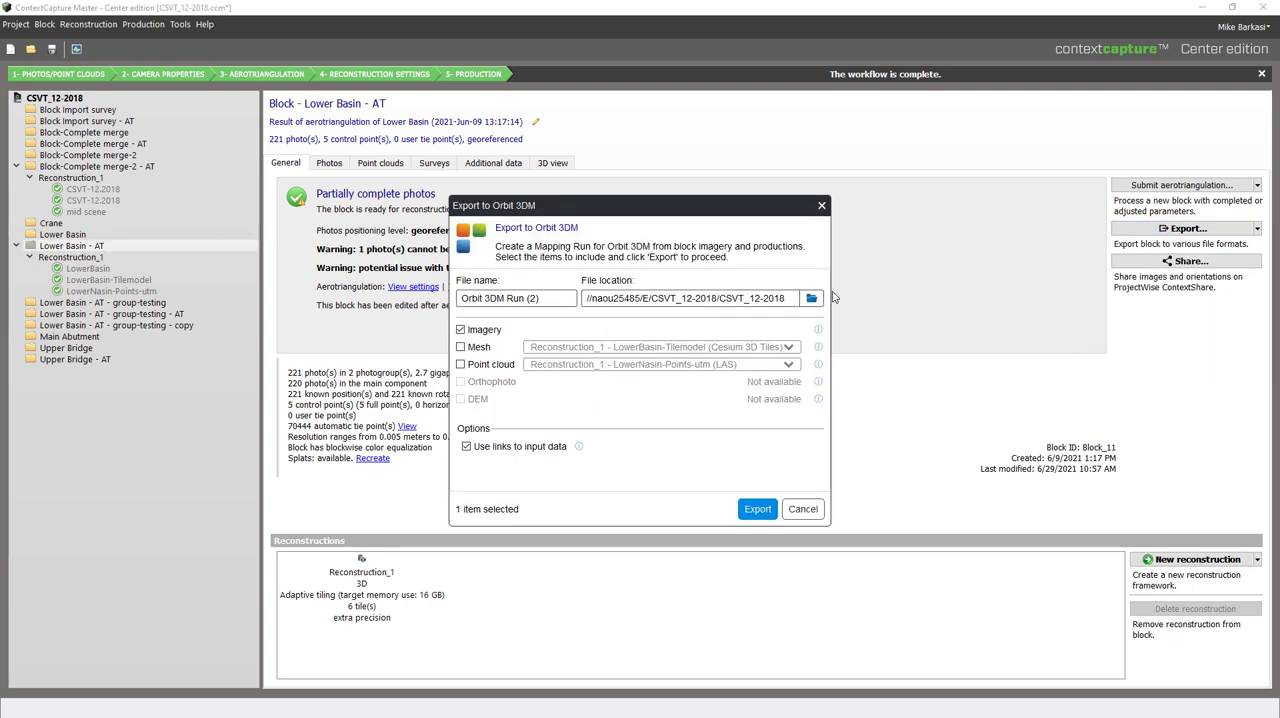
left_click(812, 298)
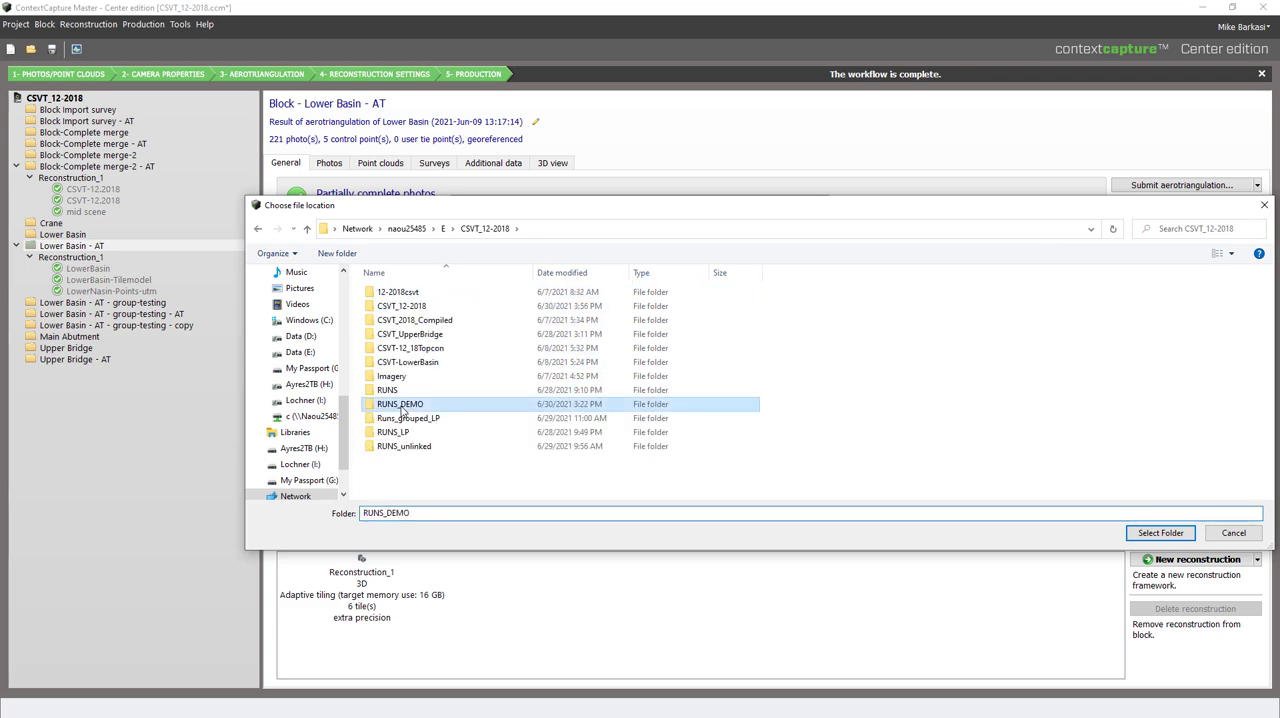
left_click(1160, 532)
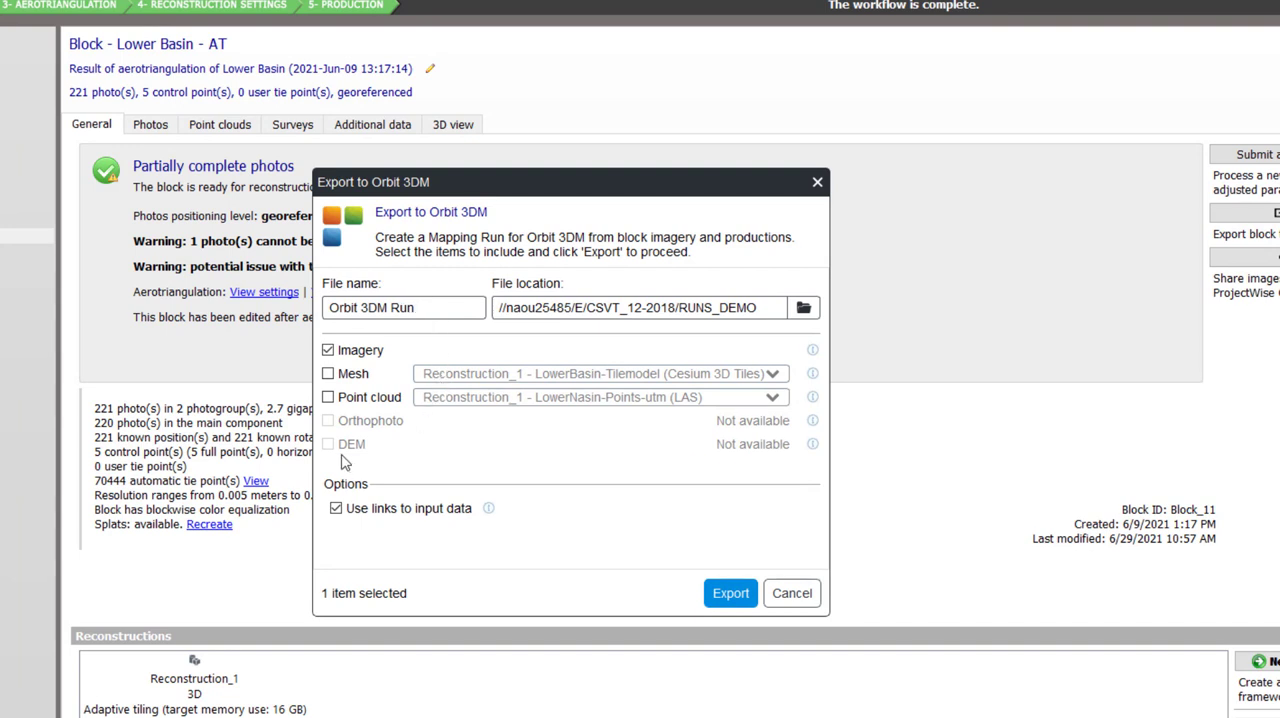
Include the LowerNasin-Points-utm LAS point cloud with the imagery and run the export.
left_click(328, 396)
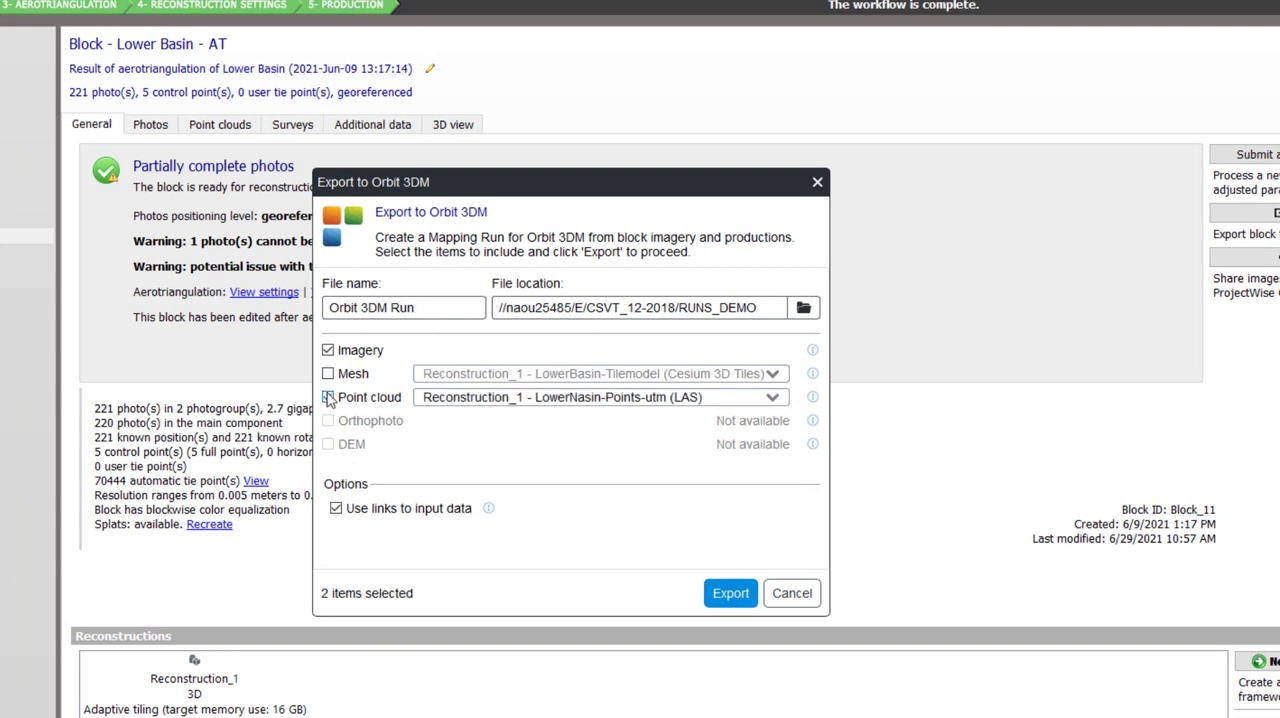
left_click(328, 396)
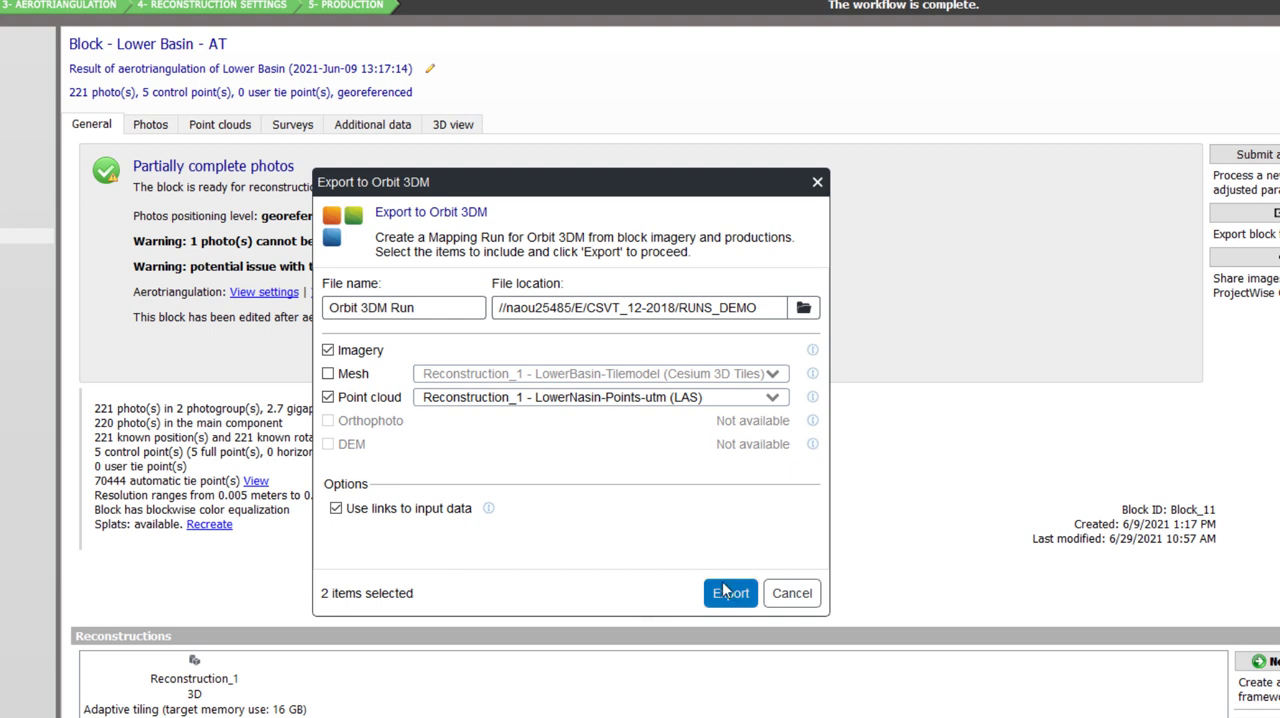
left_click(728, 592)
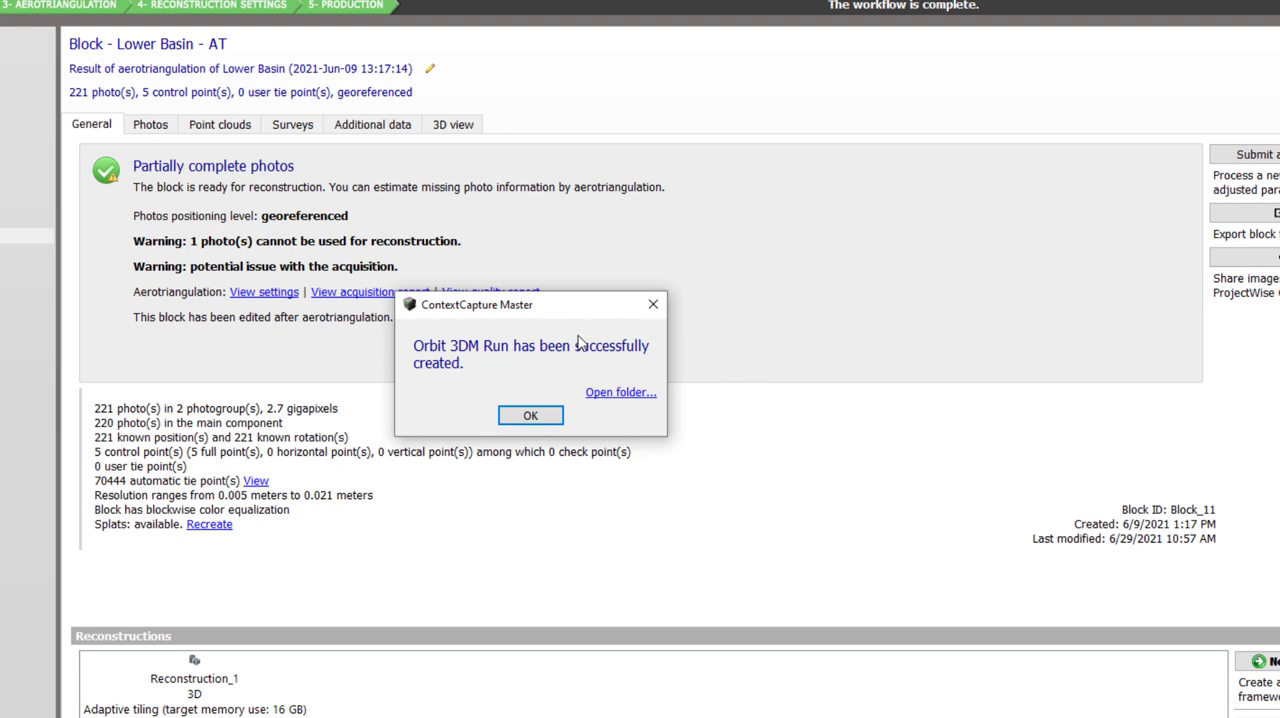
mouse_move(616, 404)
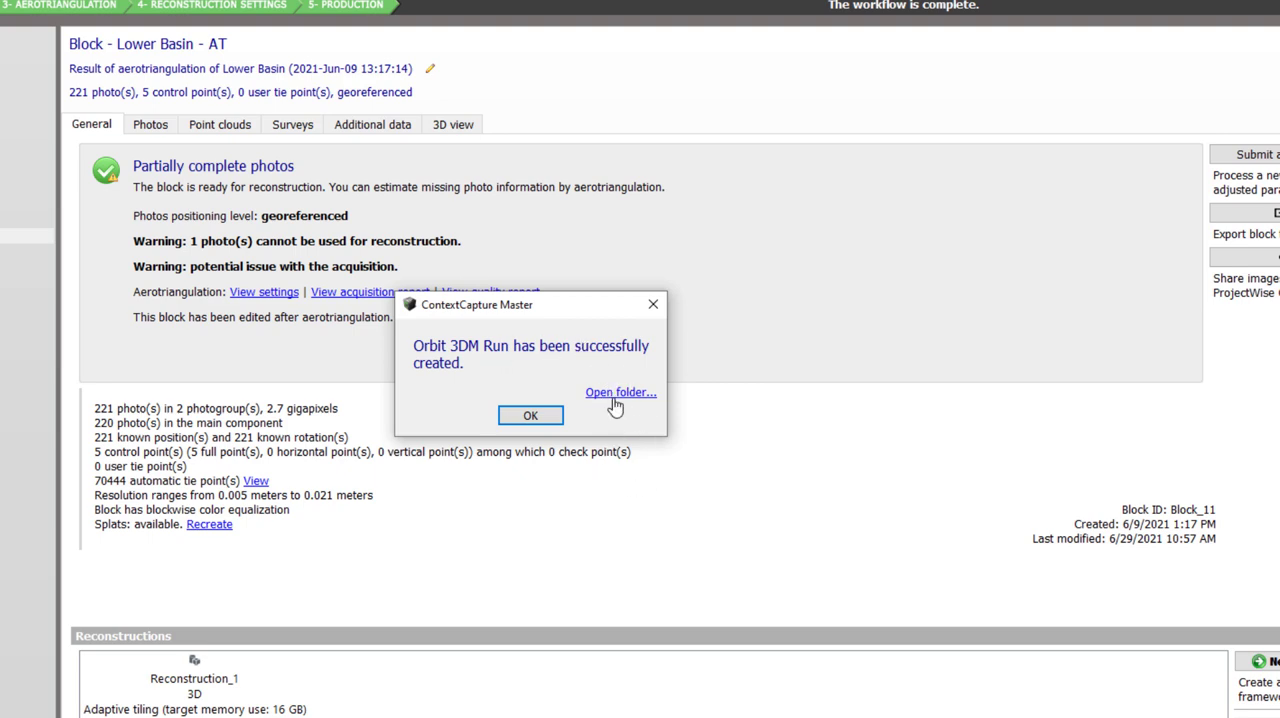
Browse into the exported Orbit 3DM Run's MappingRun folder with planar1, planar2, pointcloud and orbit_mm_run.omr.
left_click(620, 392)
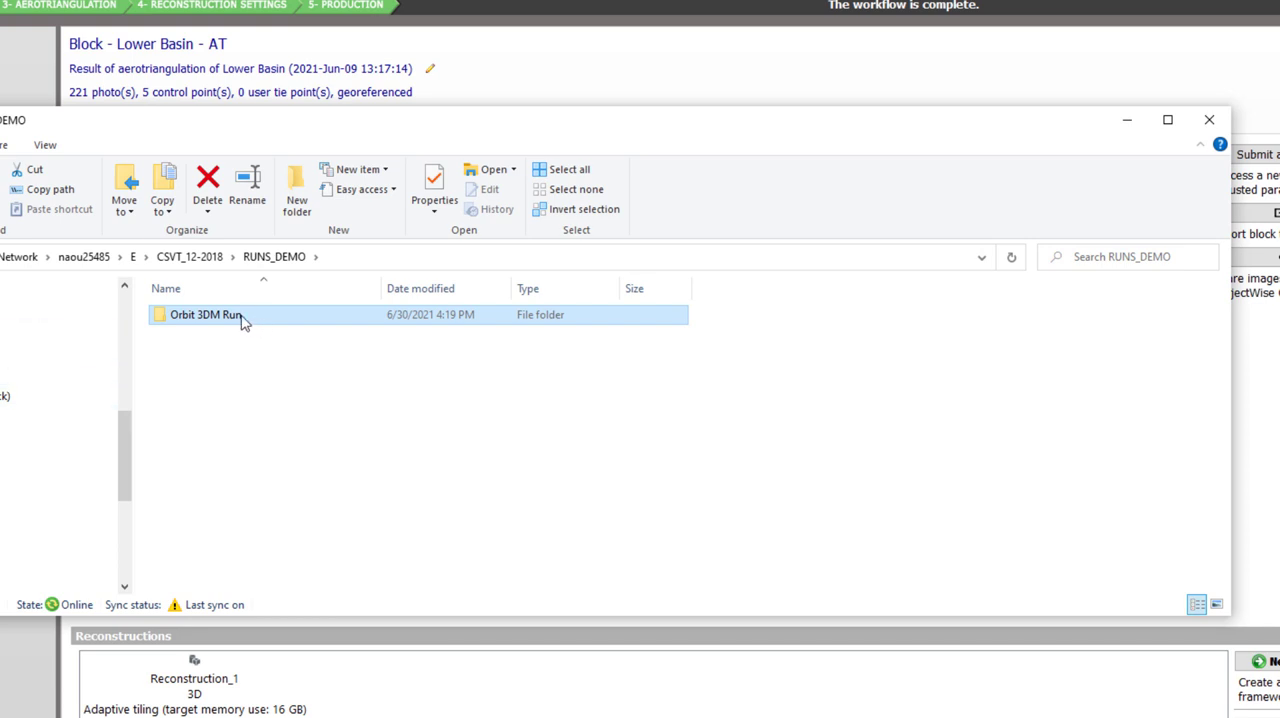
double_click(204, 314)
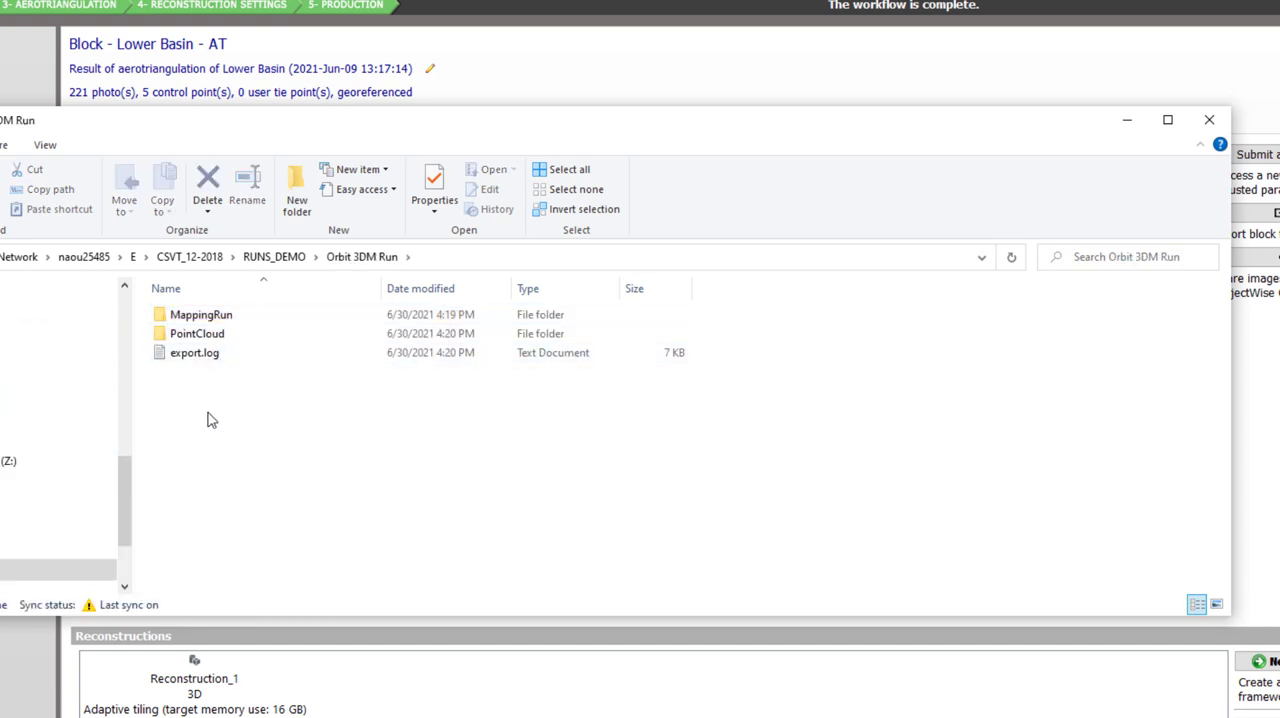
left_click(200, 314)
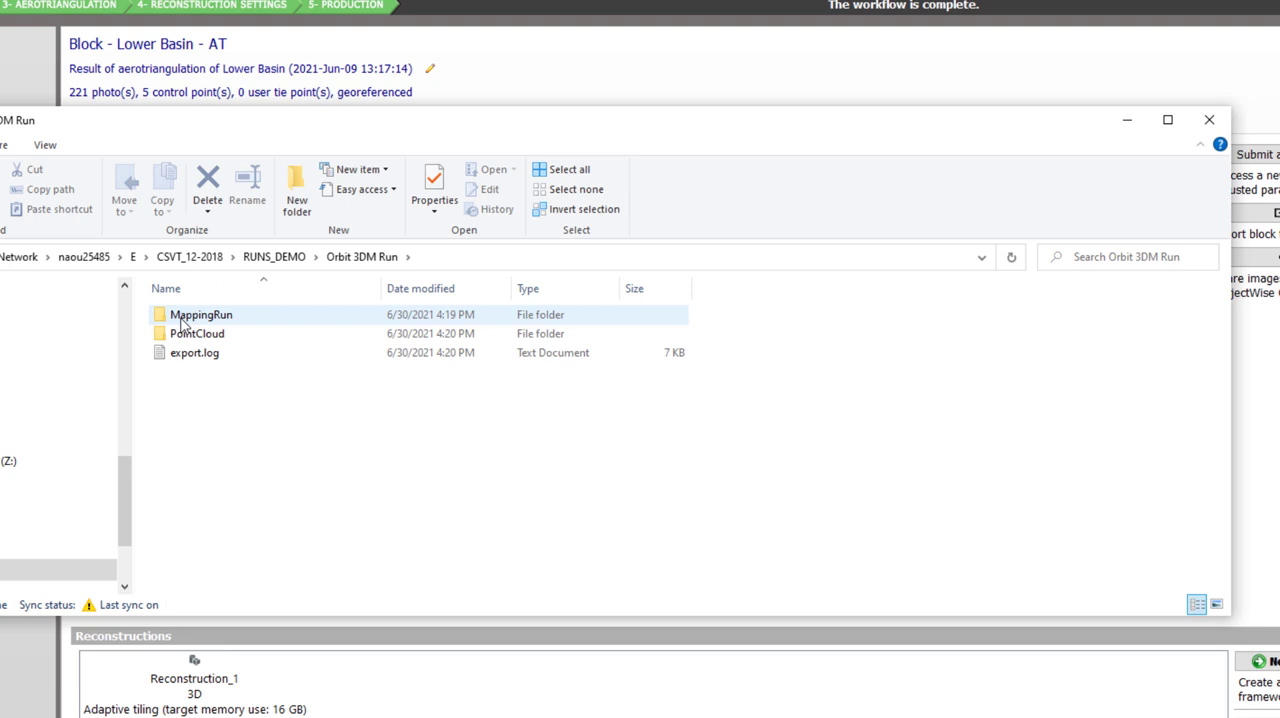
left_click(200, 314)
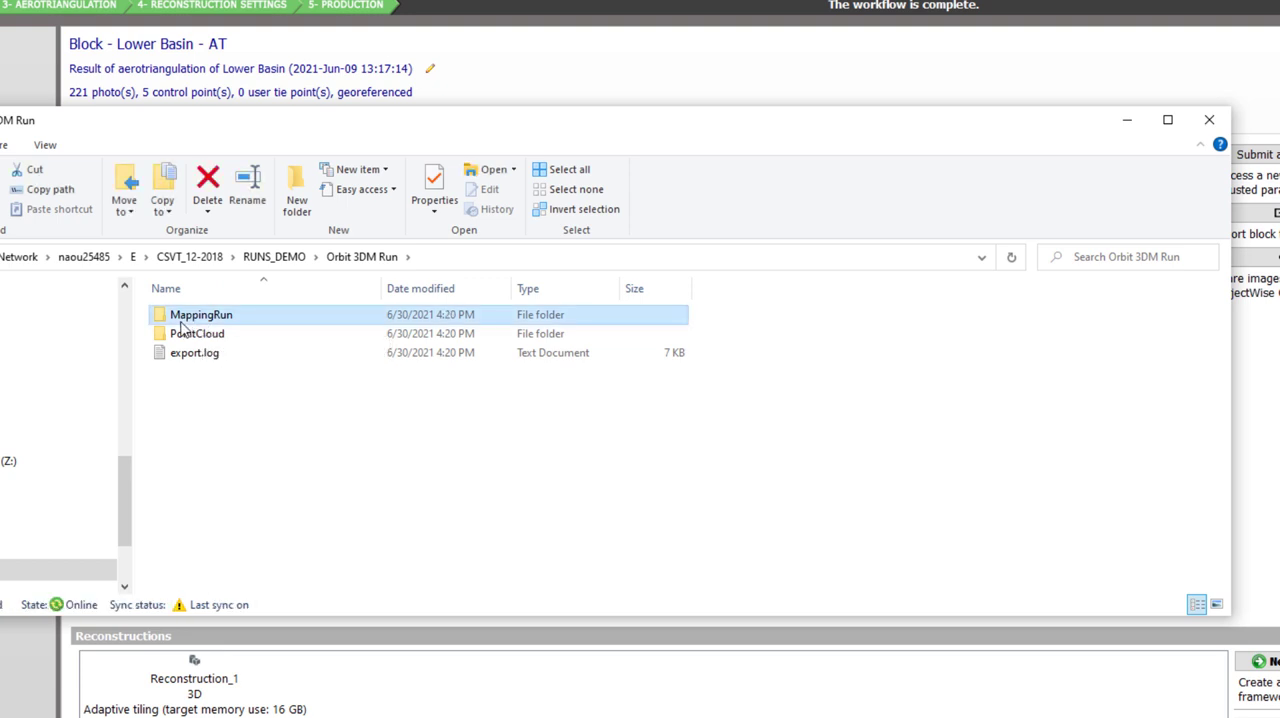
double_click(200, 314)
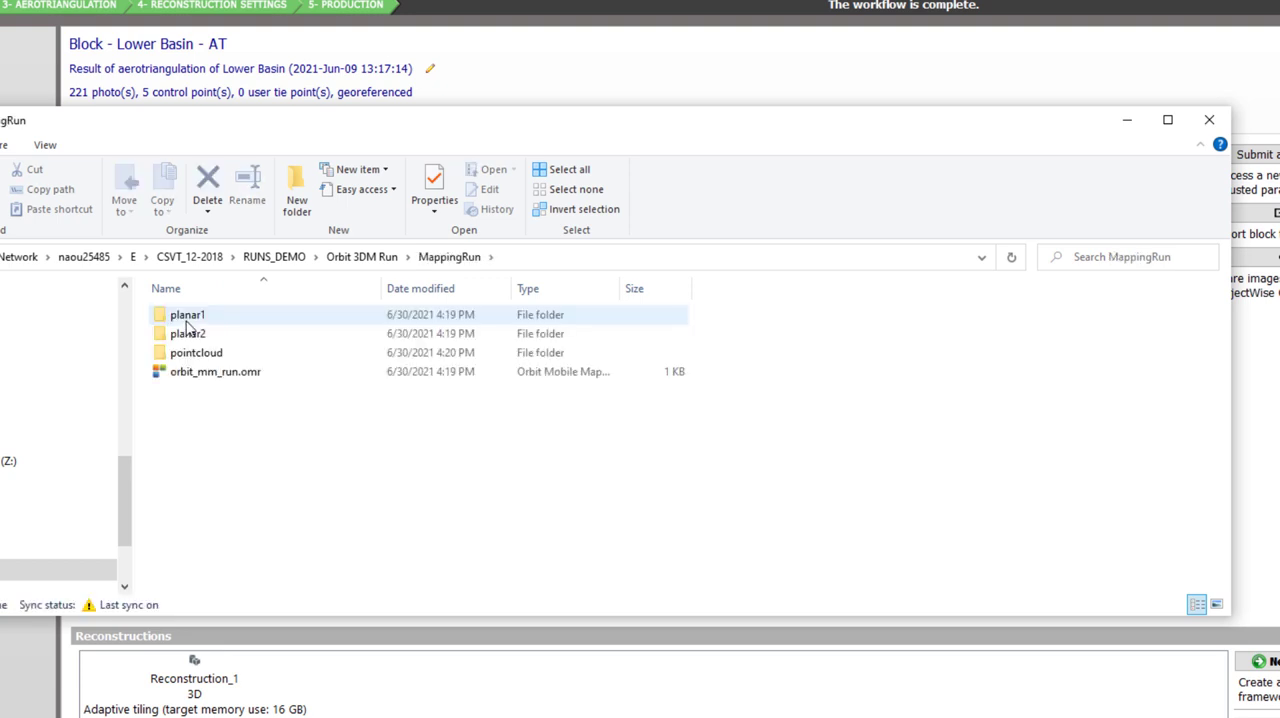
mouse_move(188, 332)
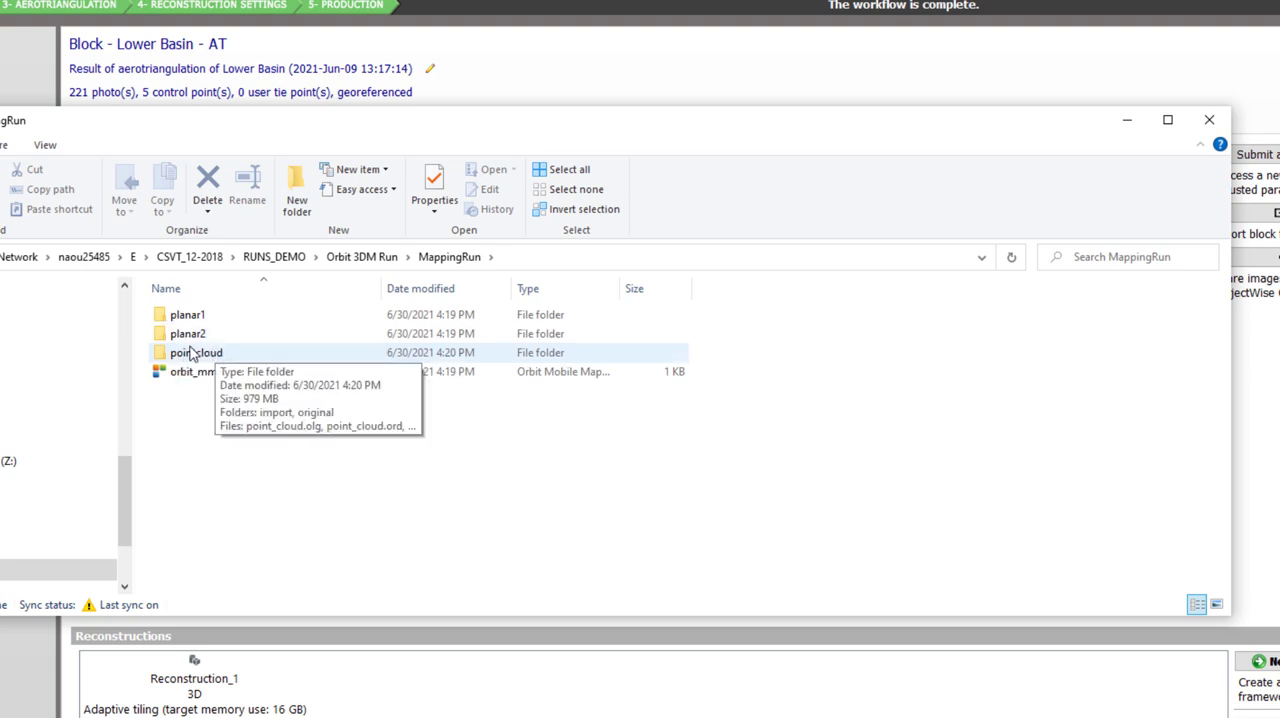
mouse_move(516, 156)
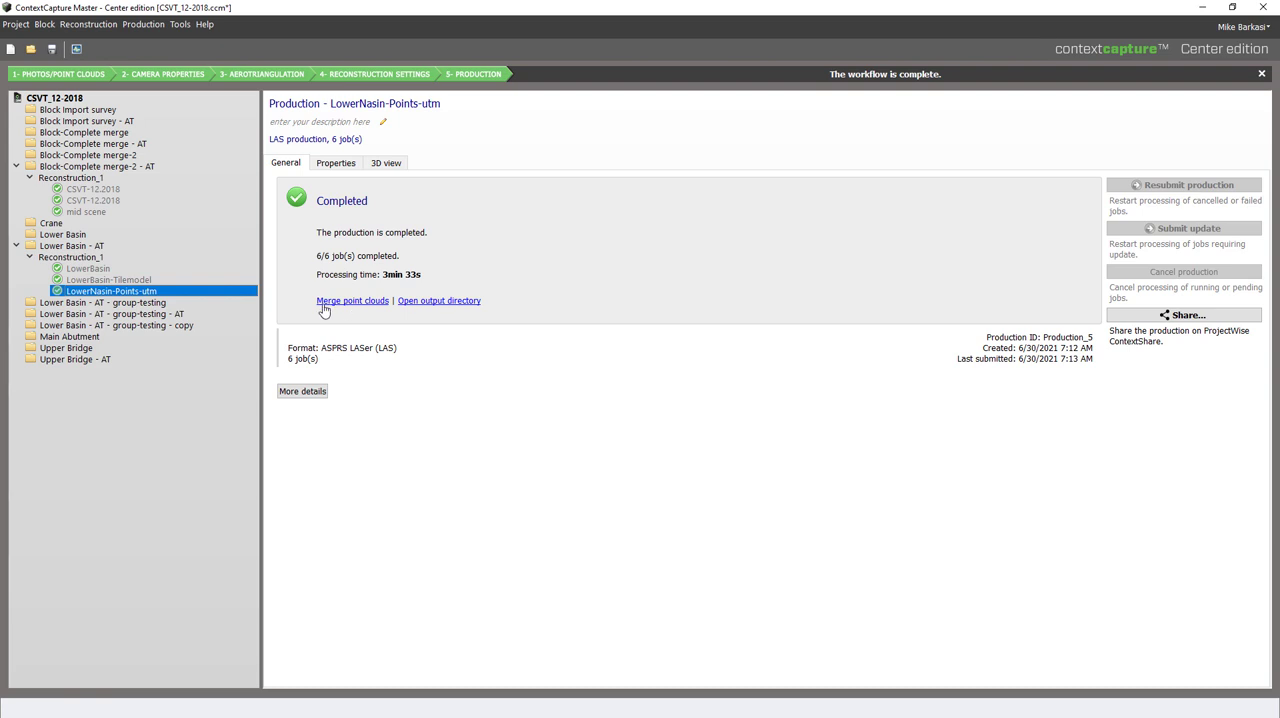
mouse_move(368, 316)
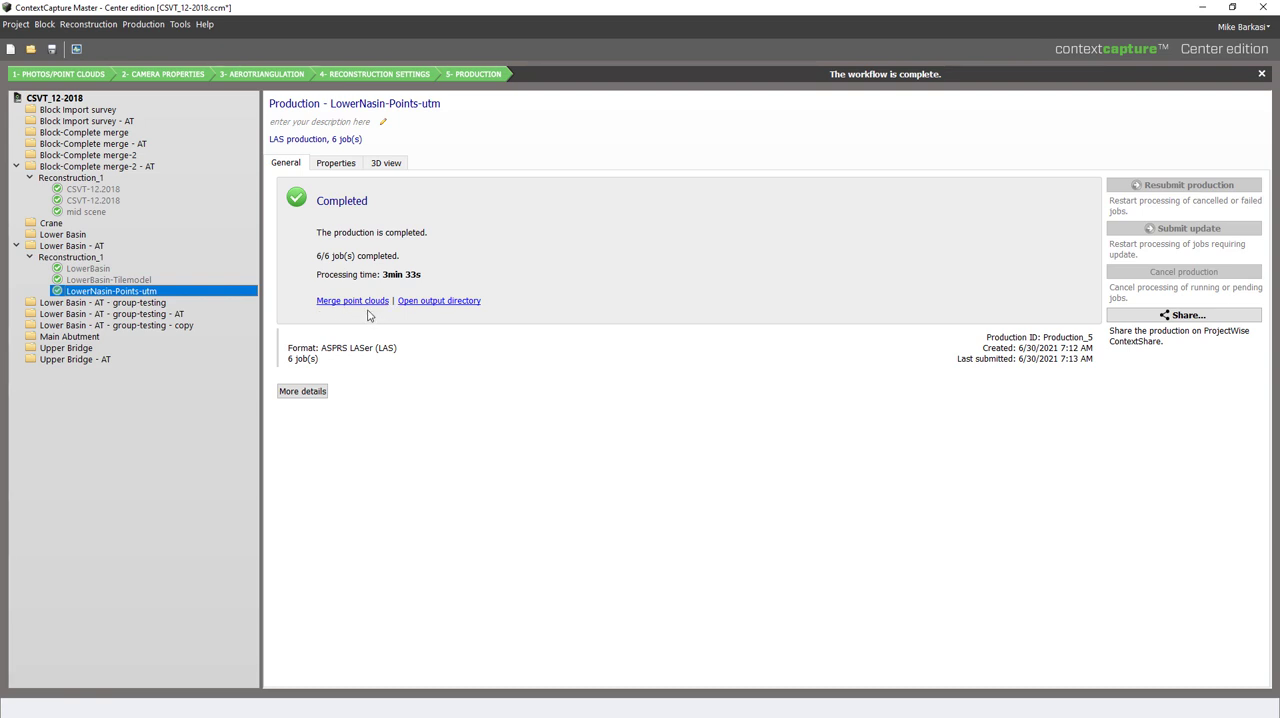
mouse_move(404, 330)
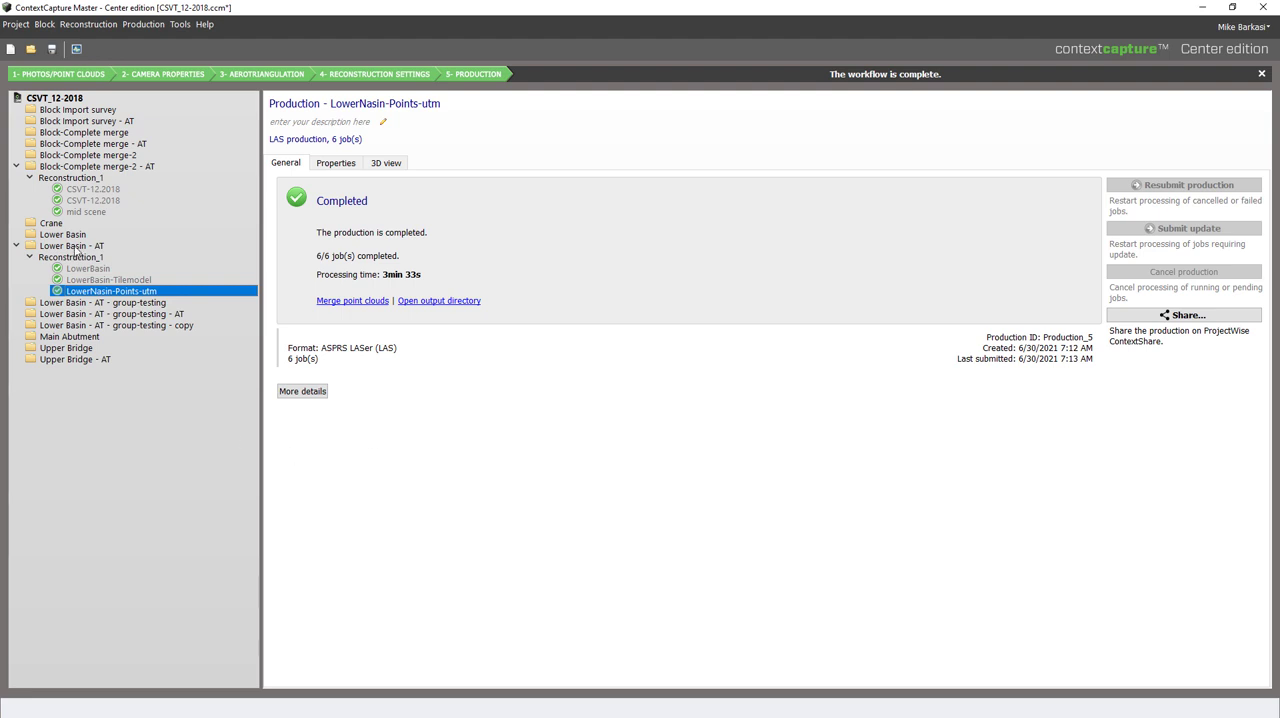
Review Photogroup 1 and Photogroup 2 camera properties of the Lower Basin - AT block's photos.
left_click(72, 246)
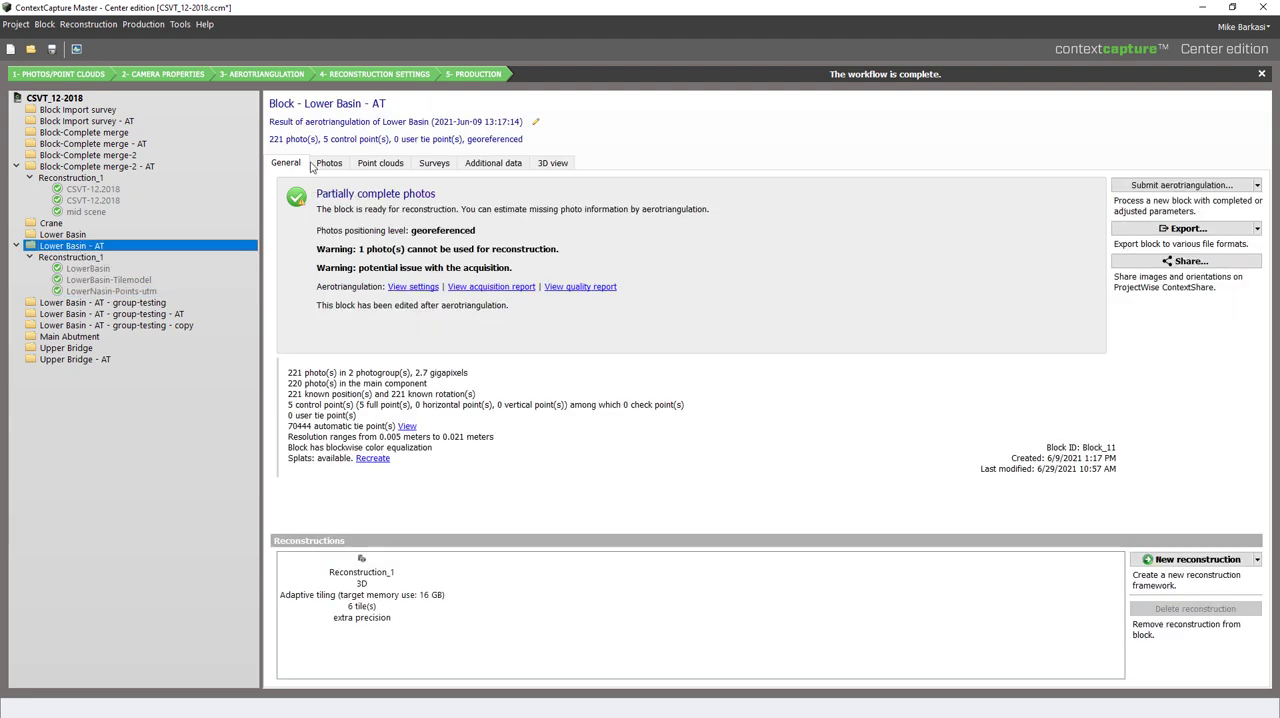
left_click(328, 164)
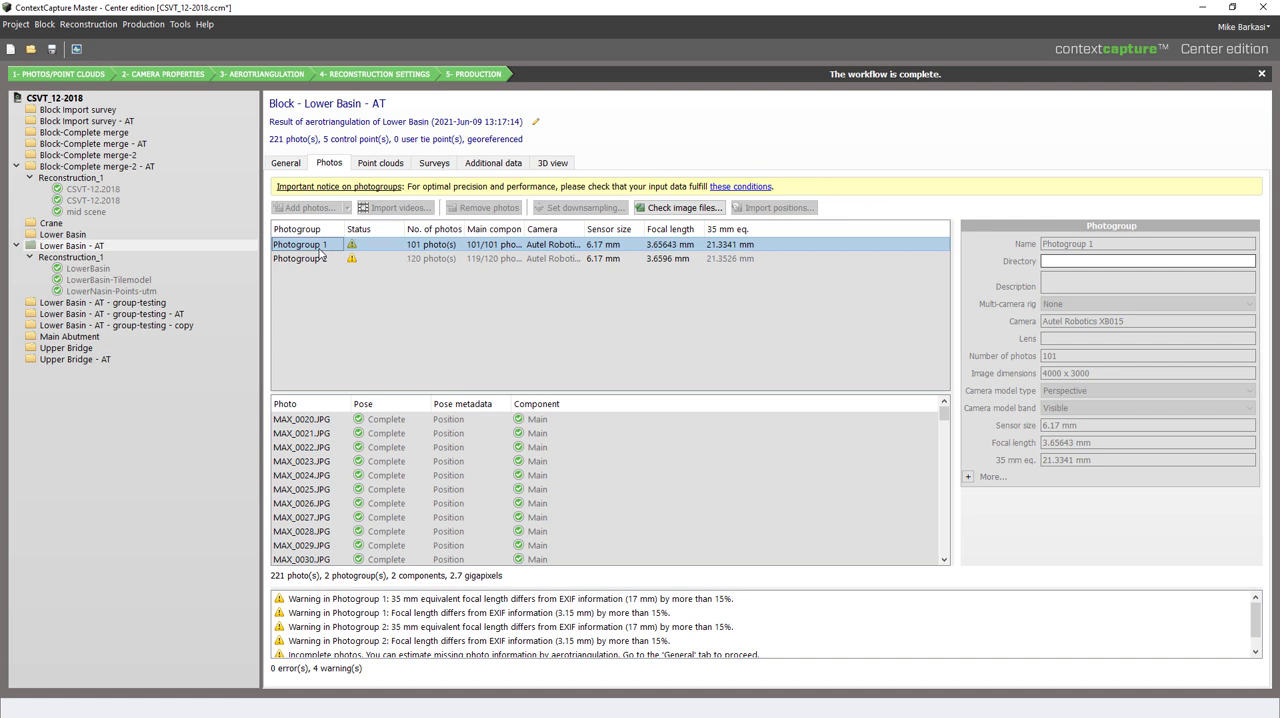
left_click(300, 258)
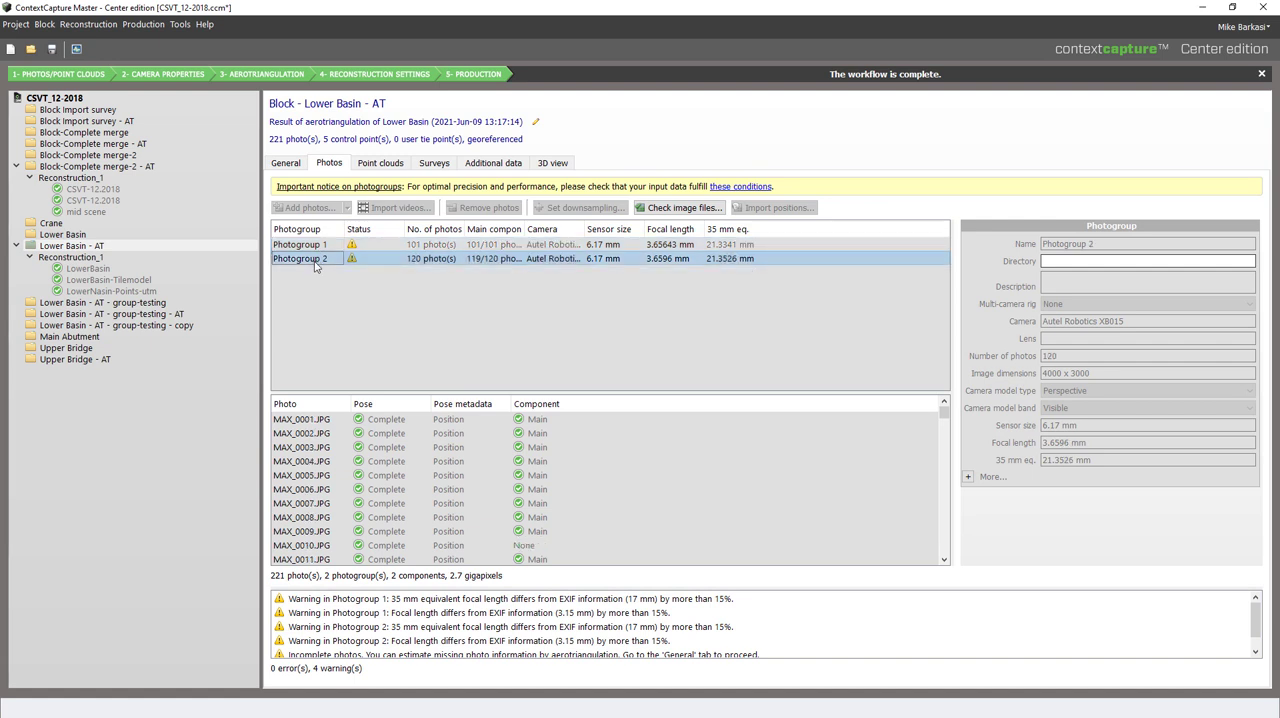
left_click(300, 244)
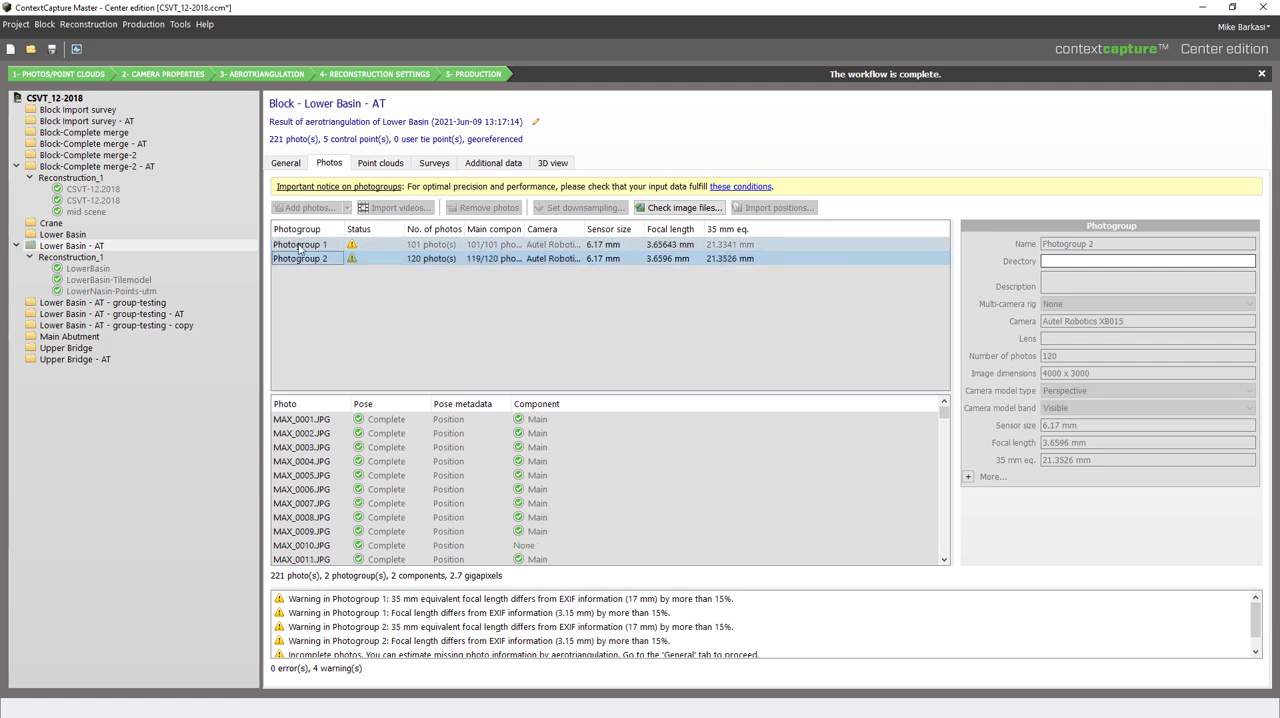
left_click(300, 258)
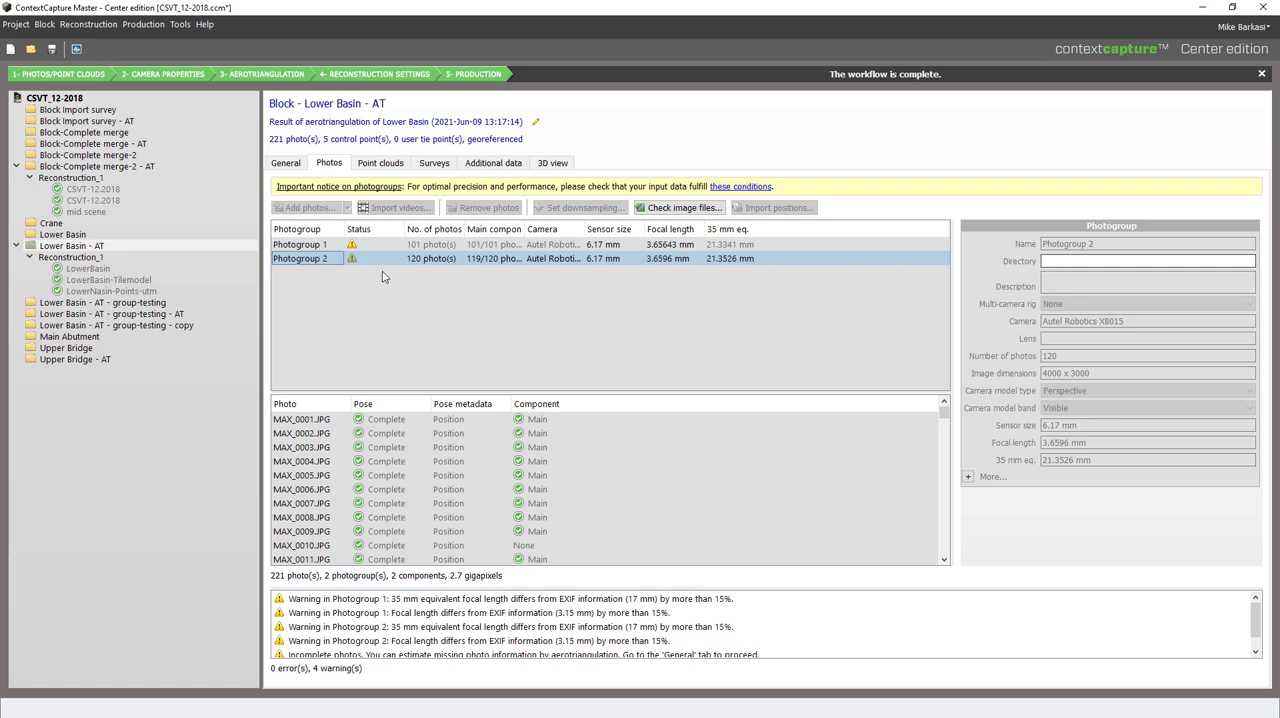
mouse_move(544, 284)
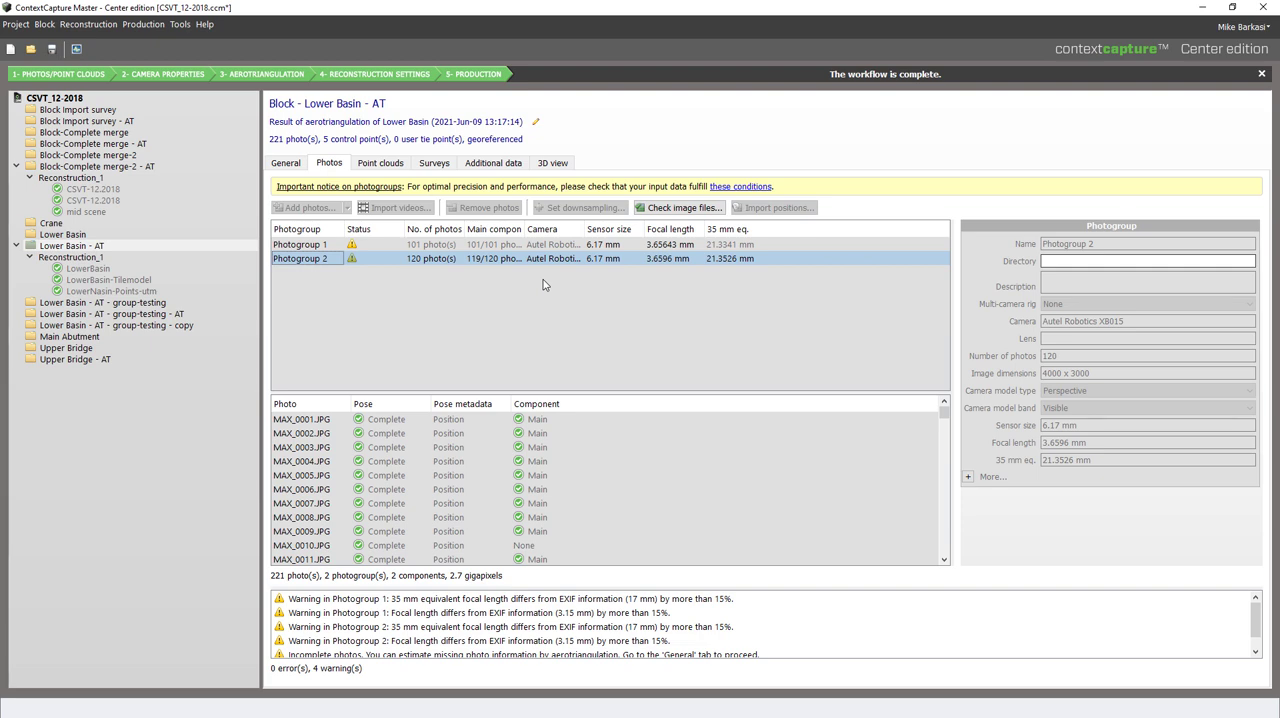
left_click(284, 164)
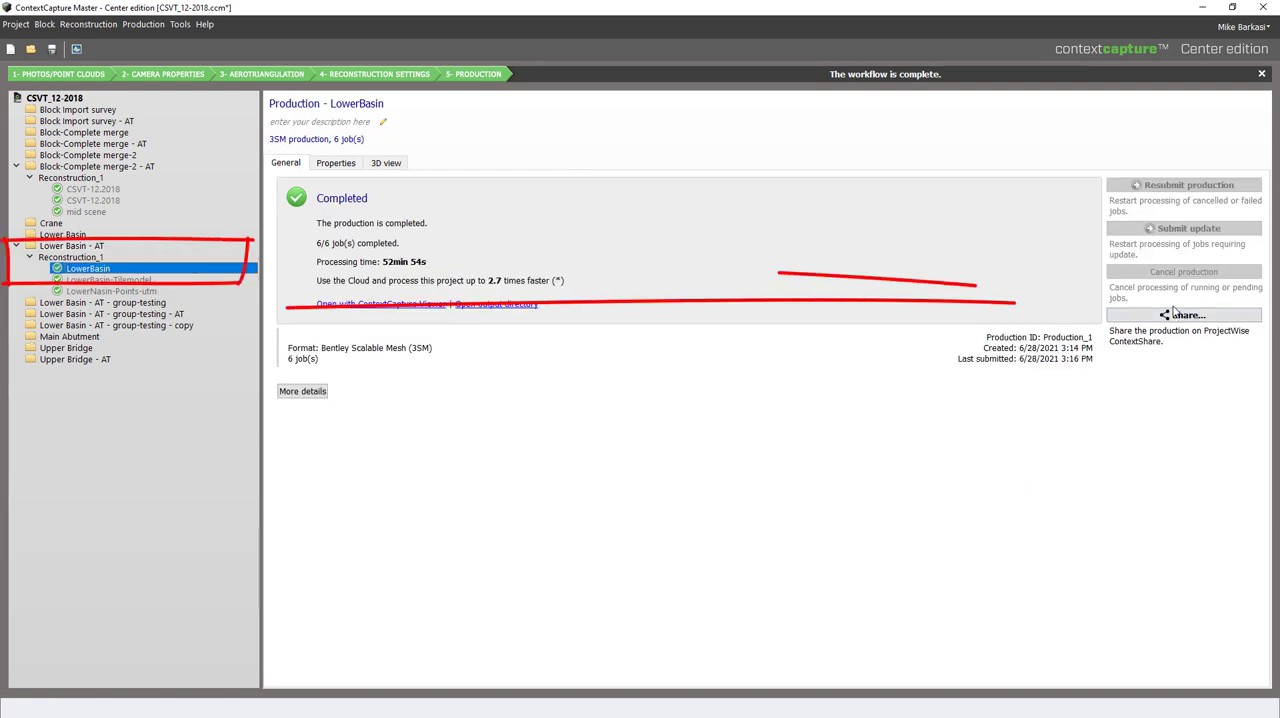
Upload the LowerBasin mesh production to ContextShare as model CSVT_12-2018 LowerBasin.
left_click(1184, 314)
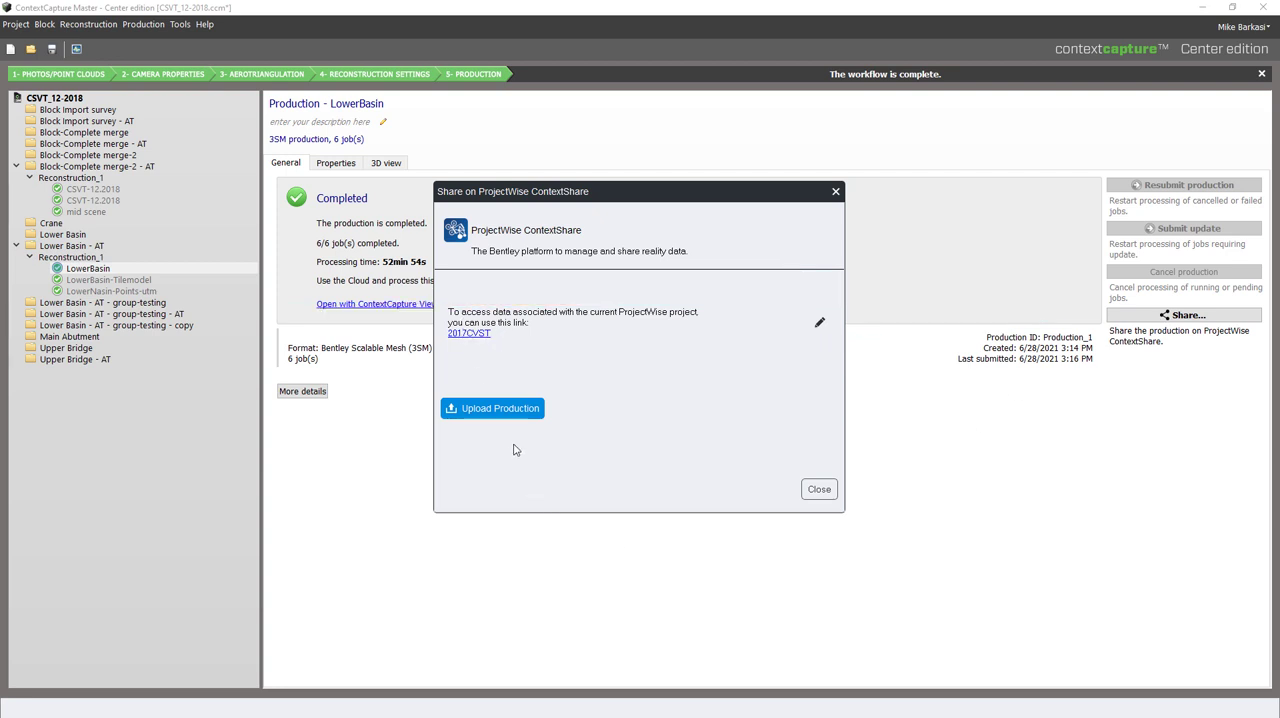
mouse_move(496, 424)
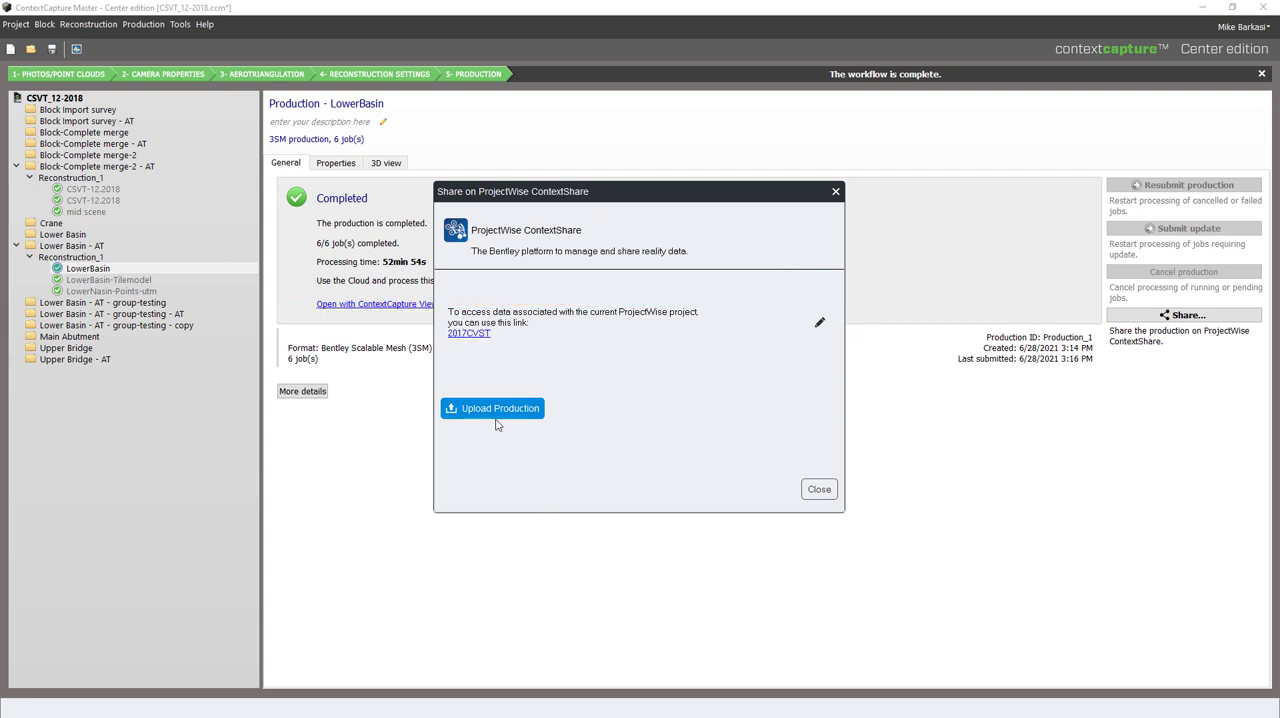
left_click(492, 408)
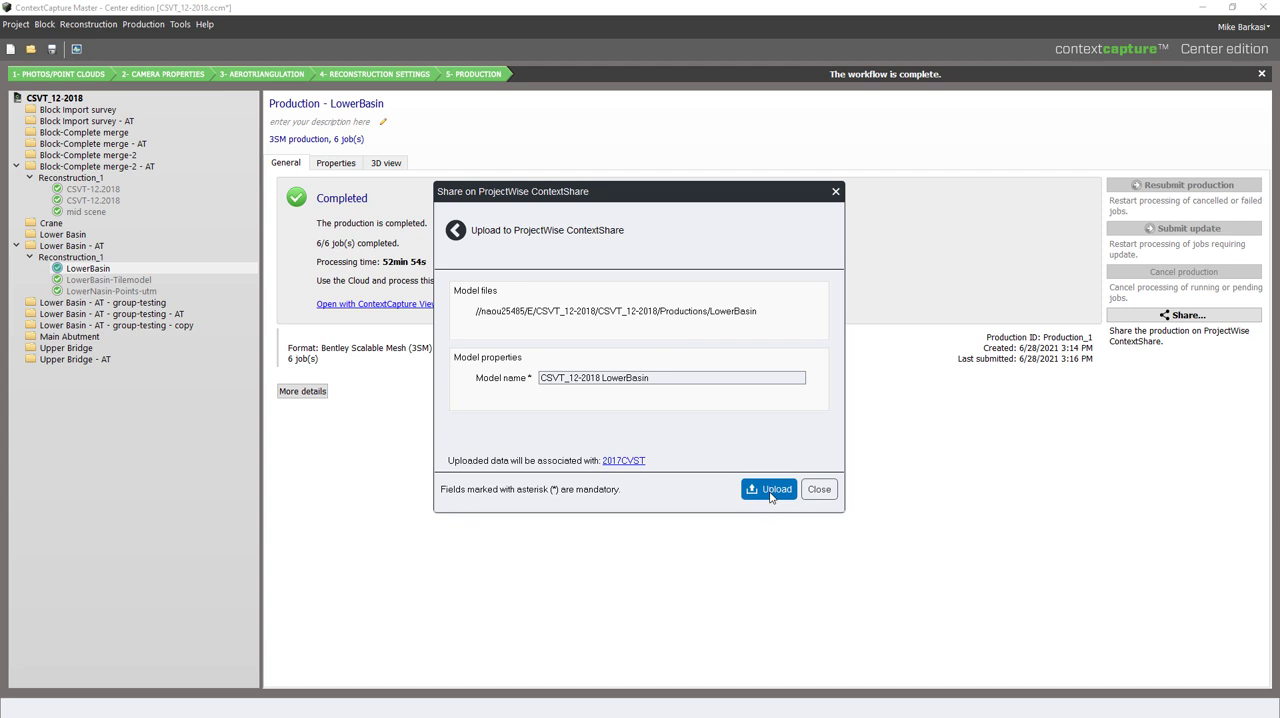
left_click(768, 490)
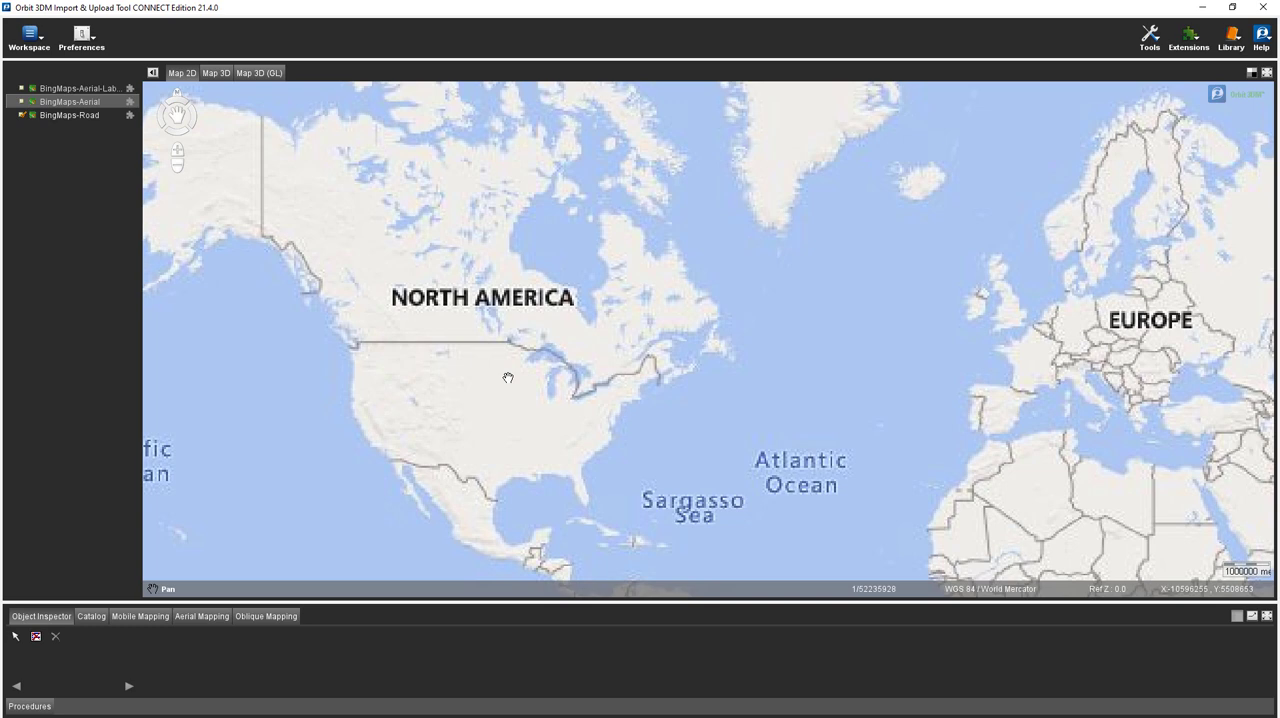
mouse_move(780, 428)
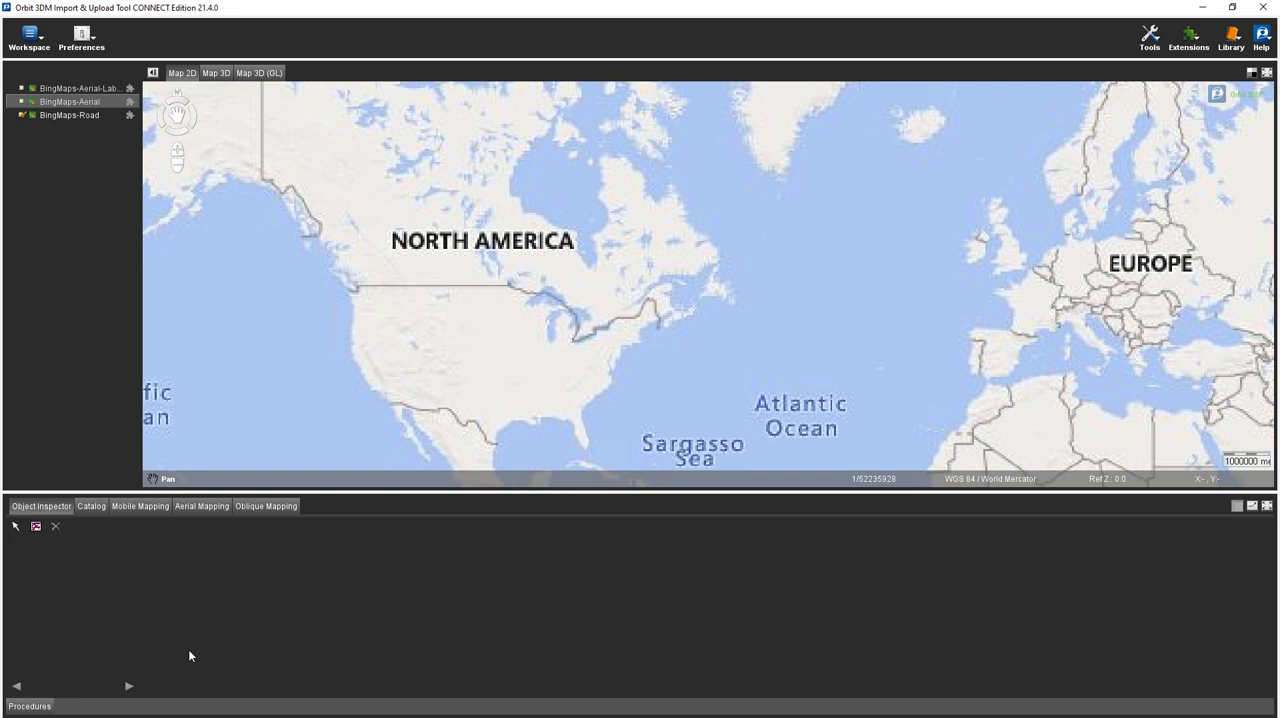
mouse_move(90, 418)
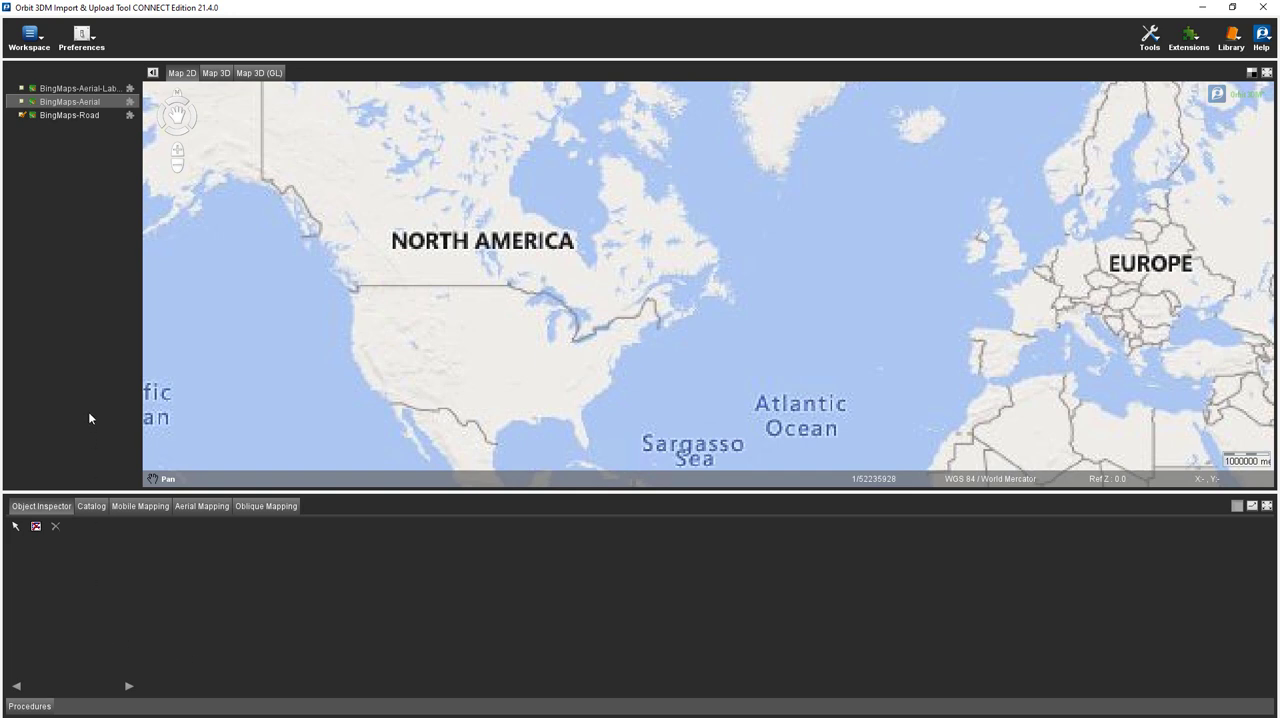
mouse_move(100, 424)
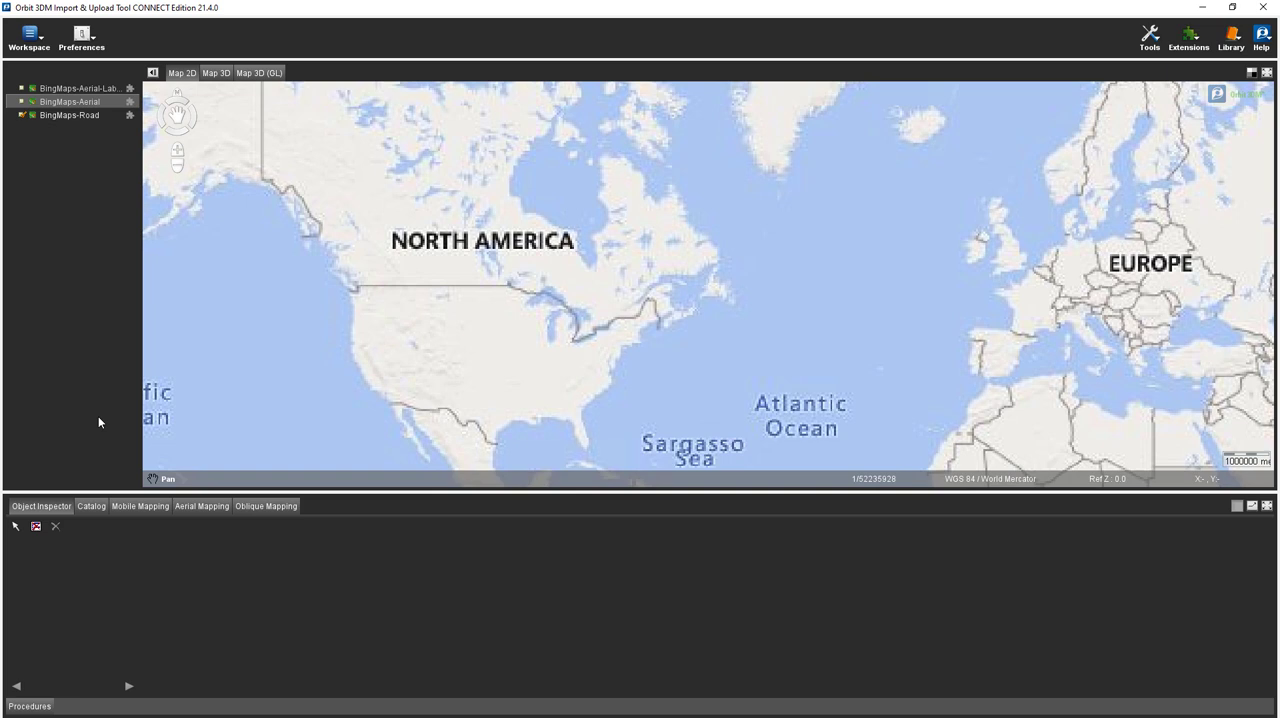
mouse_move(154, 396)
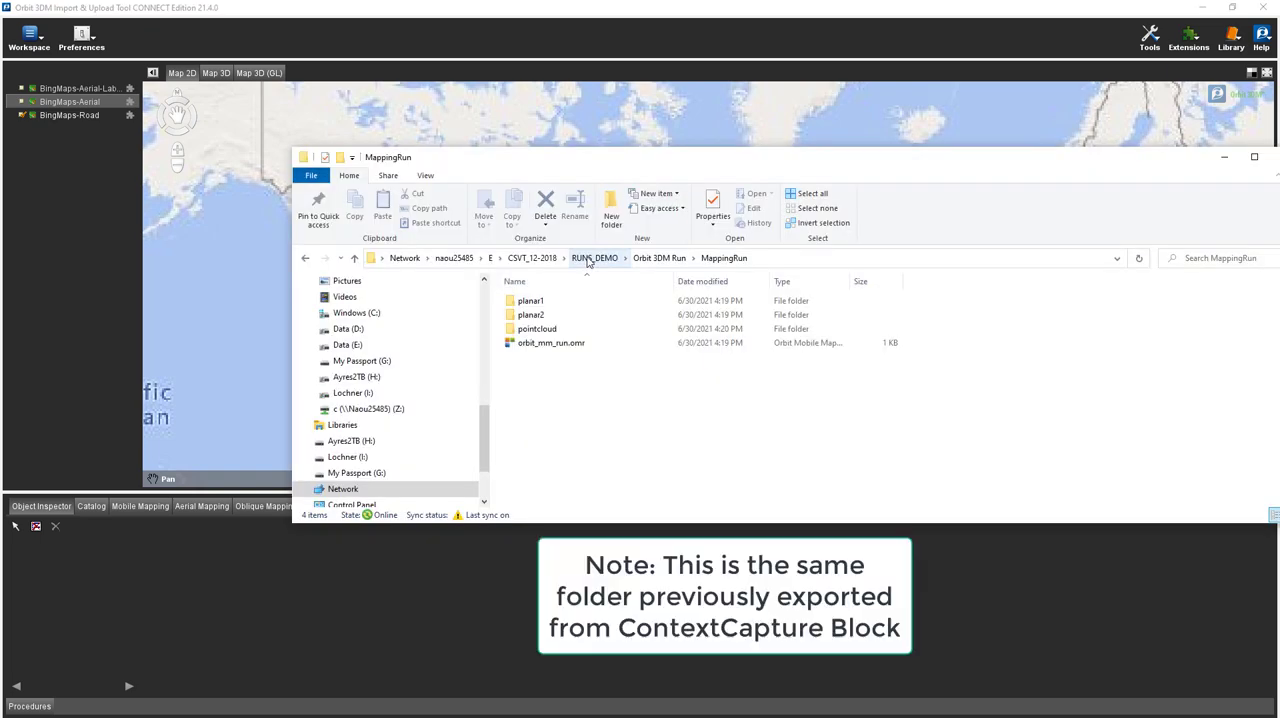
Add the MappingRun file, replacing the existing run with the same name.
left_click(724, 258)
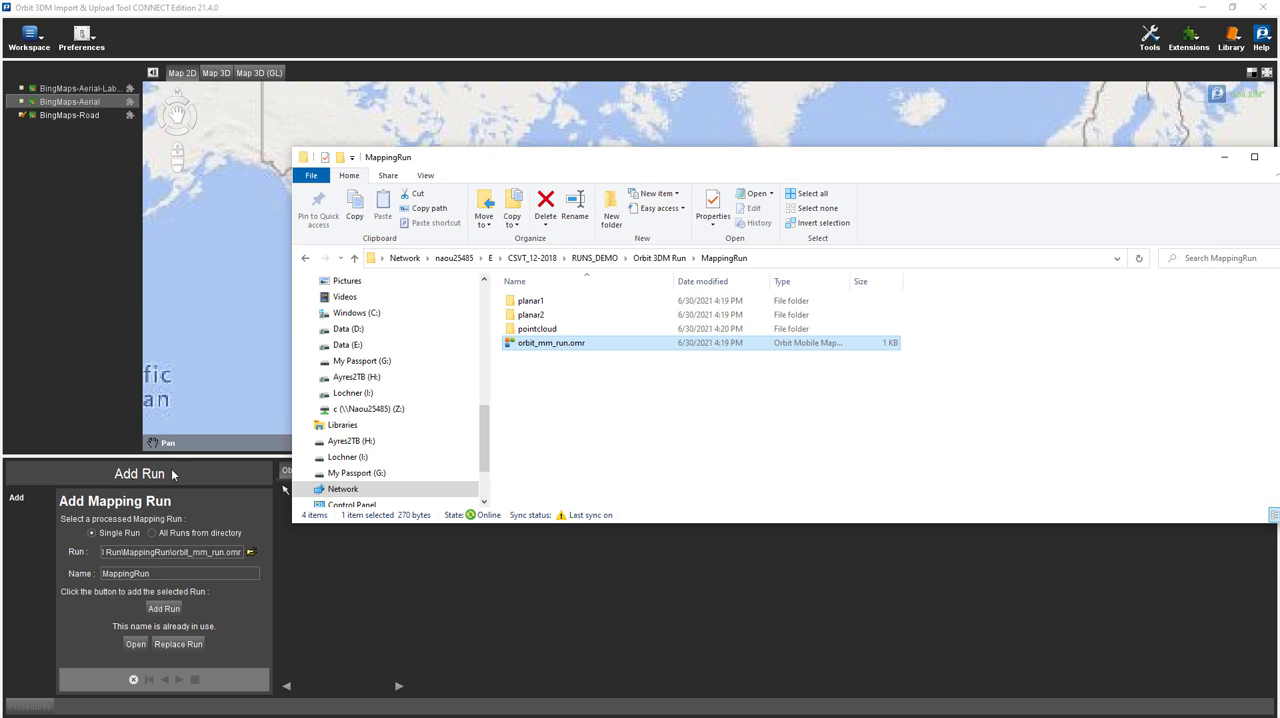
left_click(1254, 156)
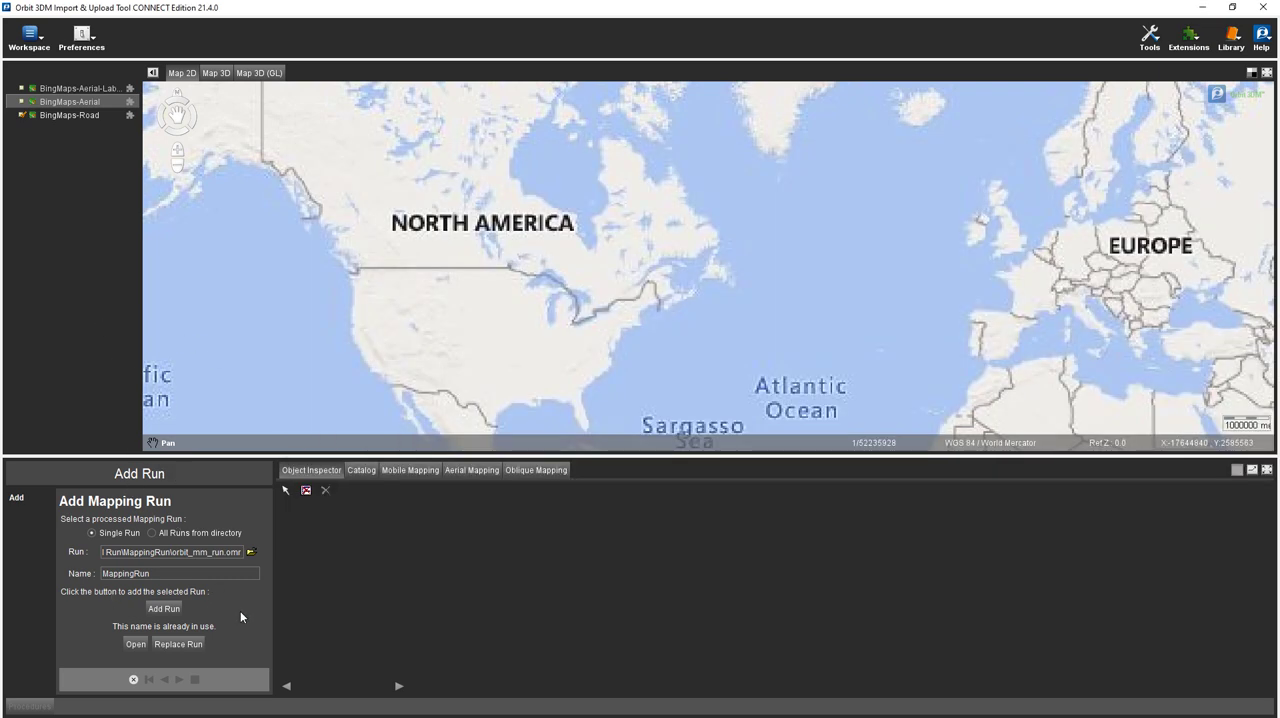
mouse_move(174, 652)
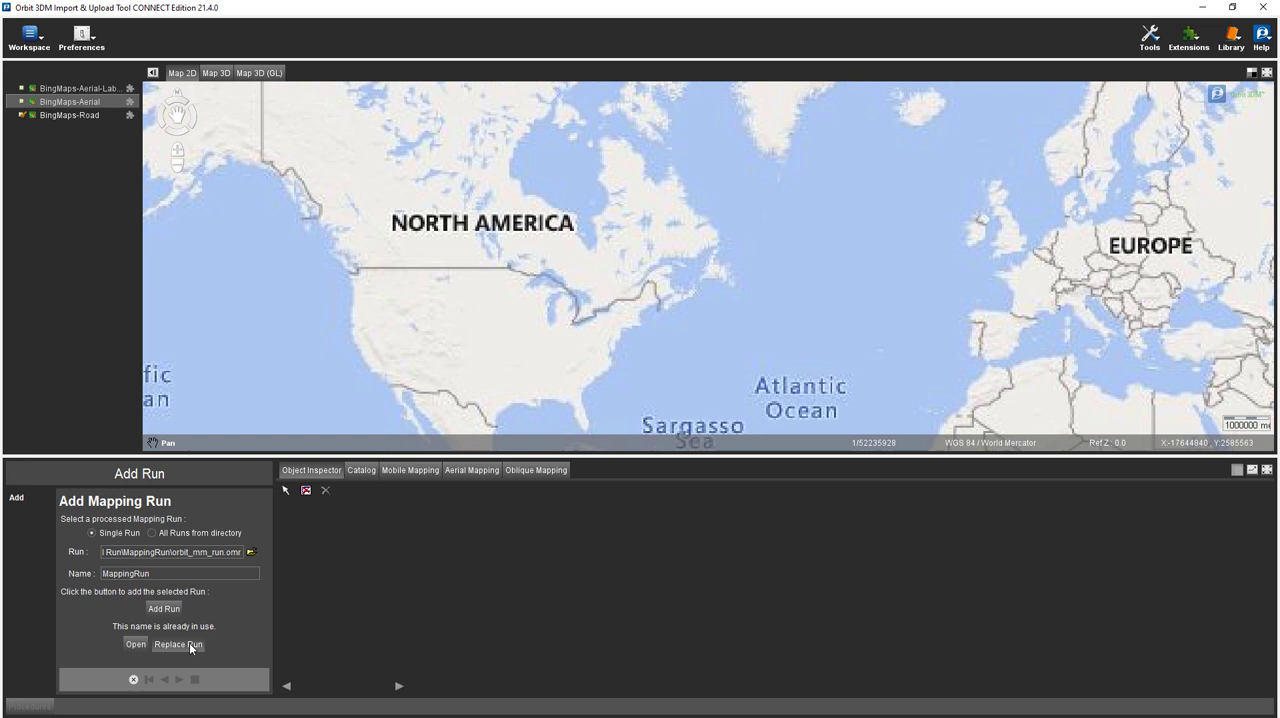
left_click(178, 644)
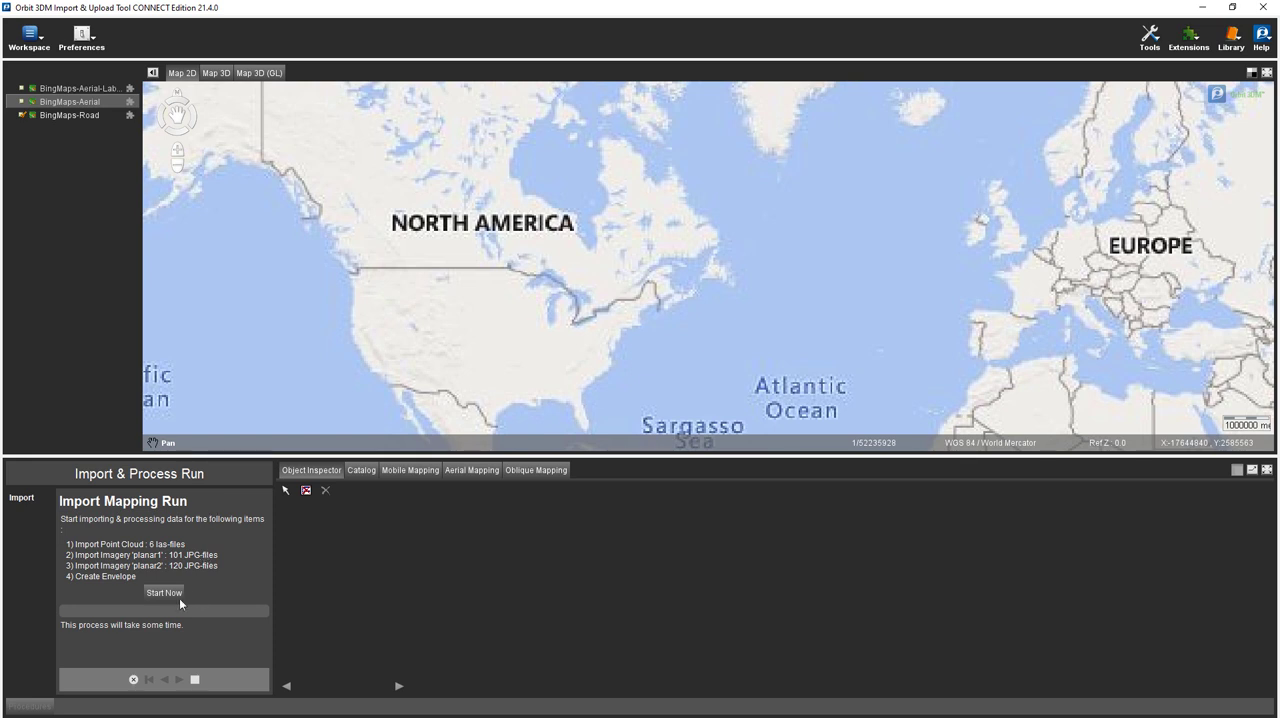
Import and process the mapping run, loading its point cloud, planar imagery and envelope onto the map.
left_click(164, 592)
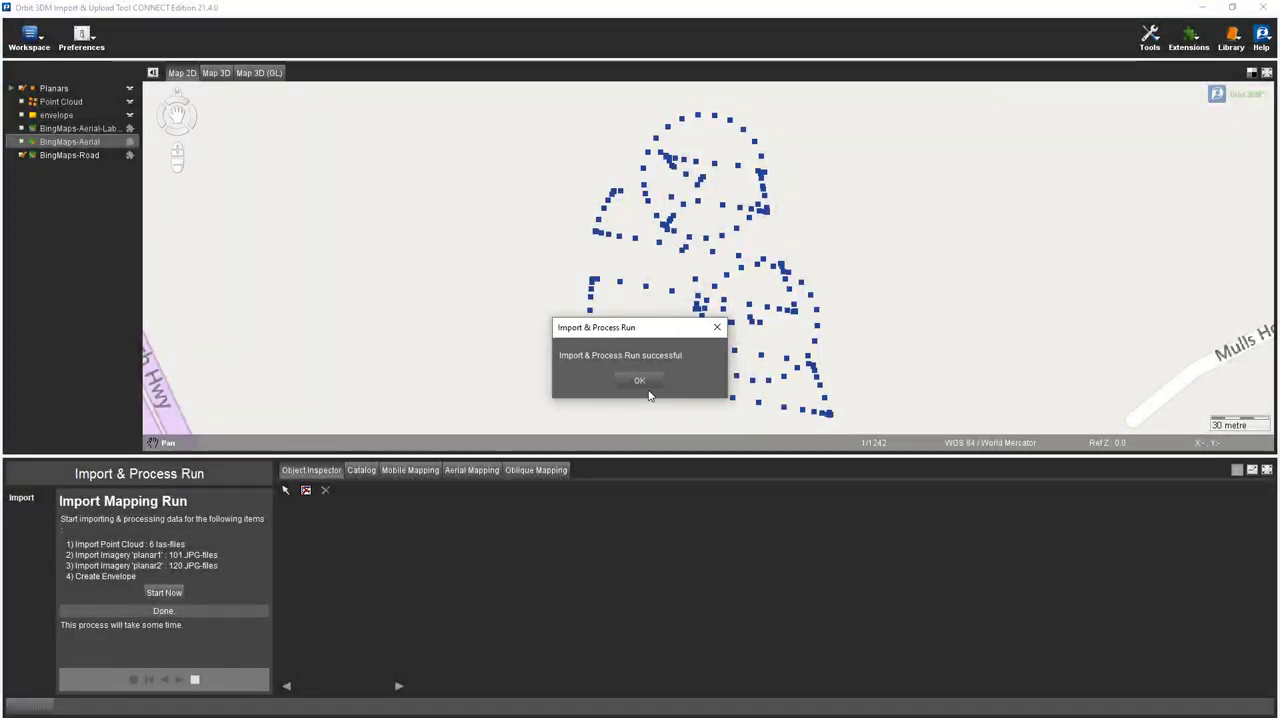
left_click(640, 380)
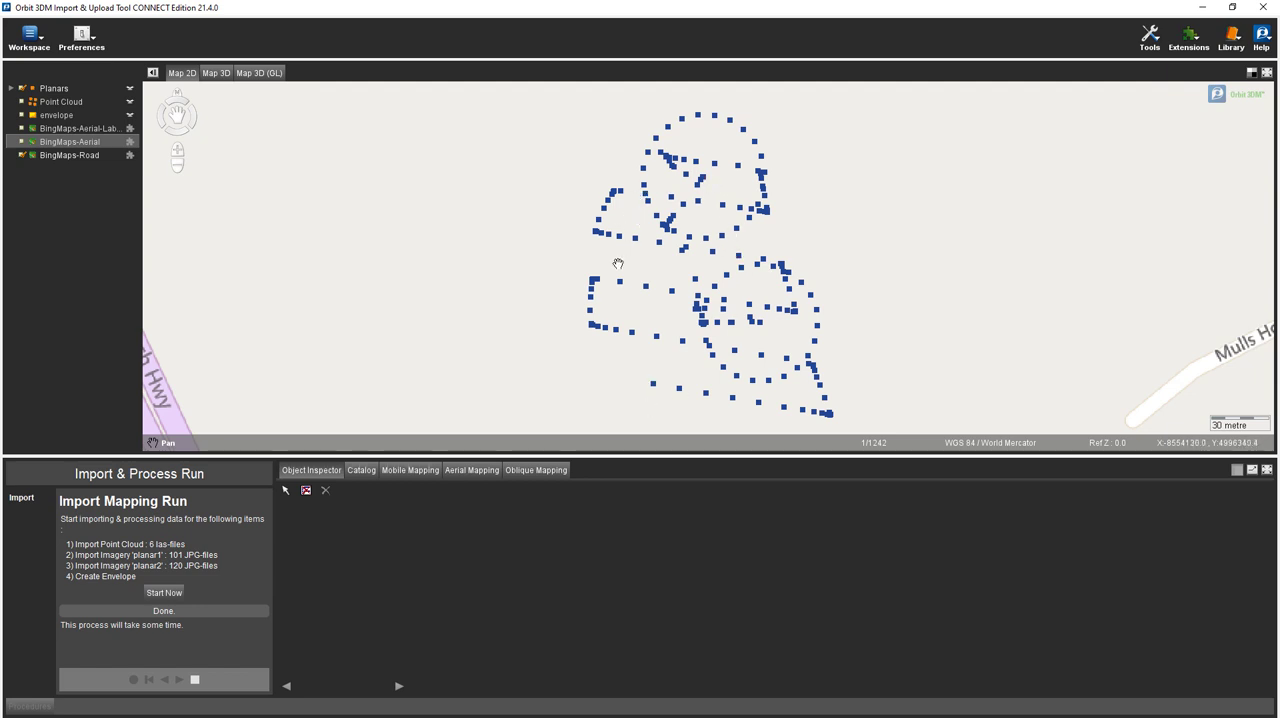
mouse_move(288, 552)
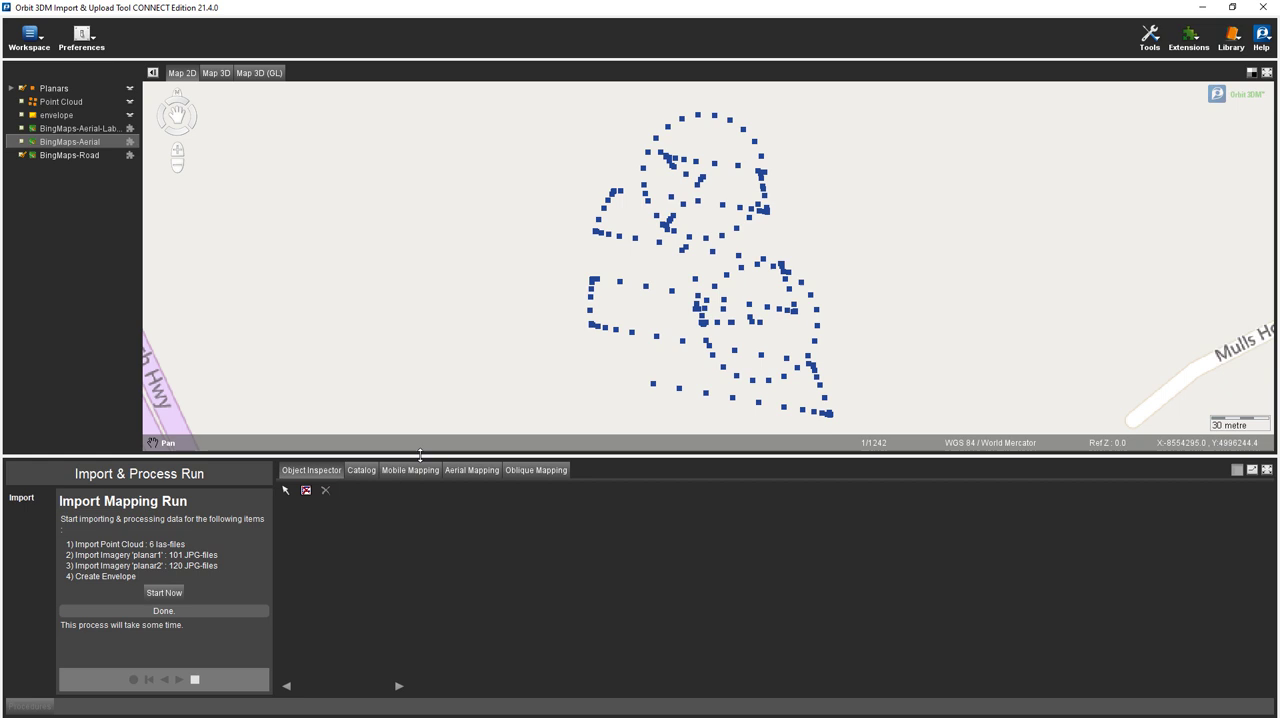
left_click(472, 470)
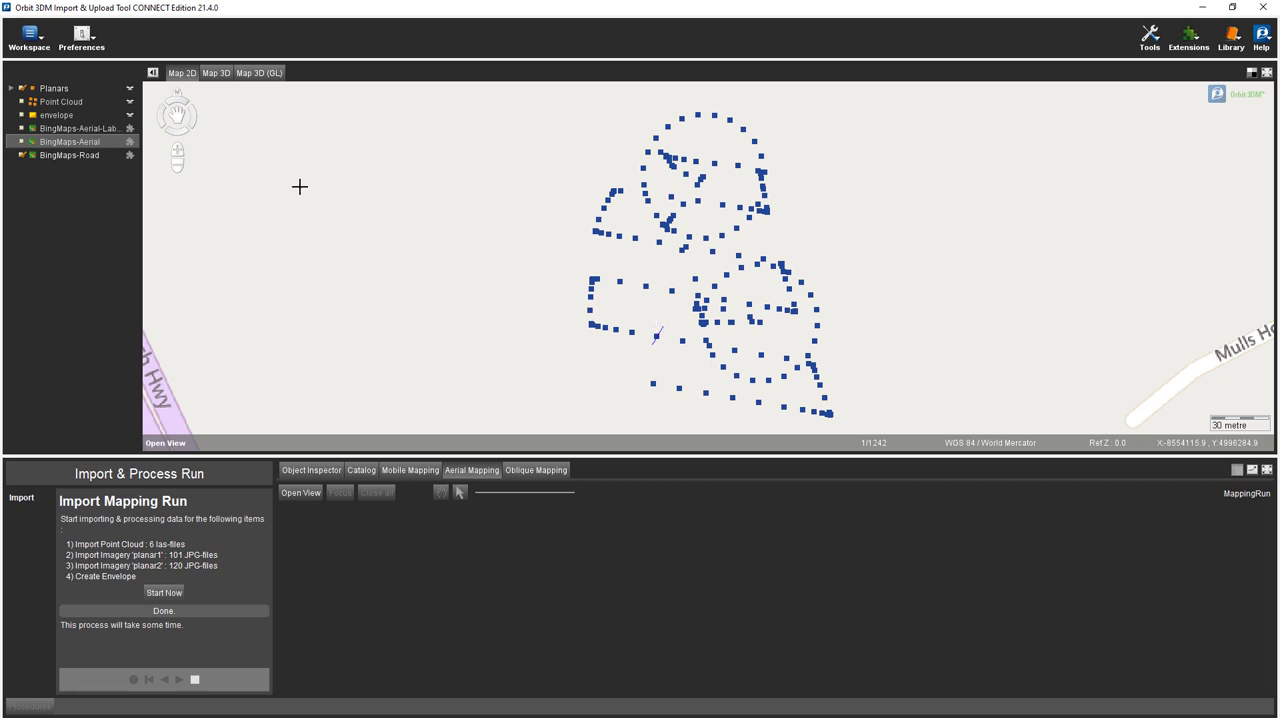
mouse_move(270, 110)
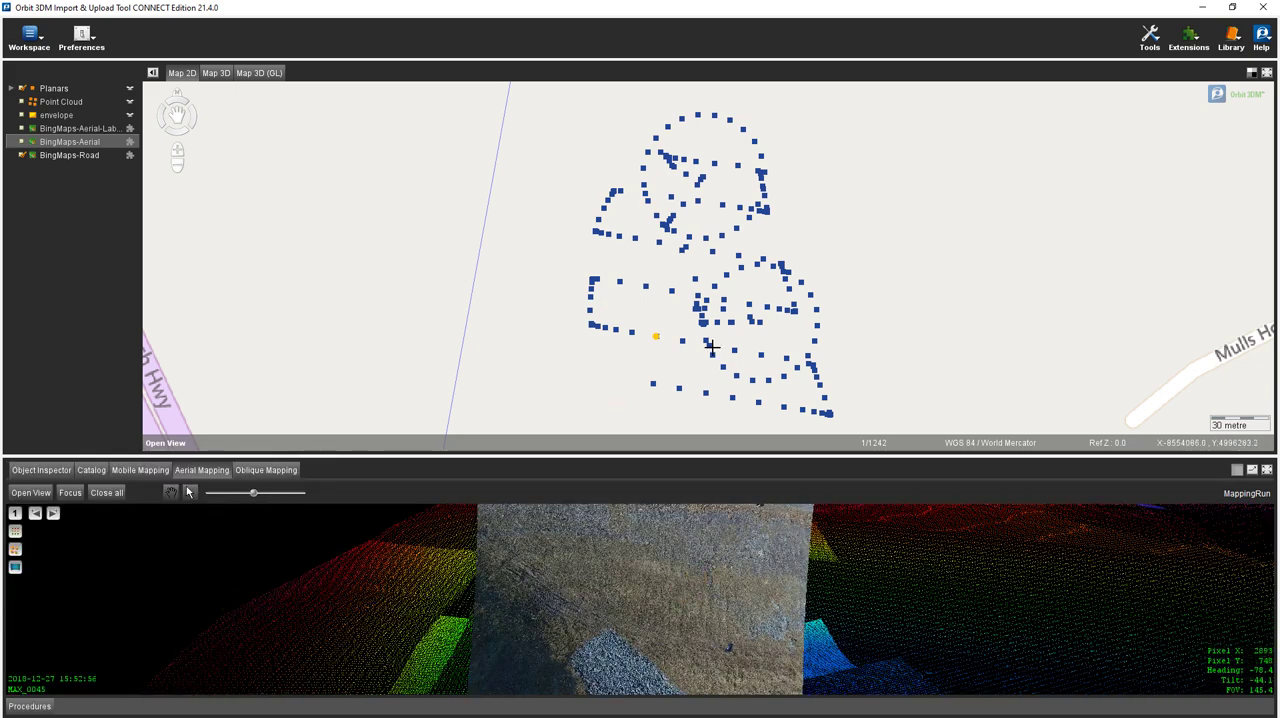
Sign in to the ContextShare Upload panel from the Tools menu.
left_click(1148, 38)
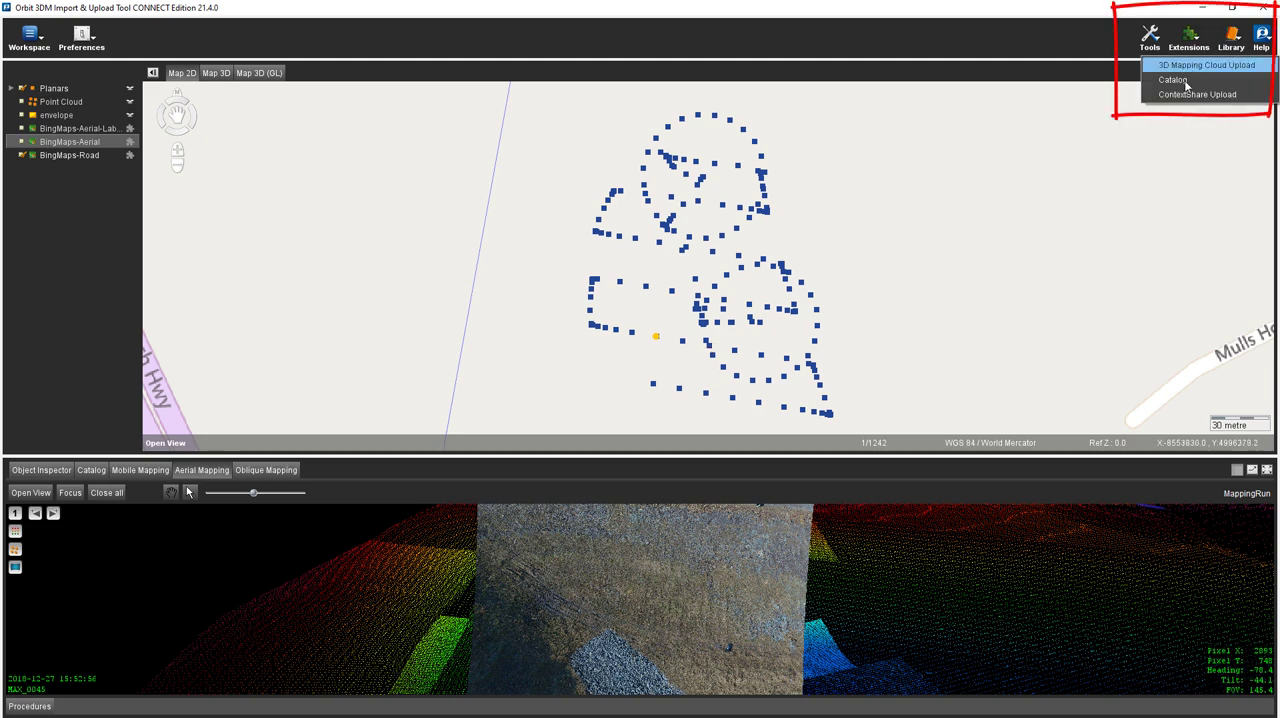
mouse_move(1198, 94)
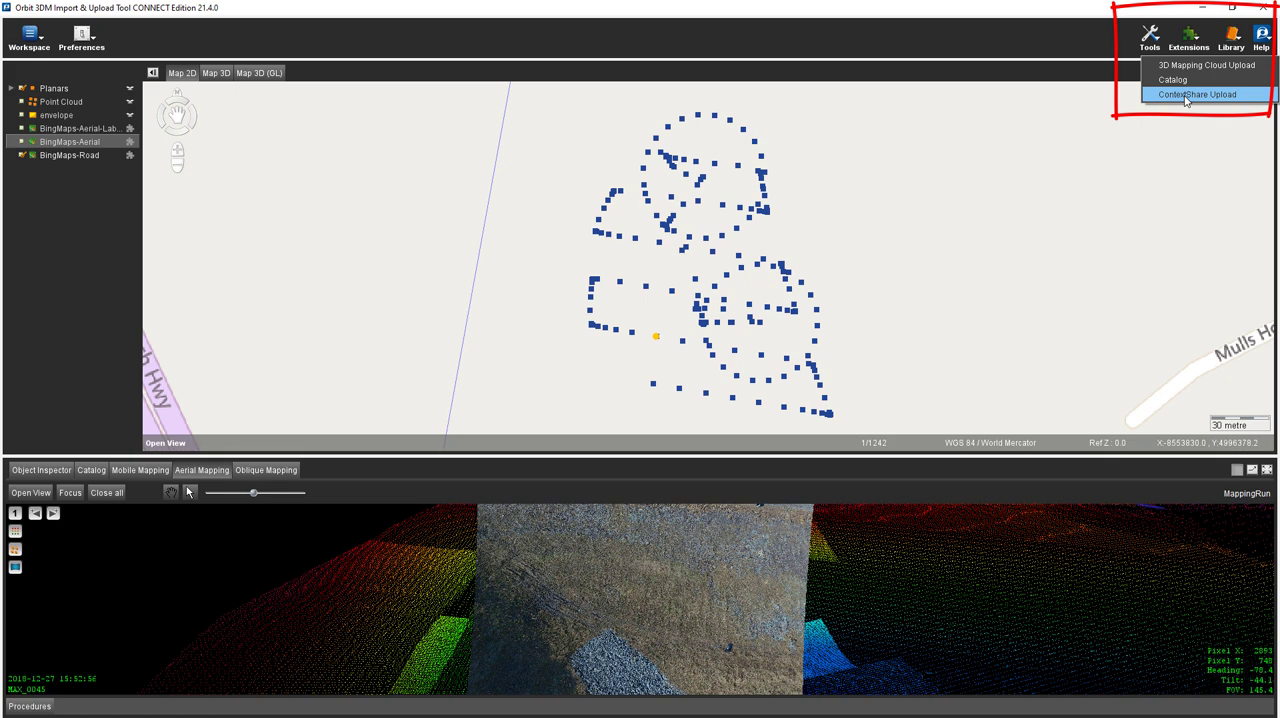
left_click(1198, 94)
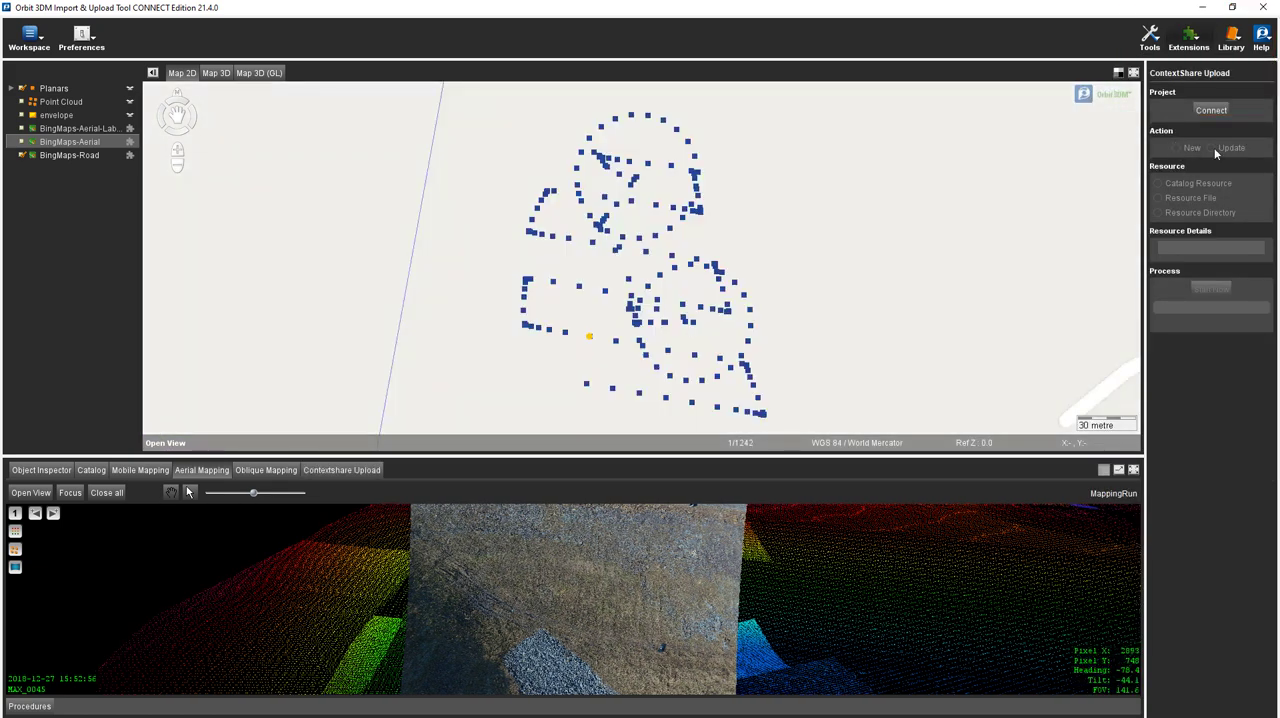
left_click(1212, 110)
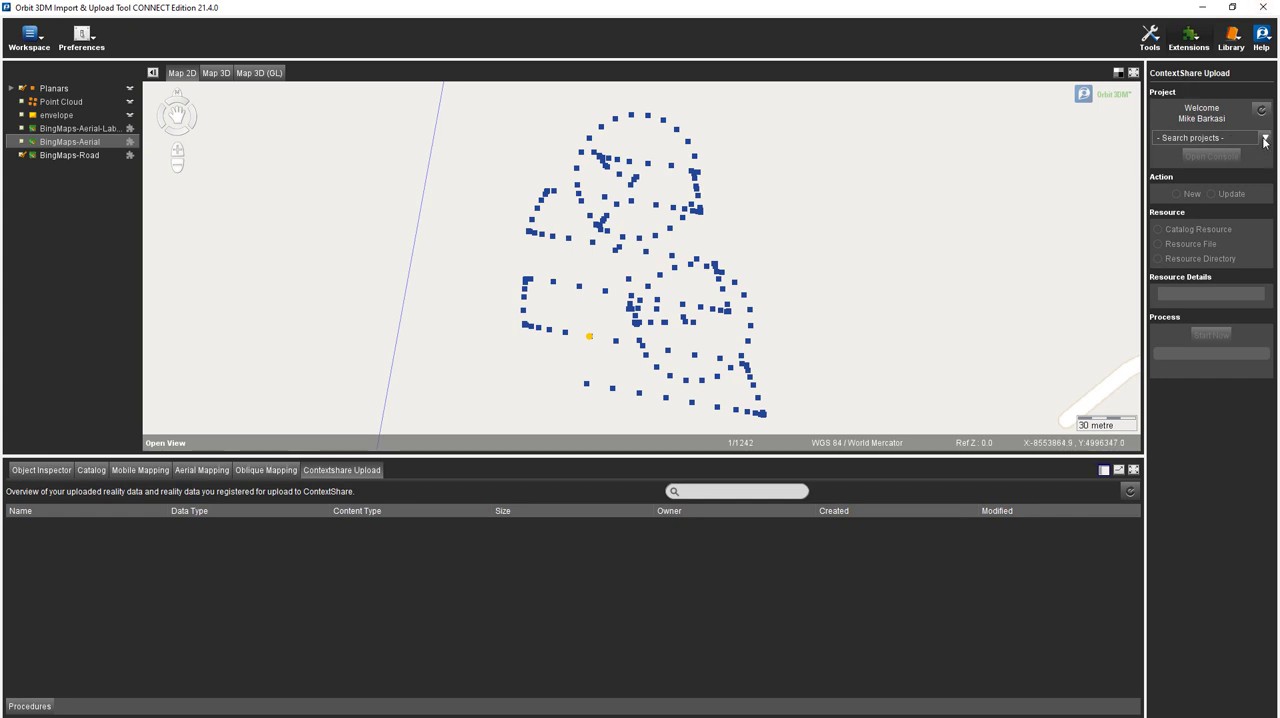
mouse_move(474, 358)
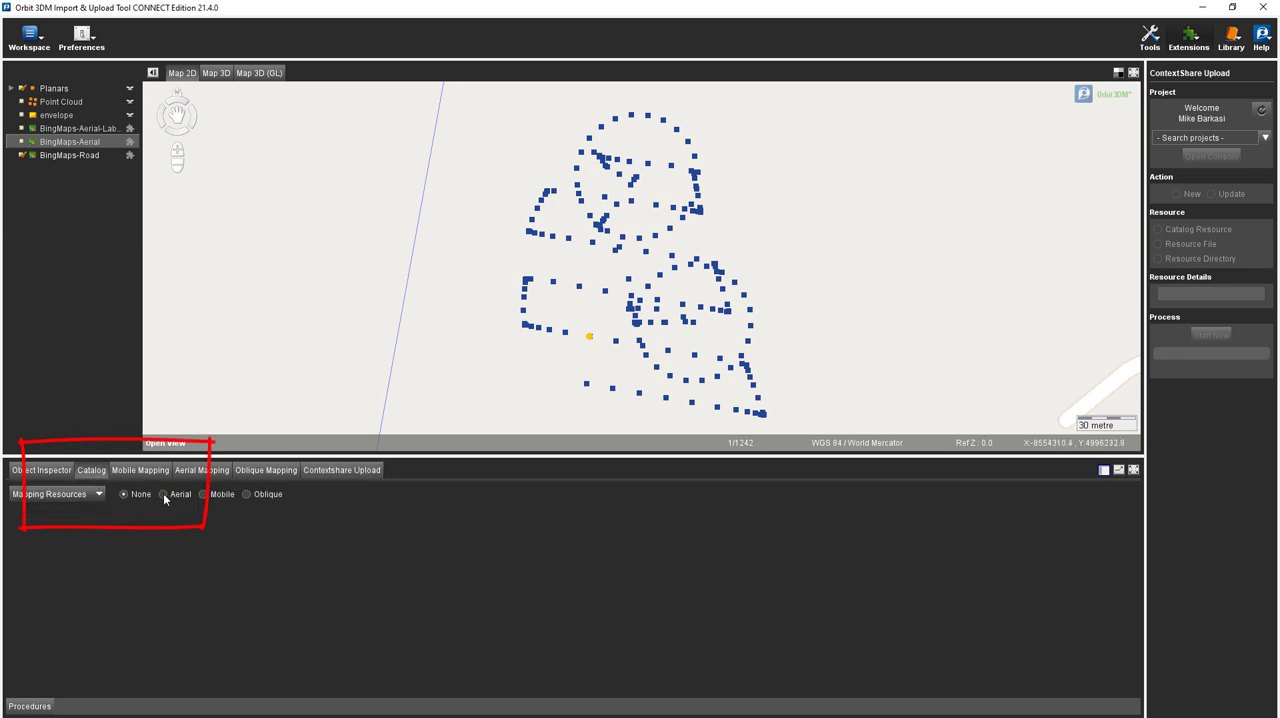
Select the aerial MappingRun, calculate its planar image availability on disk, and highlight its envelope.
left_click(164, 494)
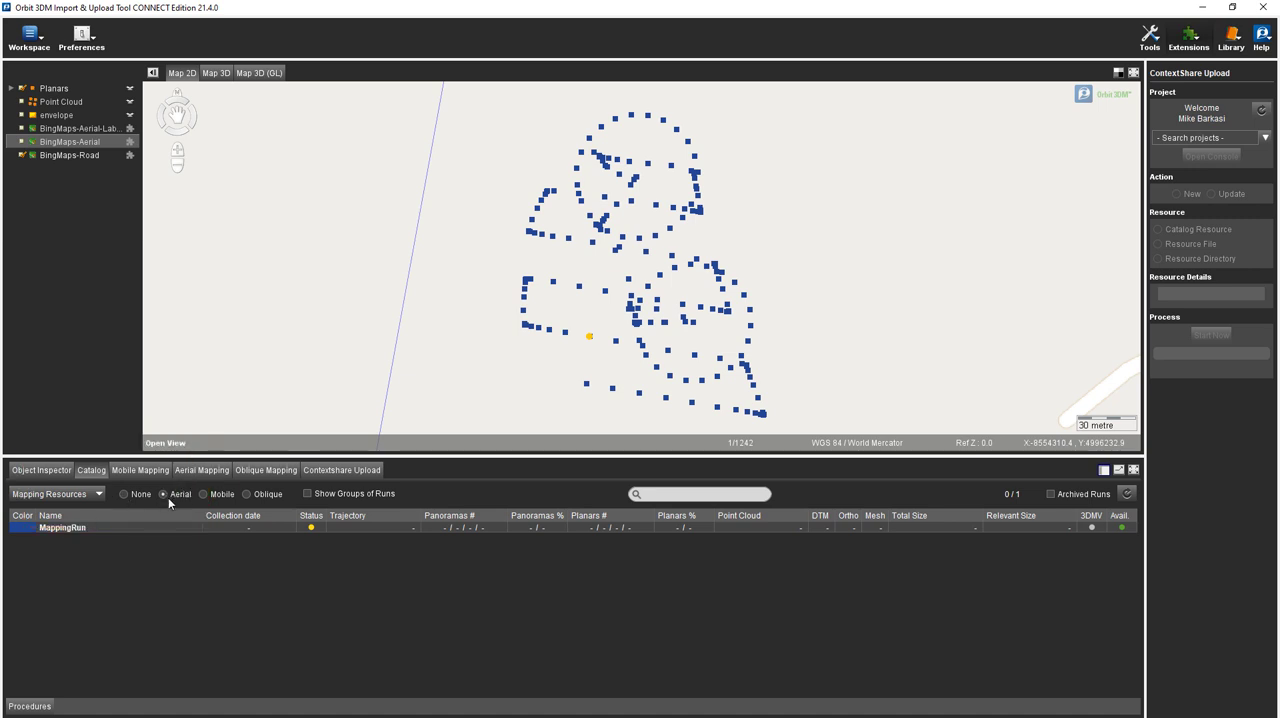
left_click(62, 528)
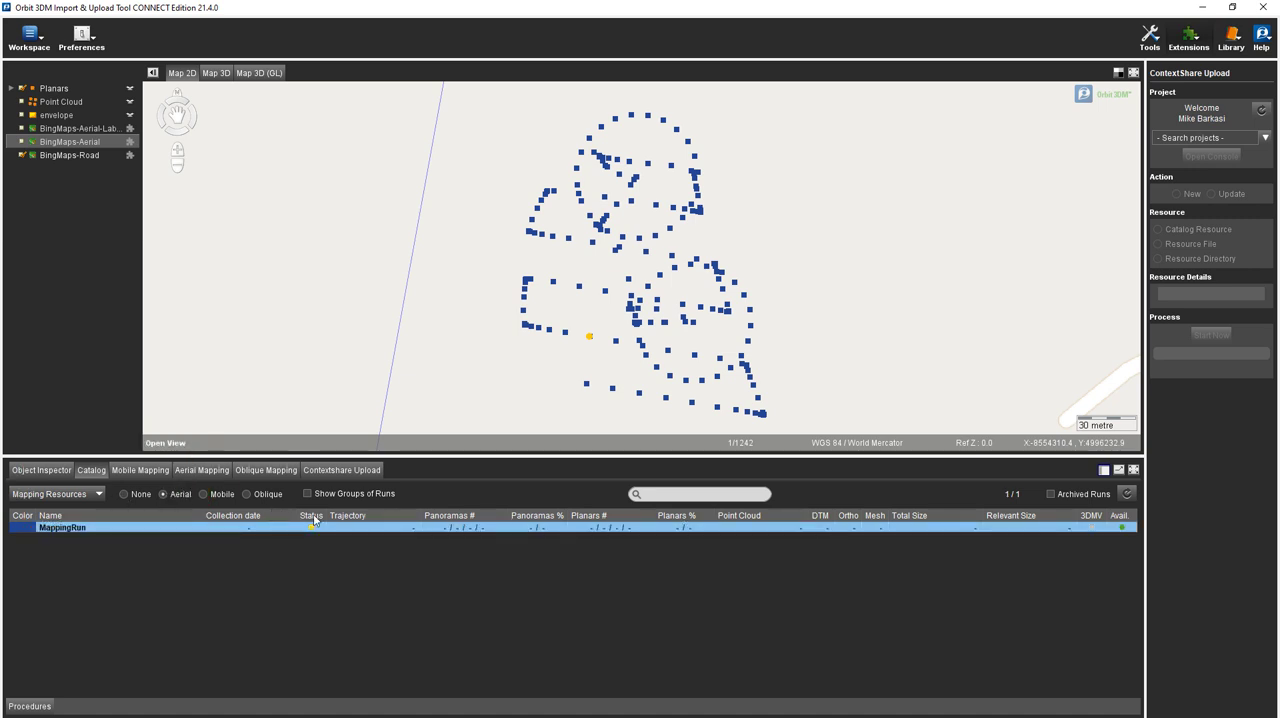
mouse_move(1092, 528)
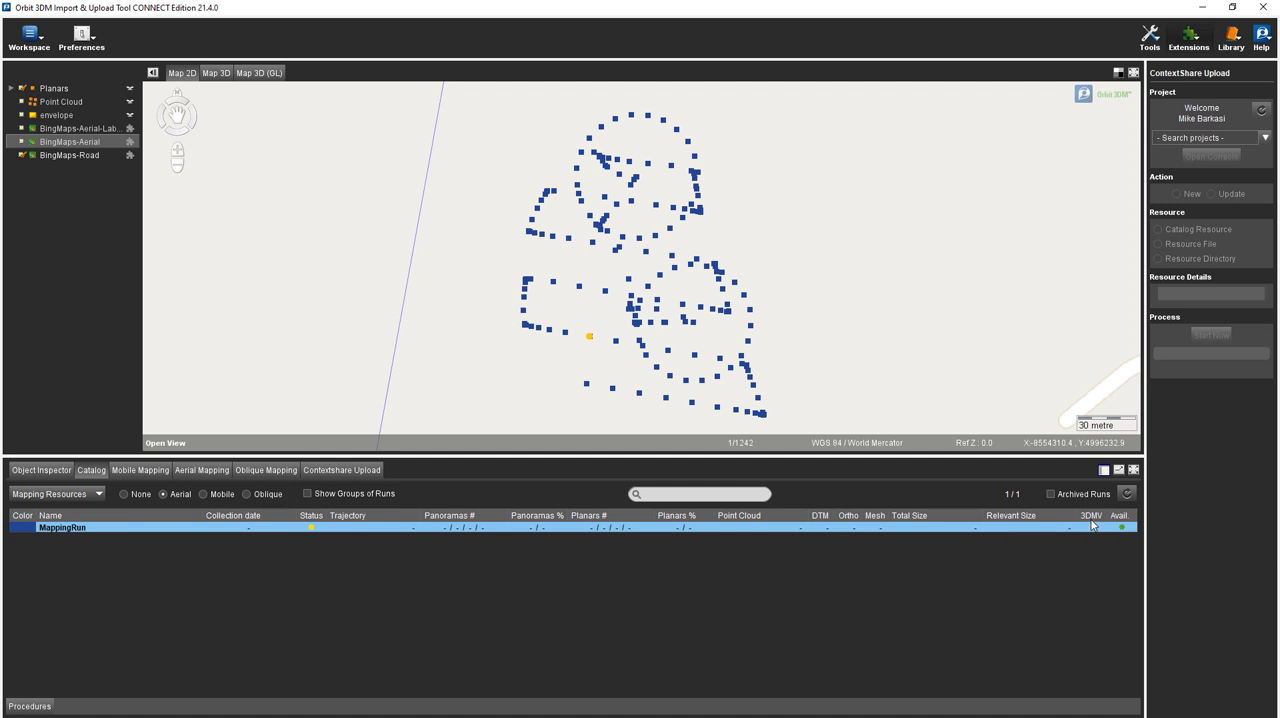
mouse_move(1092, 528)
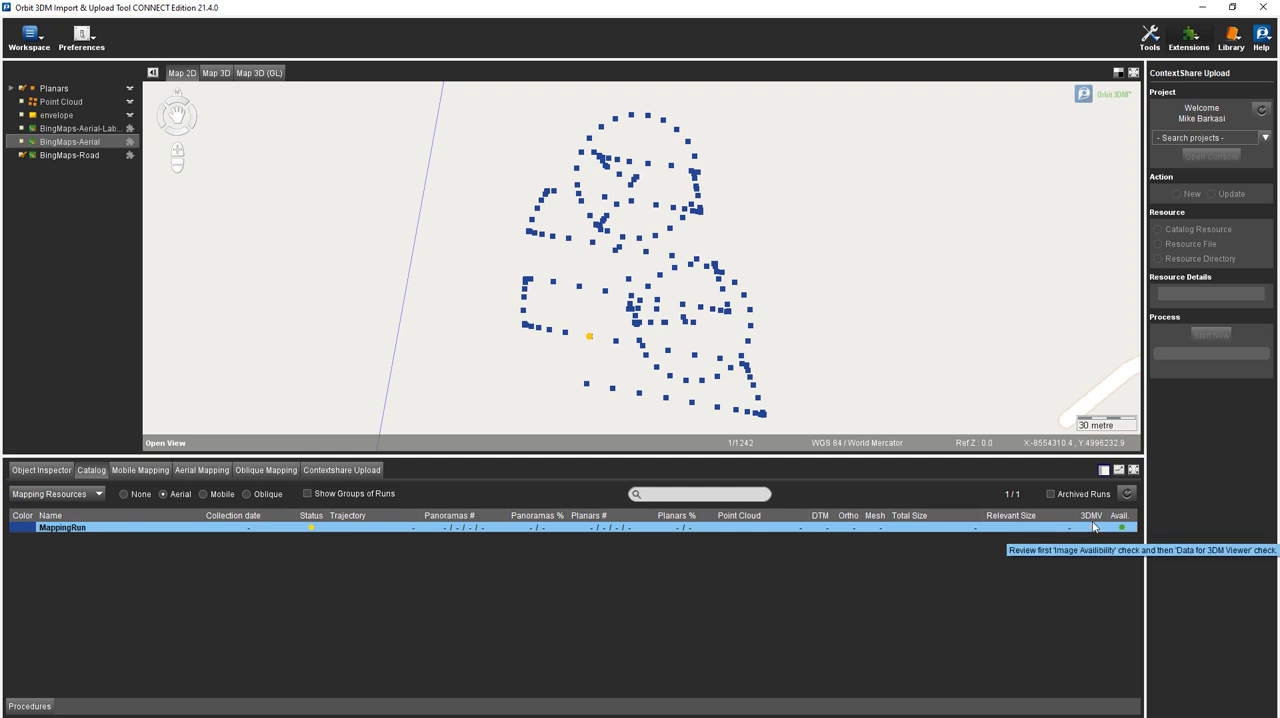
mouse_move(1084, 522)
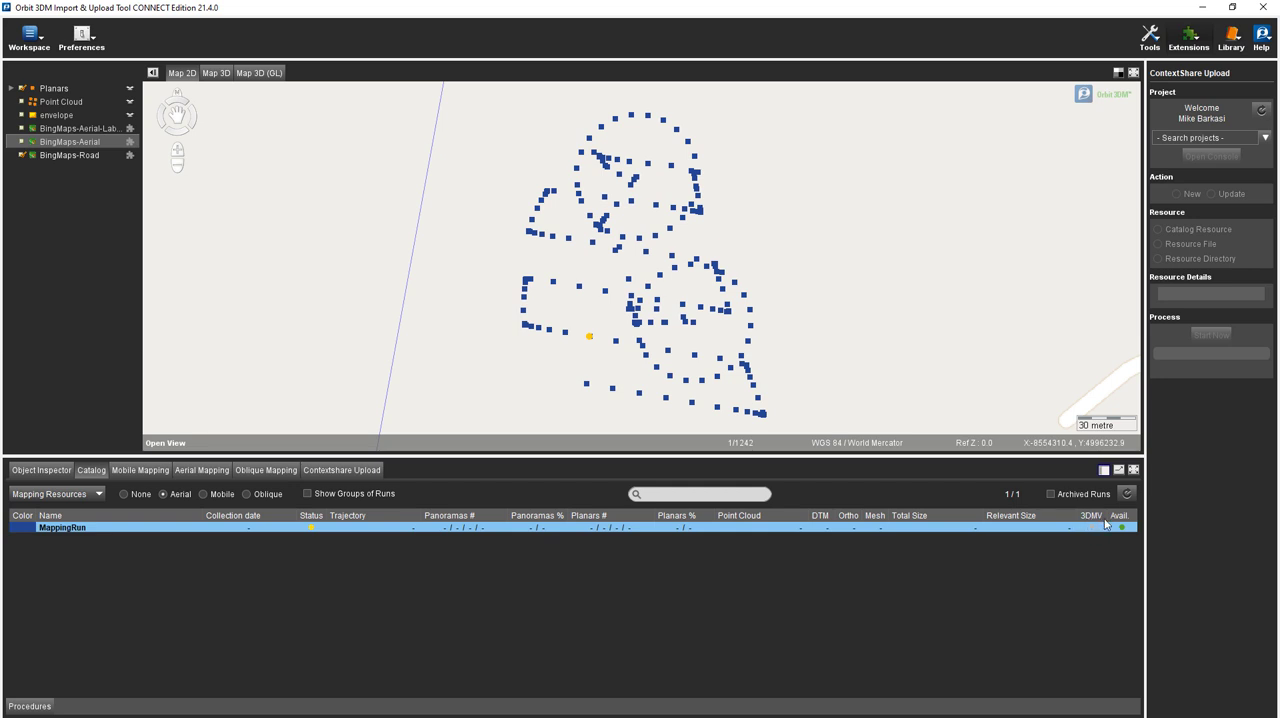
mouse_move(1100, 528)
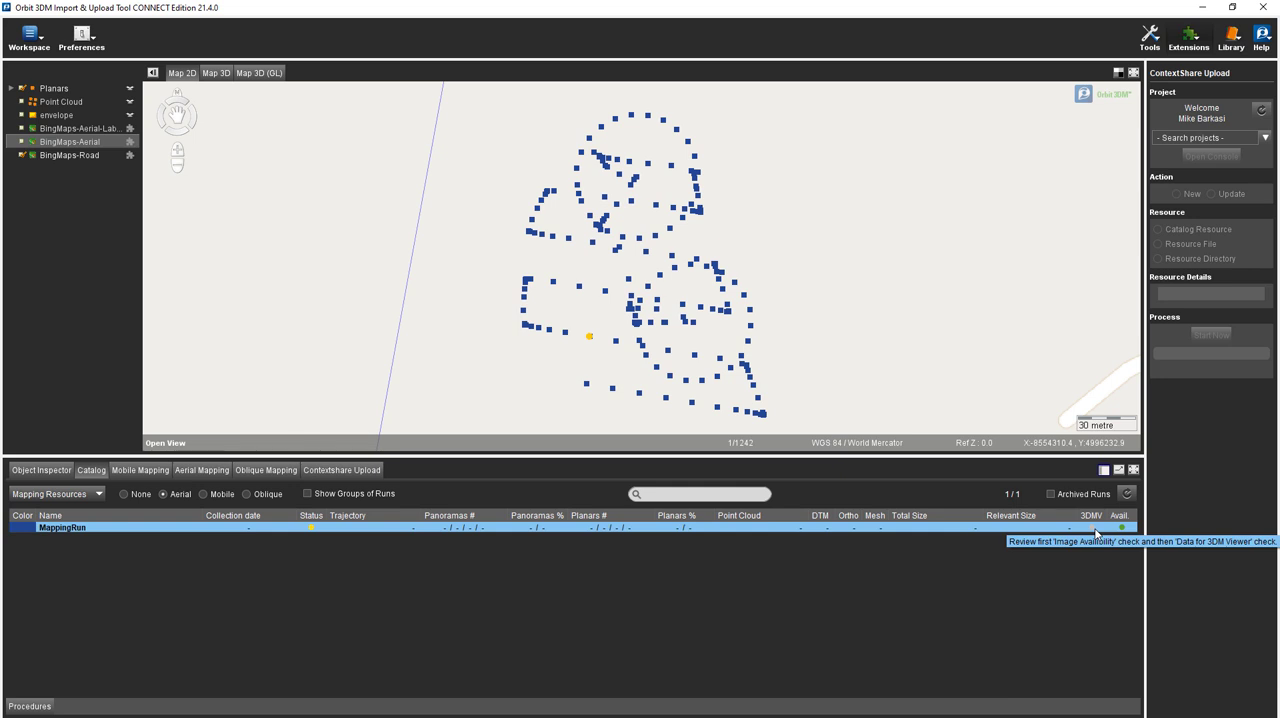
mouse_move(656, 536)
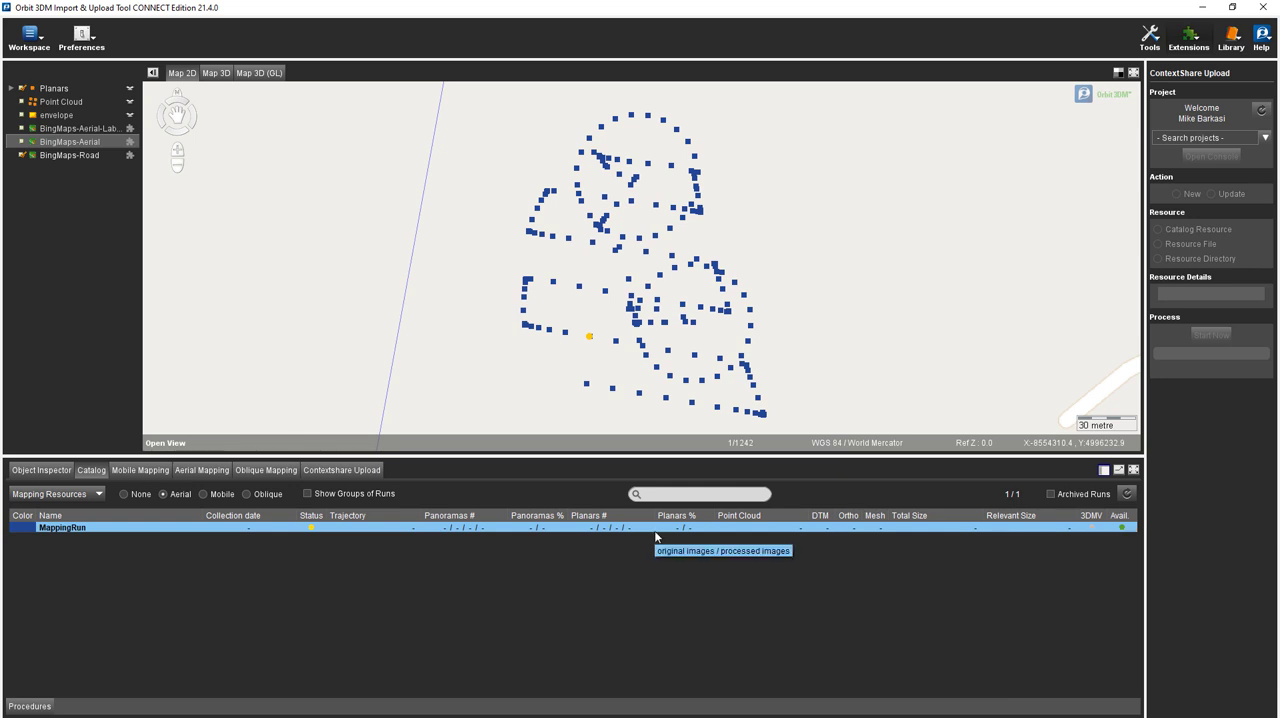
right_click(656, 528)
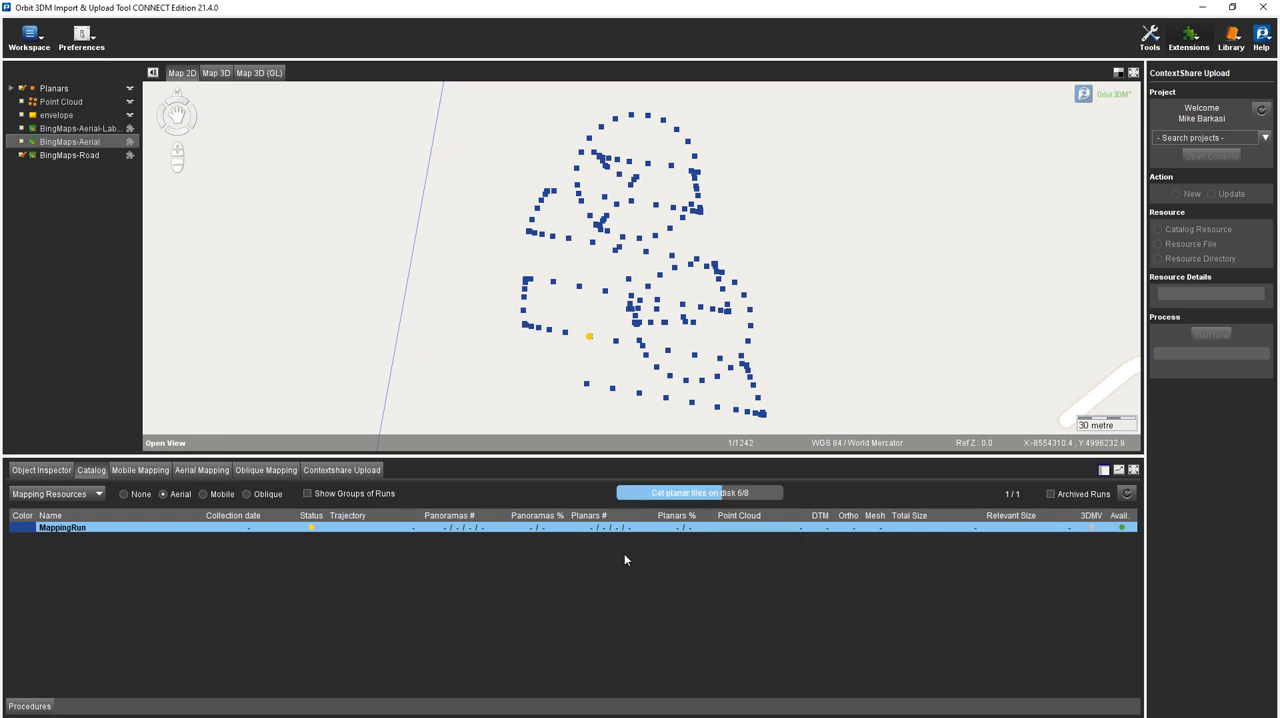
left_click(698, 492)
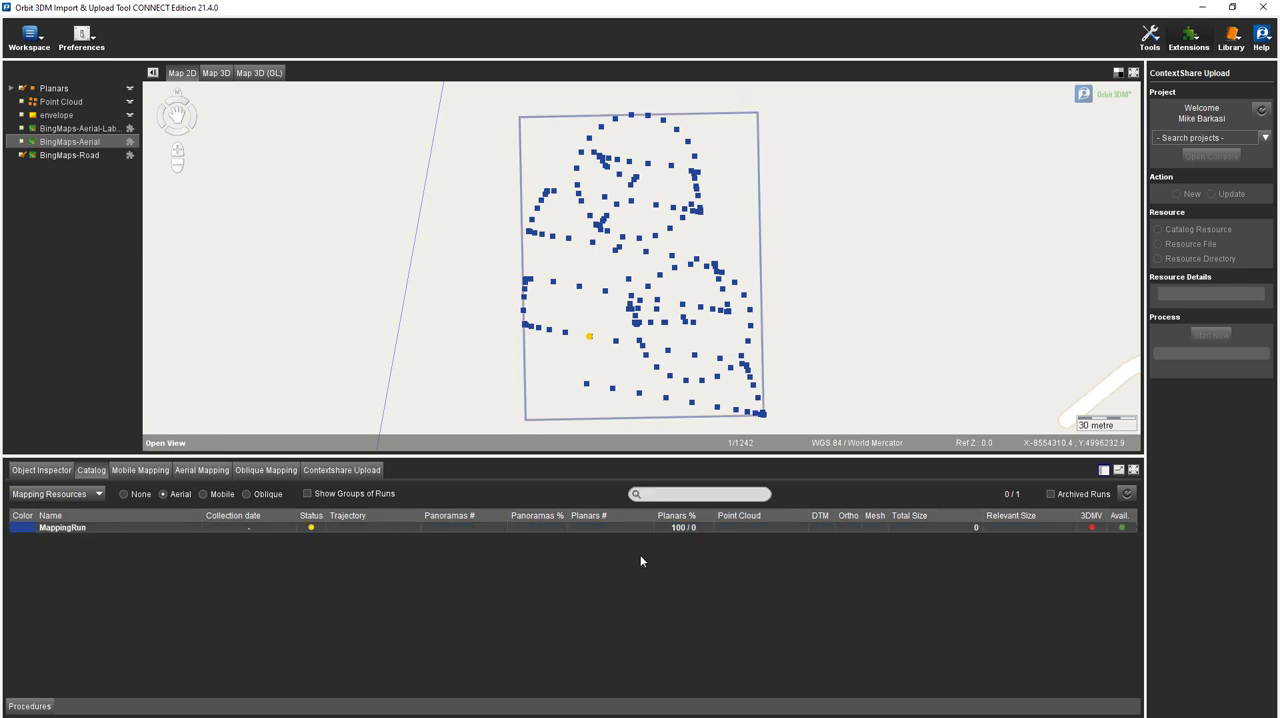
mouse_move(692, 536)
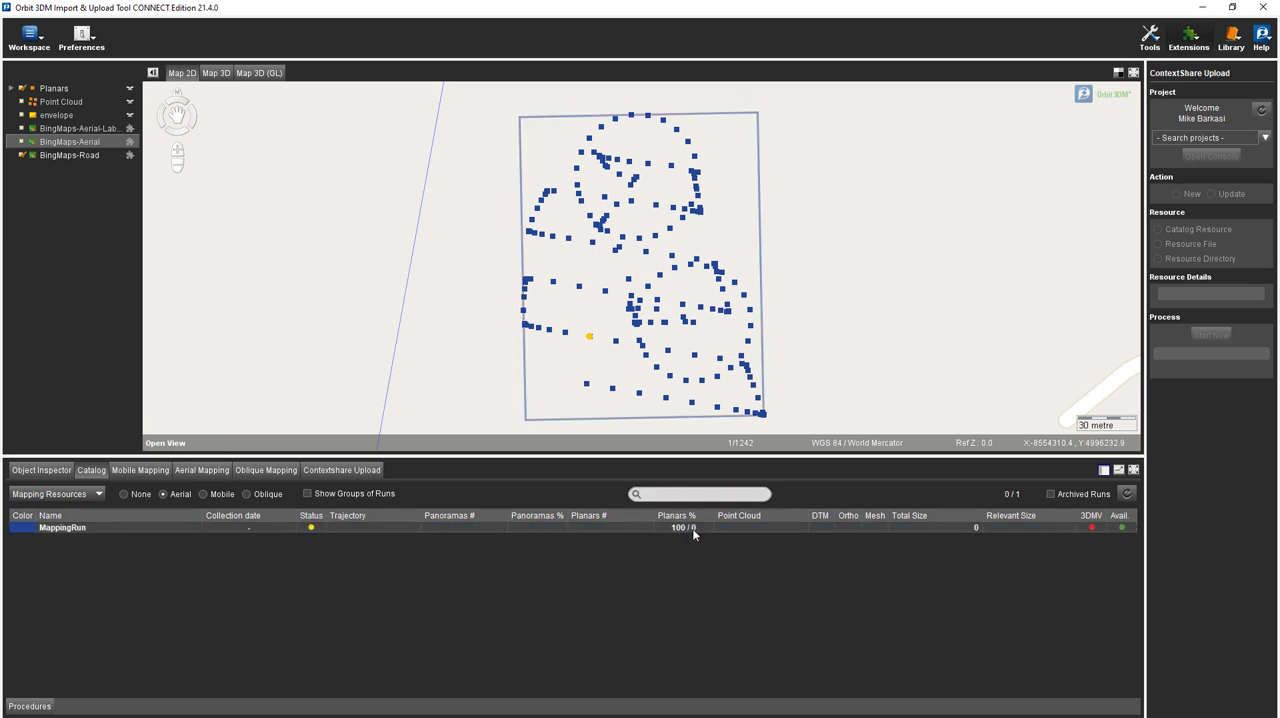
left_click(62, 528)
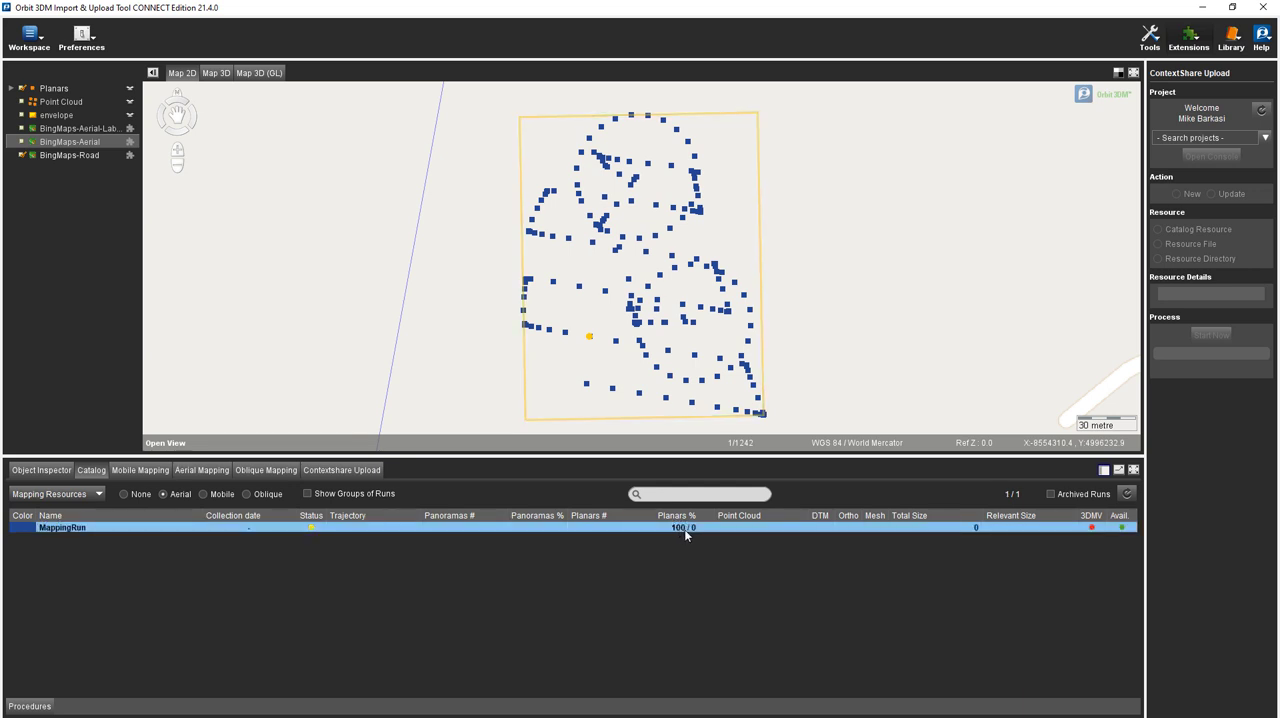
mouse_move(684, 528)
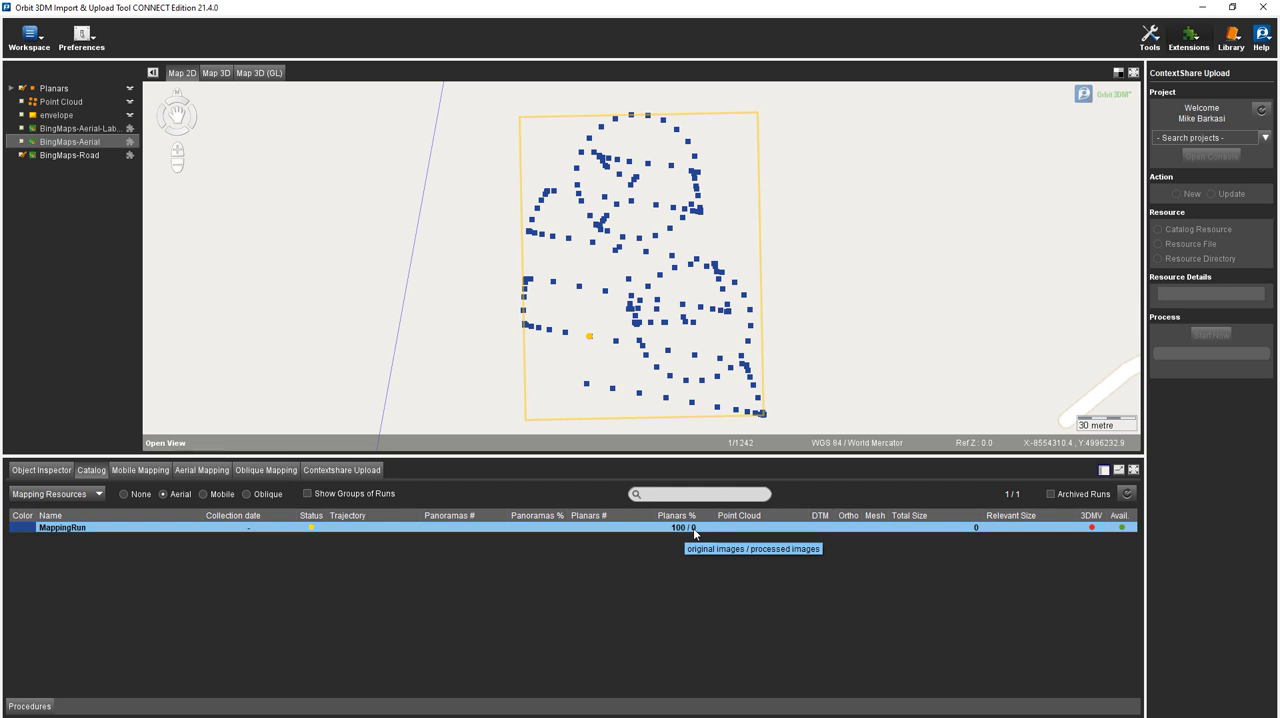
mouse_move(1096, 528)
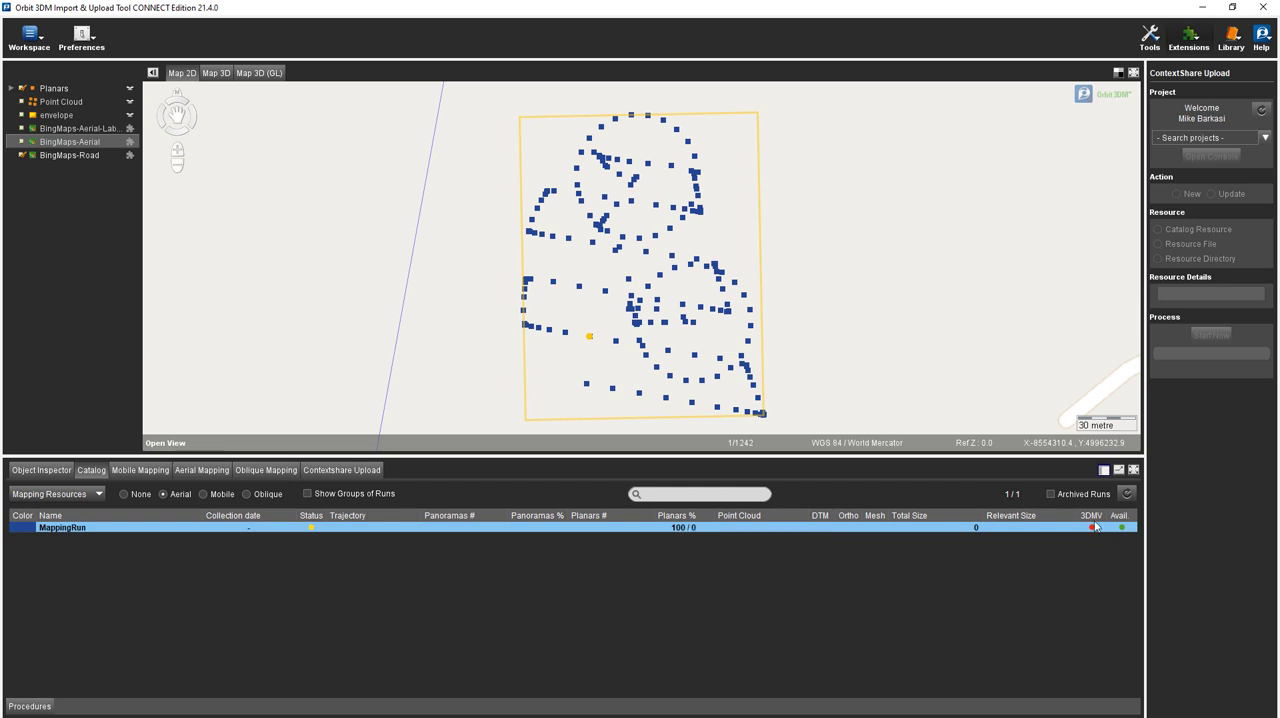
mouse_move(1092, 528)
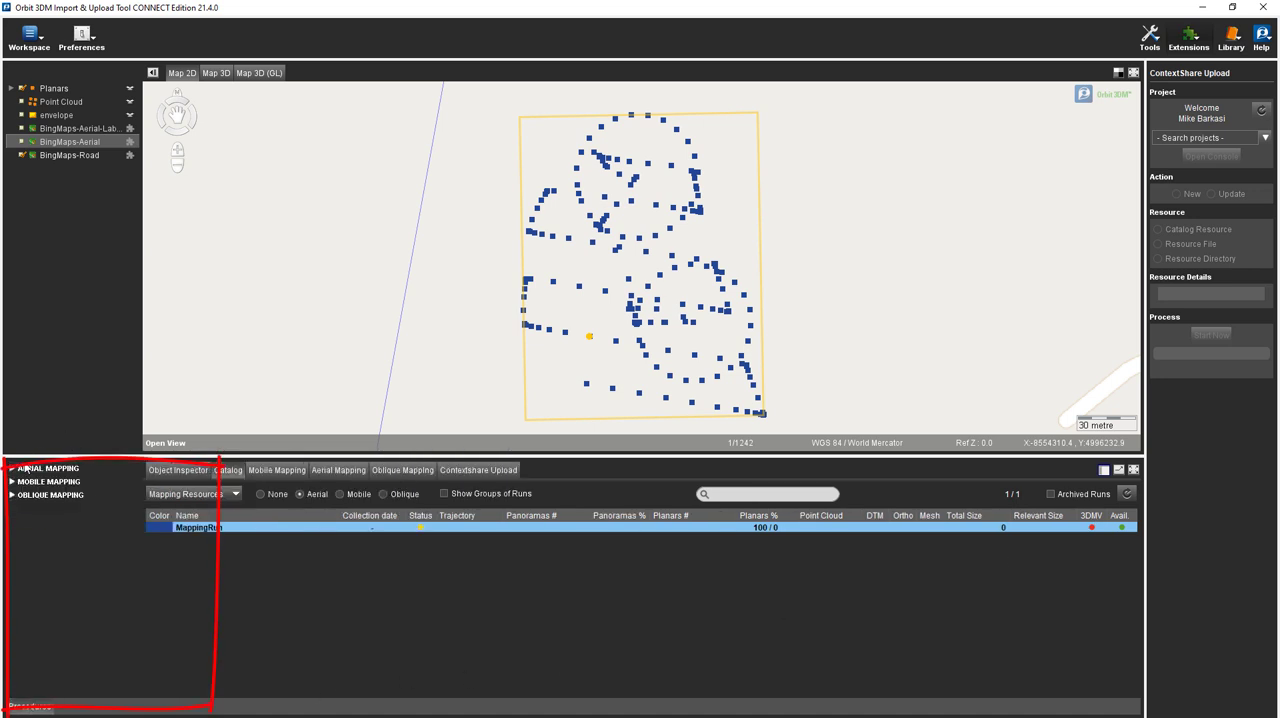
Start the Optimize Imagery procedure on the run's original images.
left_click(48, 468)
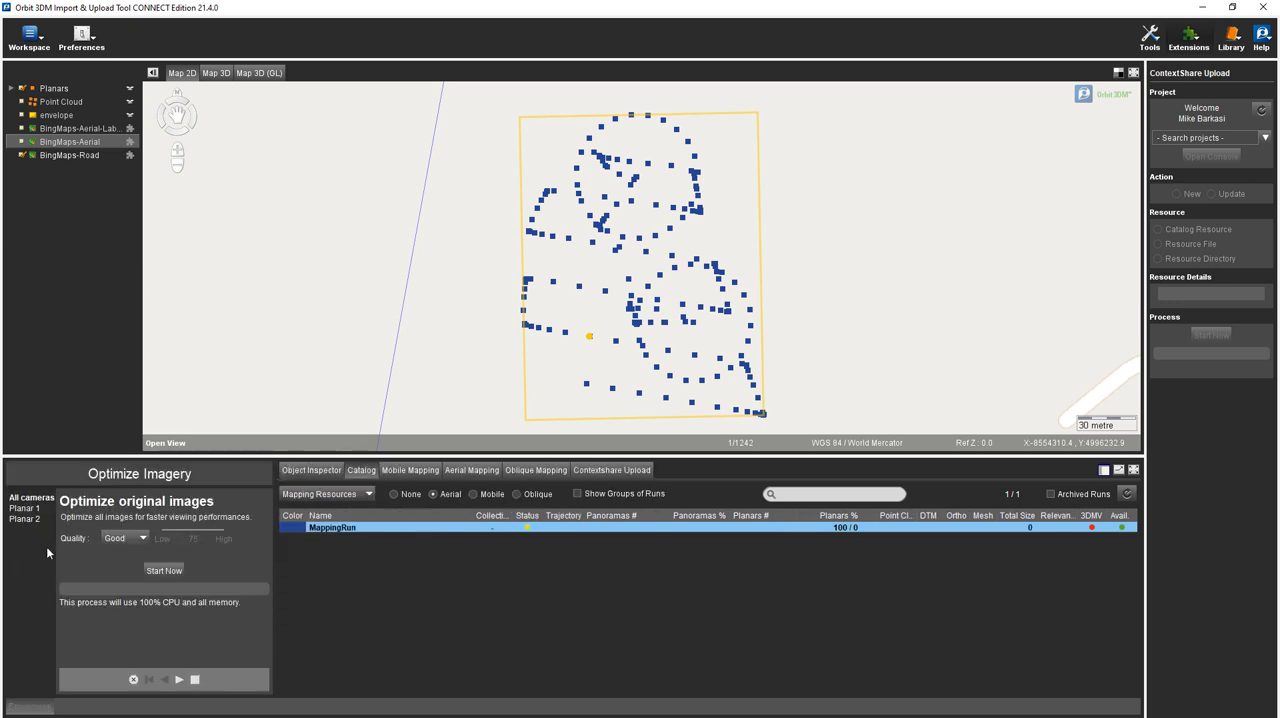
left_click(140, 538)
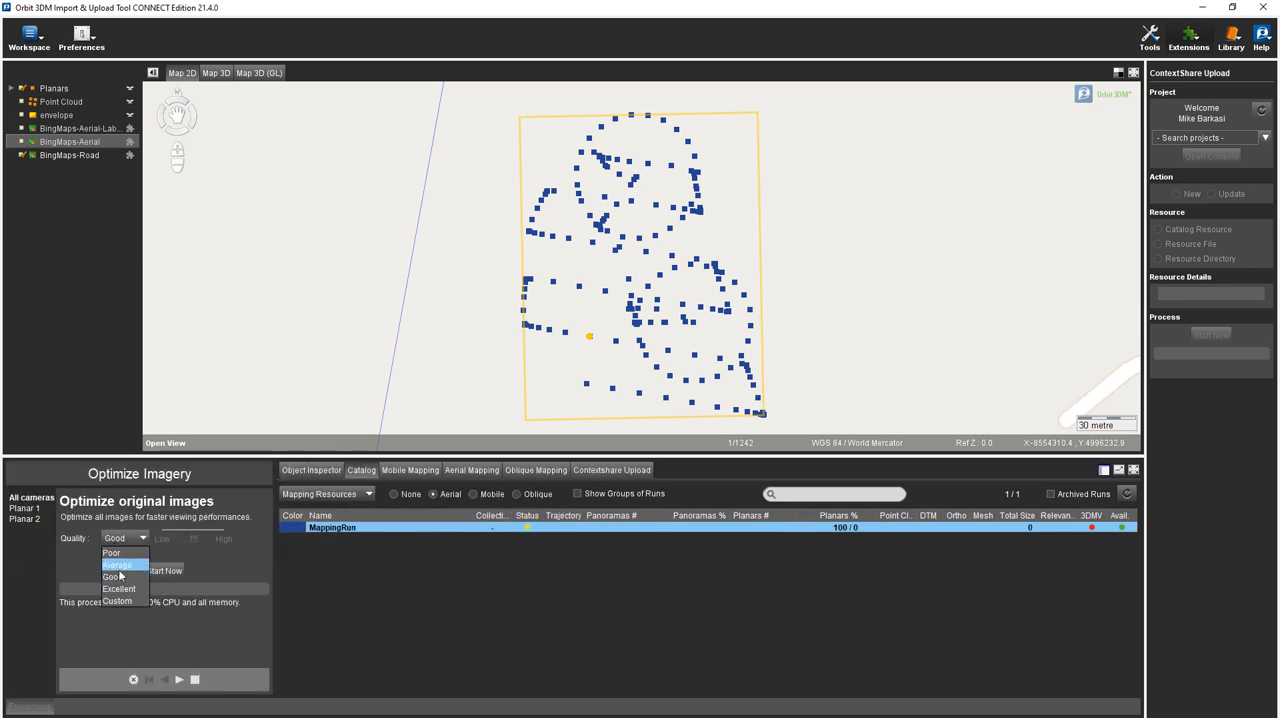
left_click(124, 576)
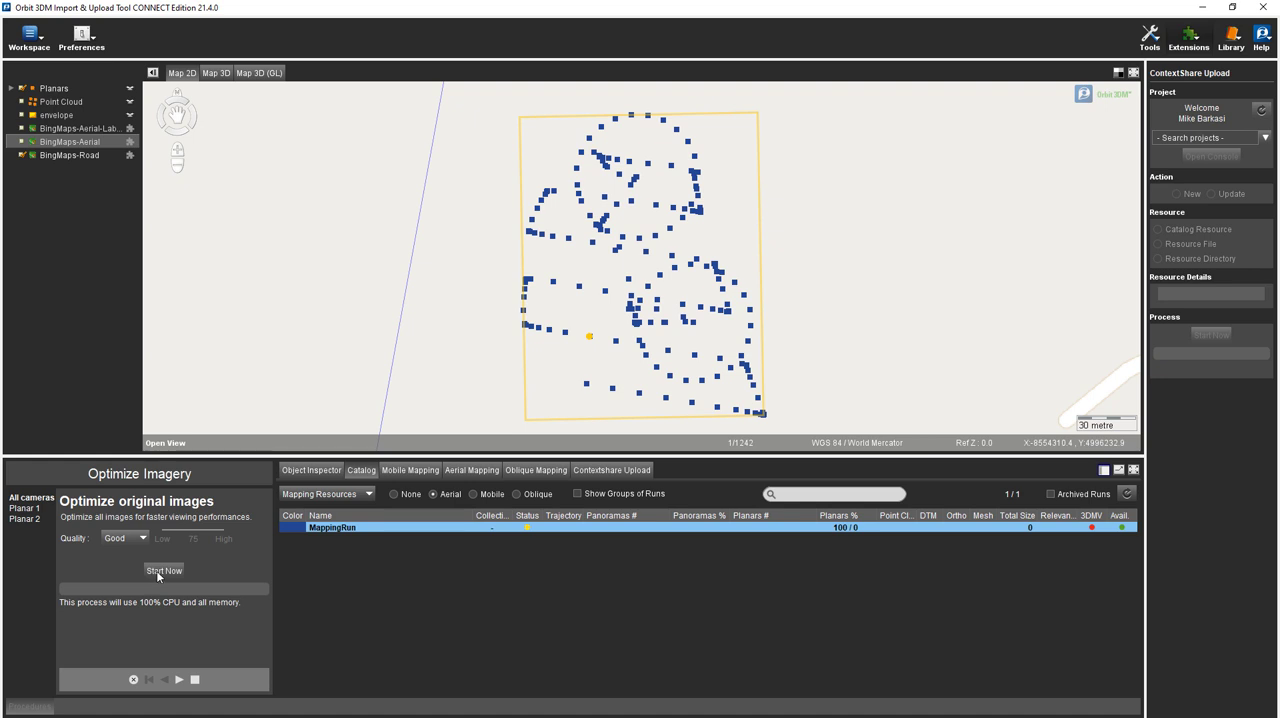
left_click(164, 570)
type("2017")
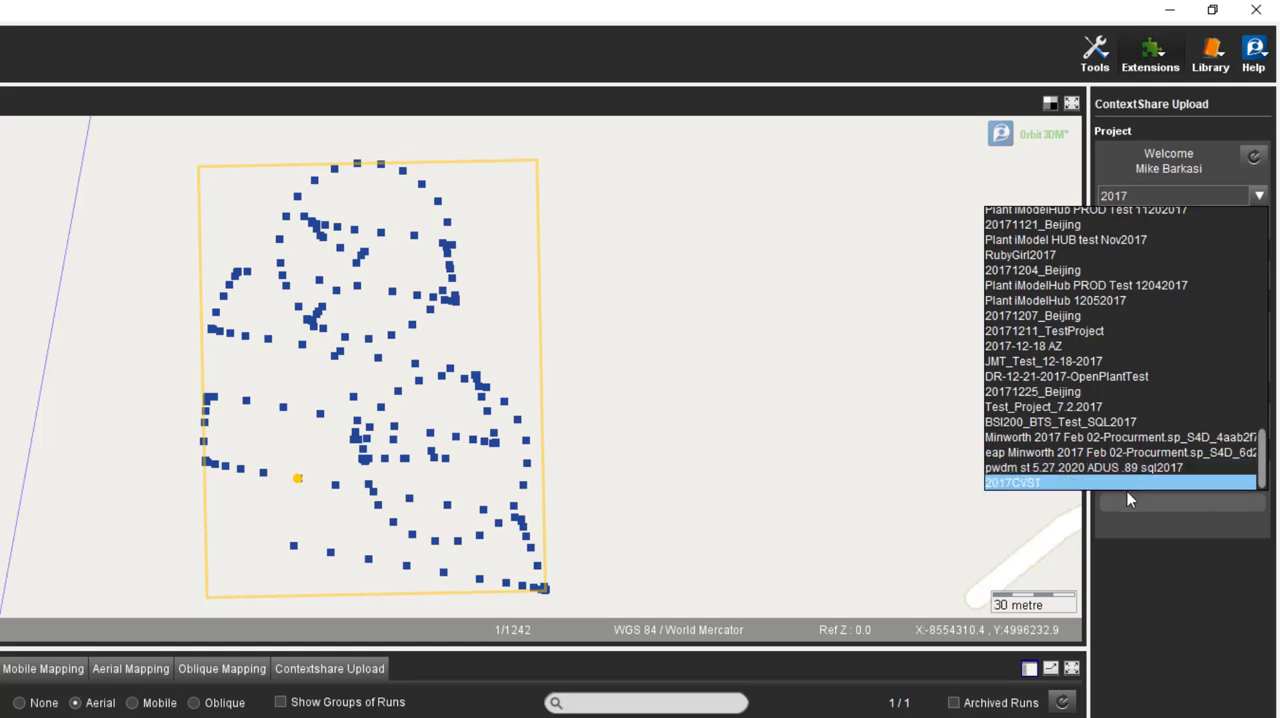
Choose 2017CVST as the ContextShare upload project.
left_click(1012, 482)
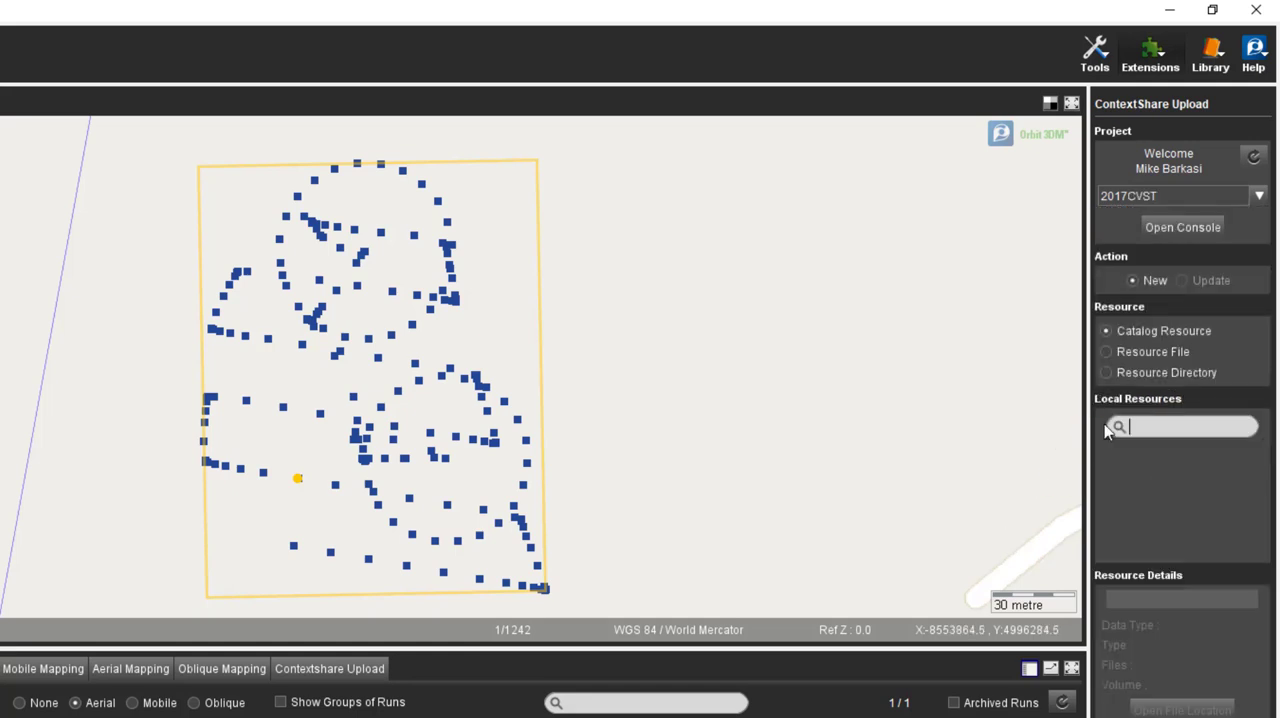
mouse_move(1112, 344)
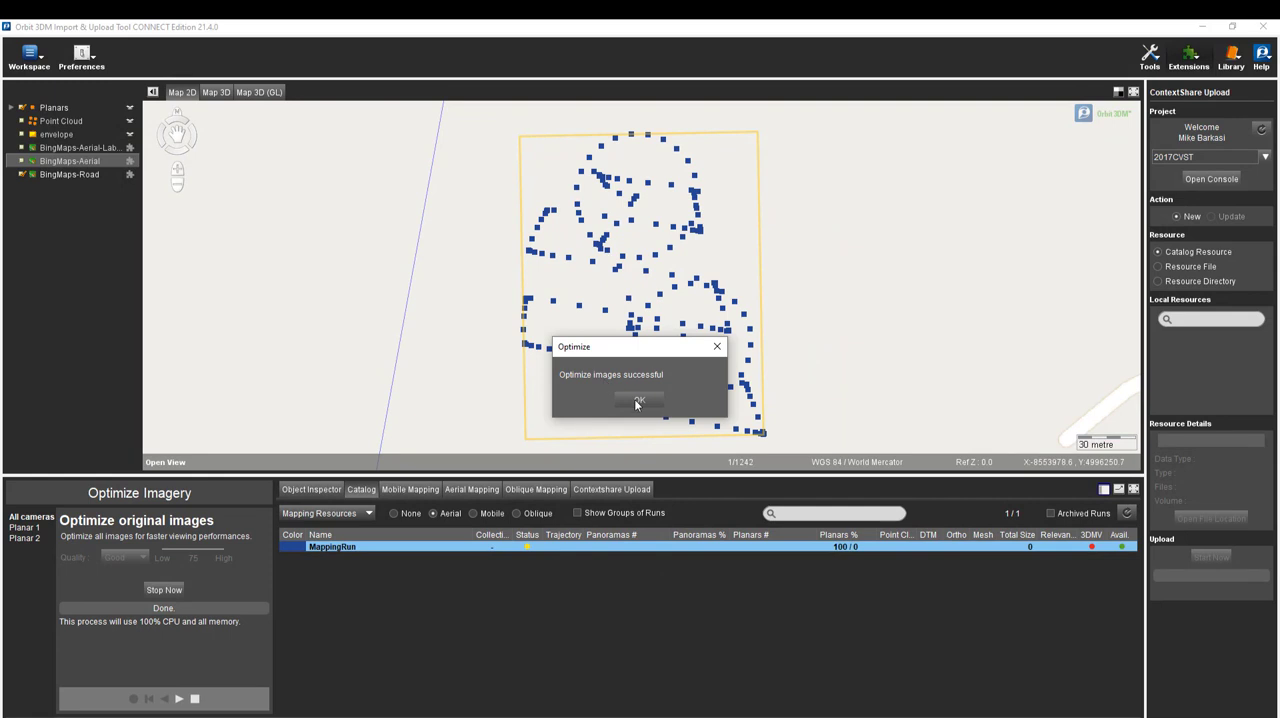
Dismiss the optimization message and run Review Data for 3DM Viewer on the mapping run.
left_click(640, 400)
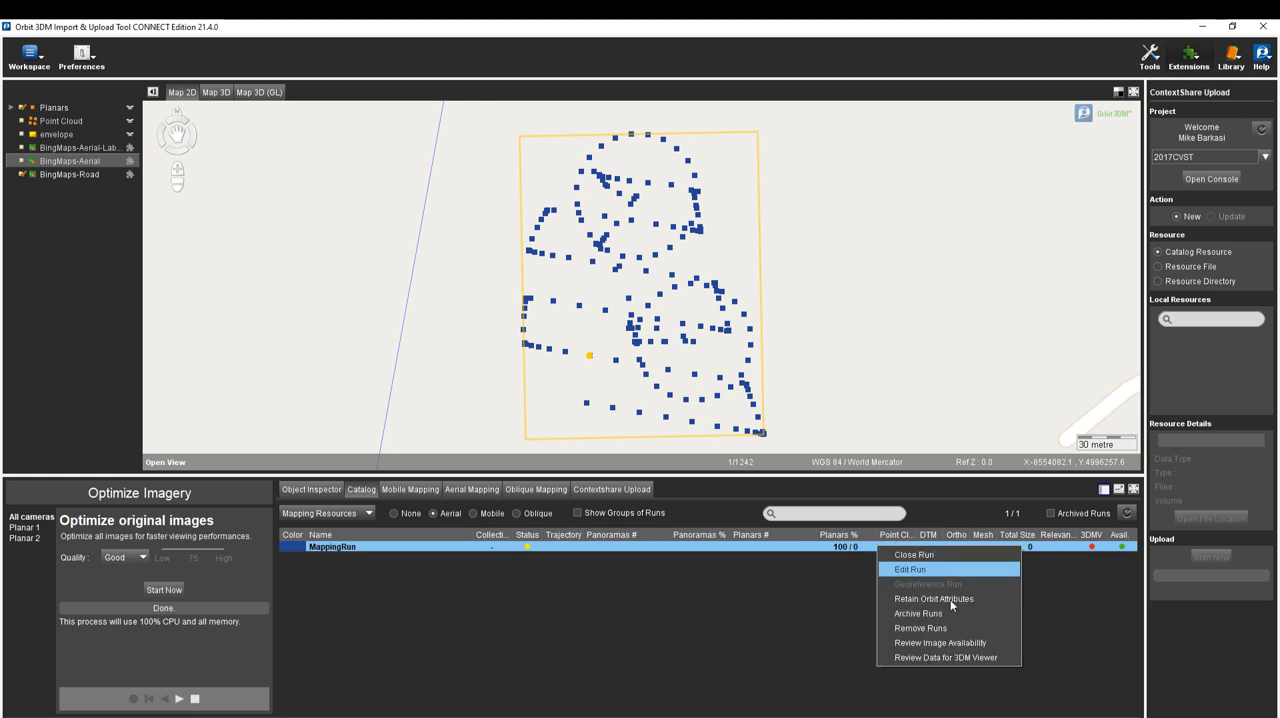
mouse_move(940, 642)
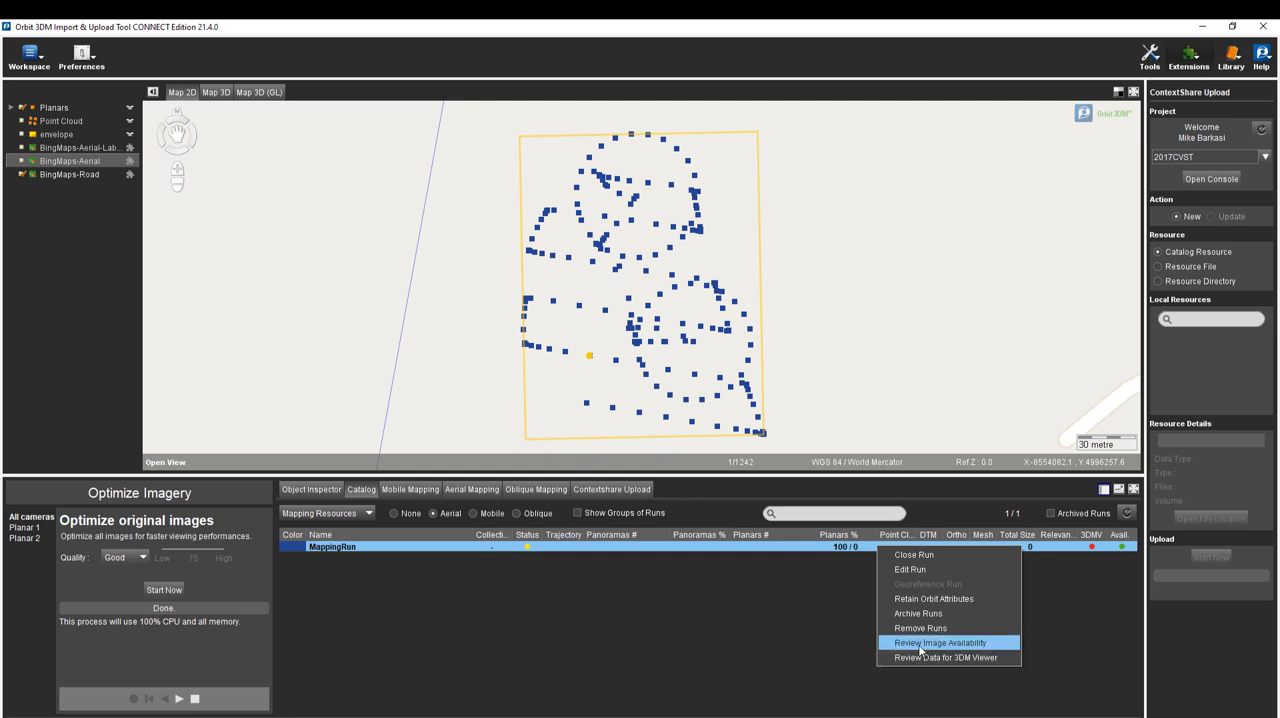
left_click(938, 642)
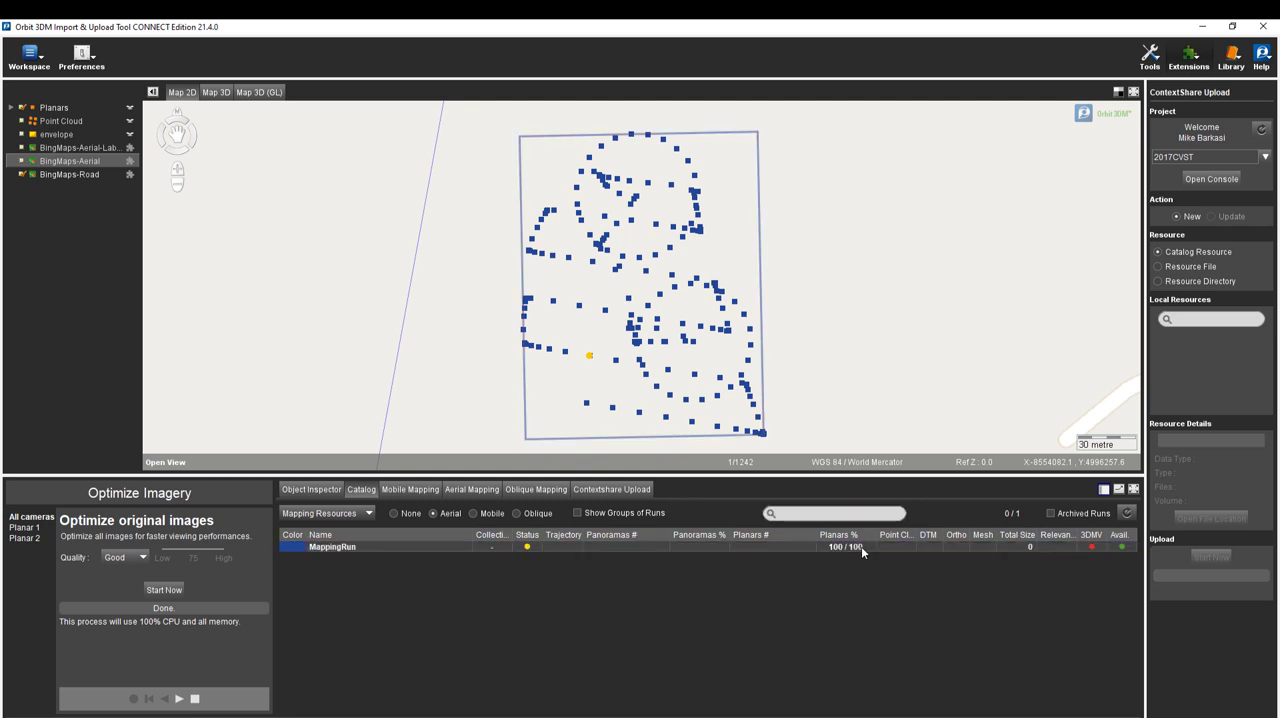
mouse_move(860, 552)
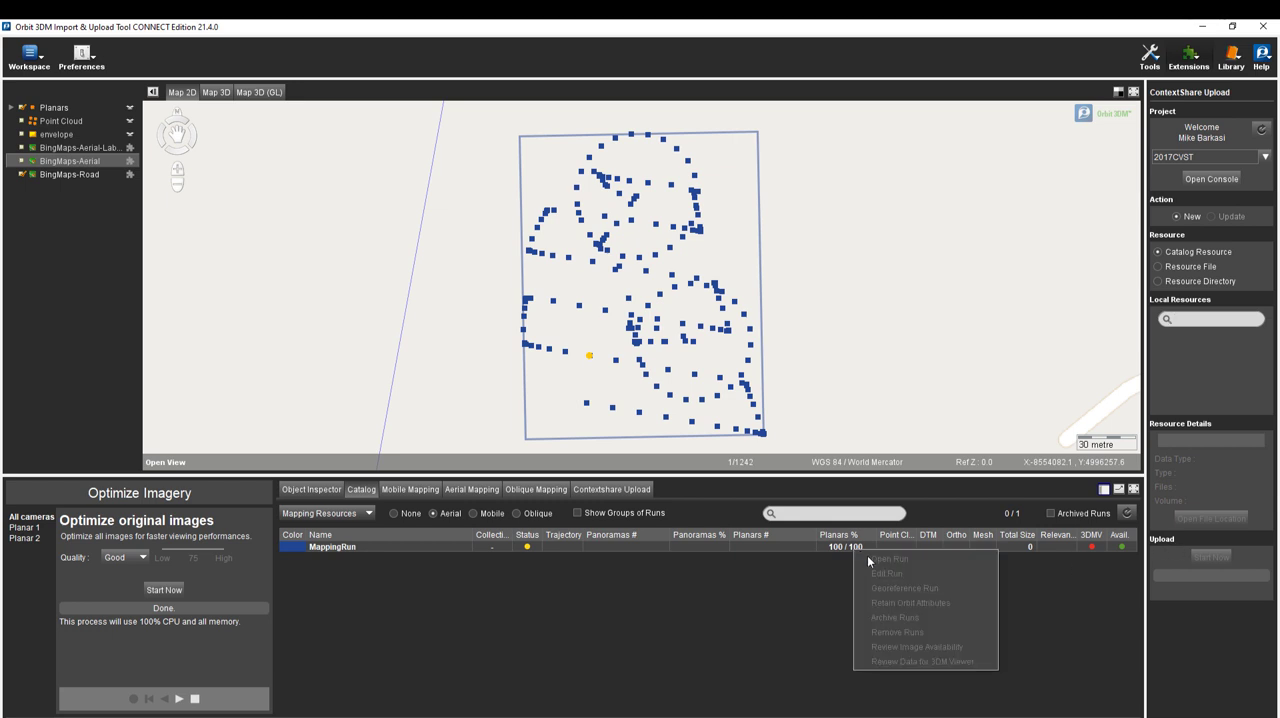
left_click(332, 548)
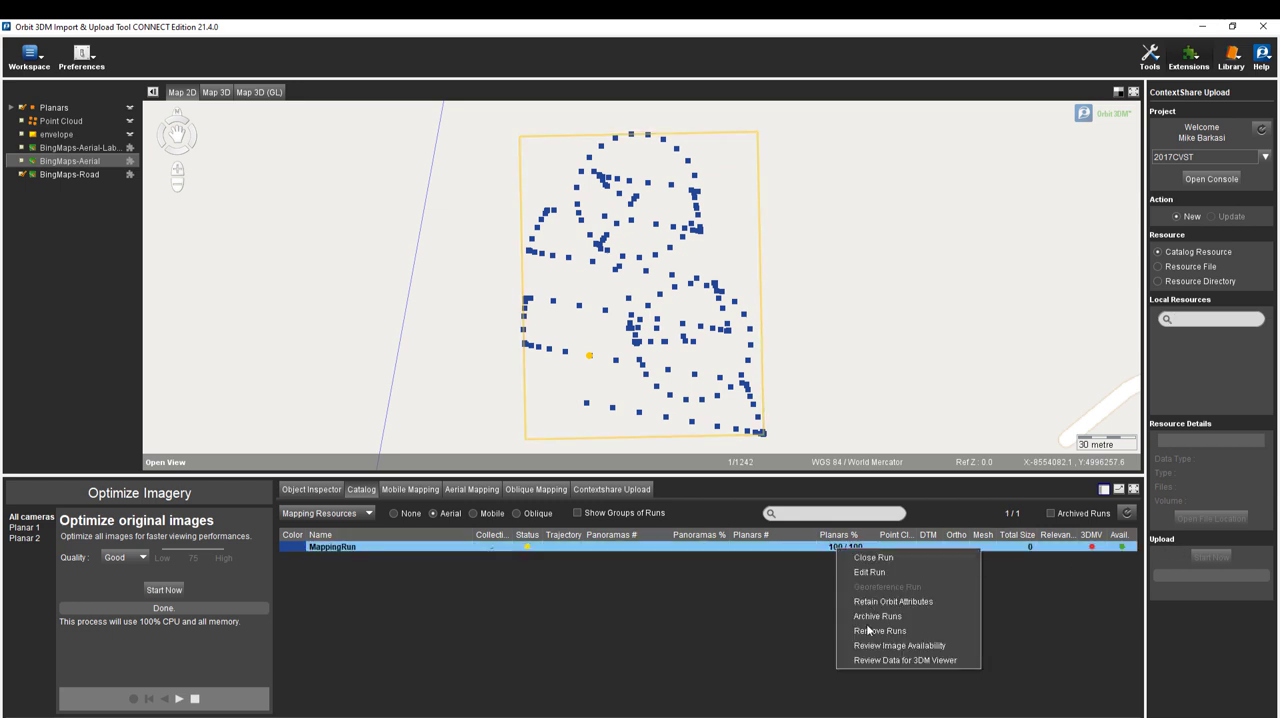
left_click(904, 660)
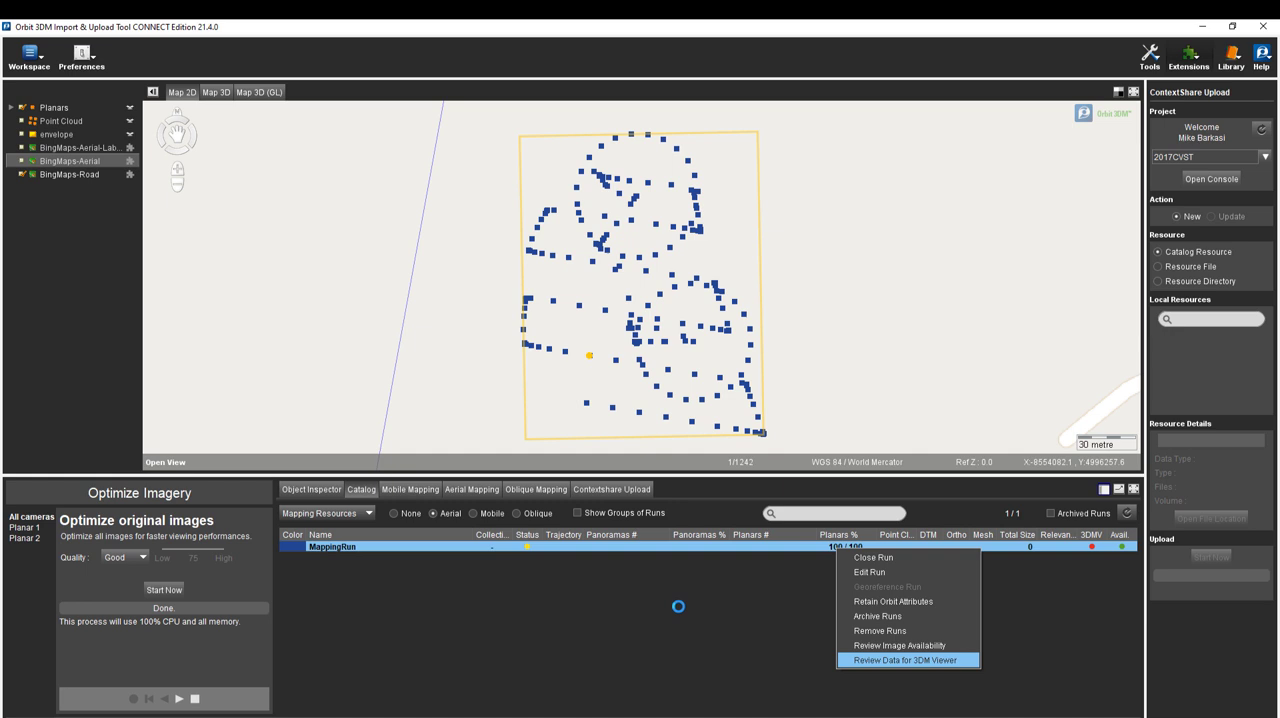
left_click(904, 660)
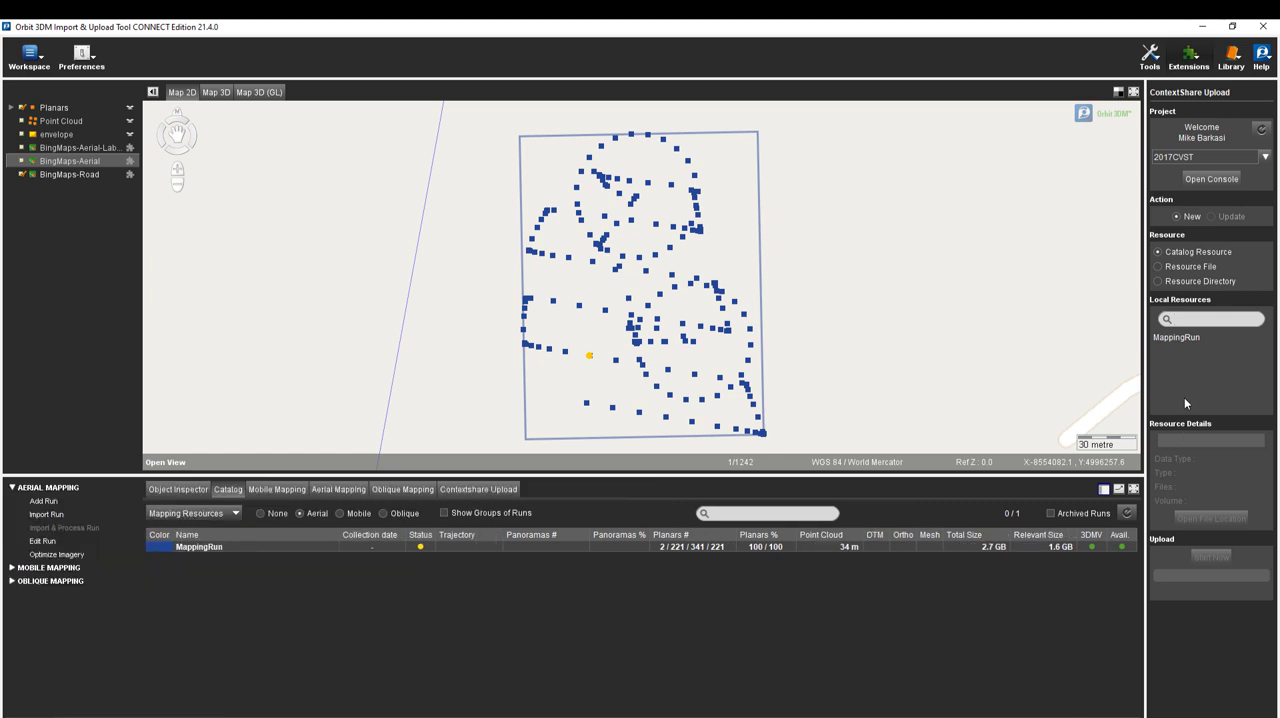
Start uploading the MappingRun local resource to 2017CVST.
left_click(1176, 336)
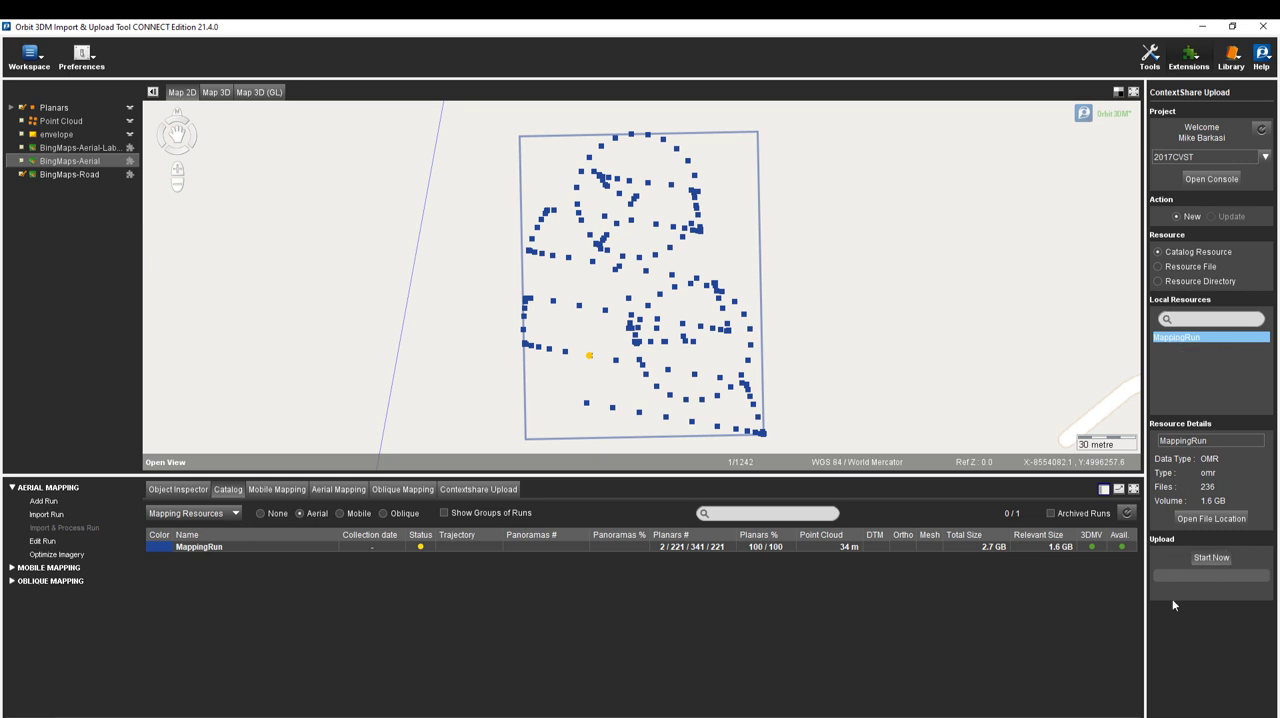
left_click(1212, 556)
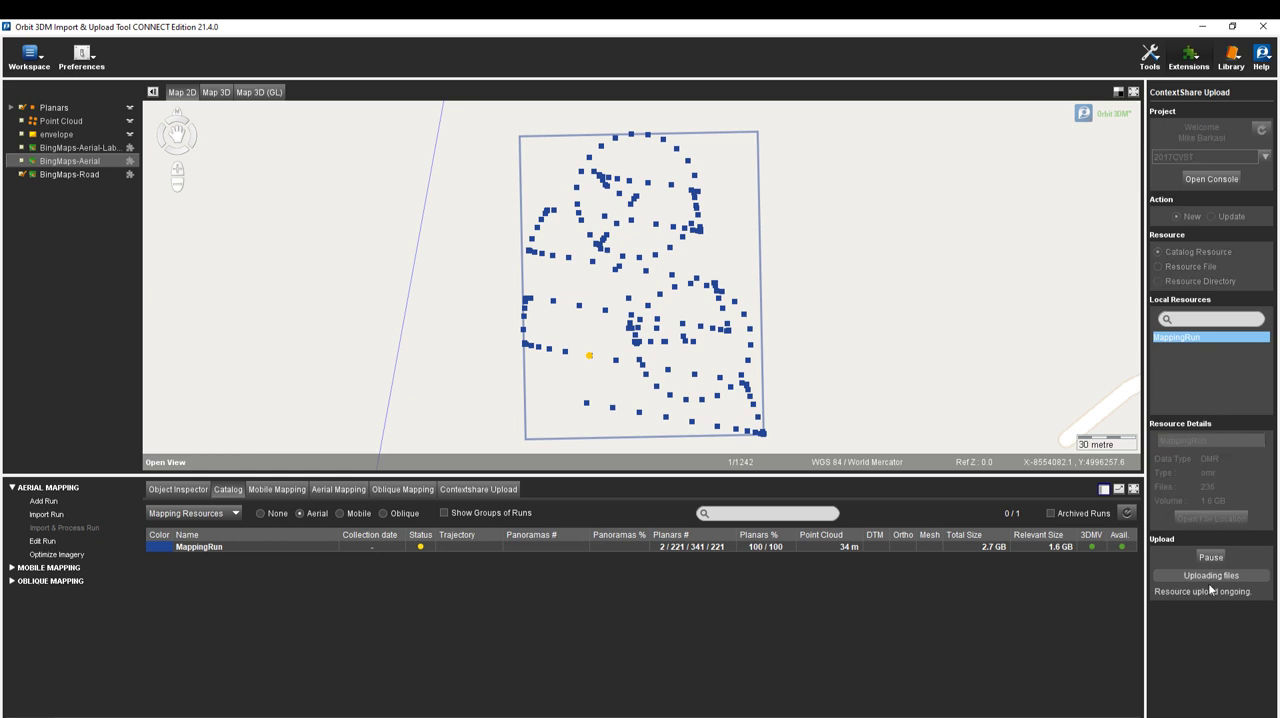
mouse_move(876, 640)
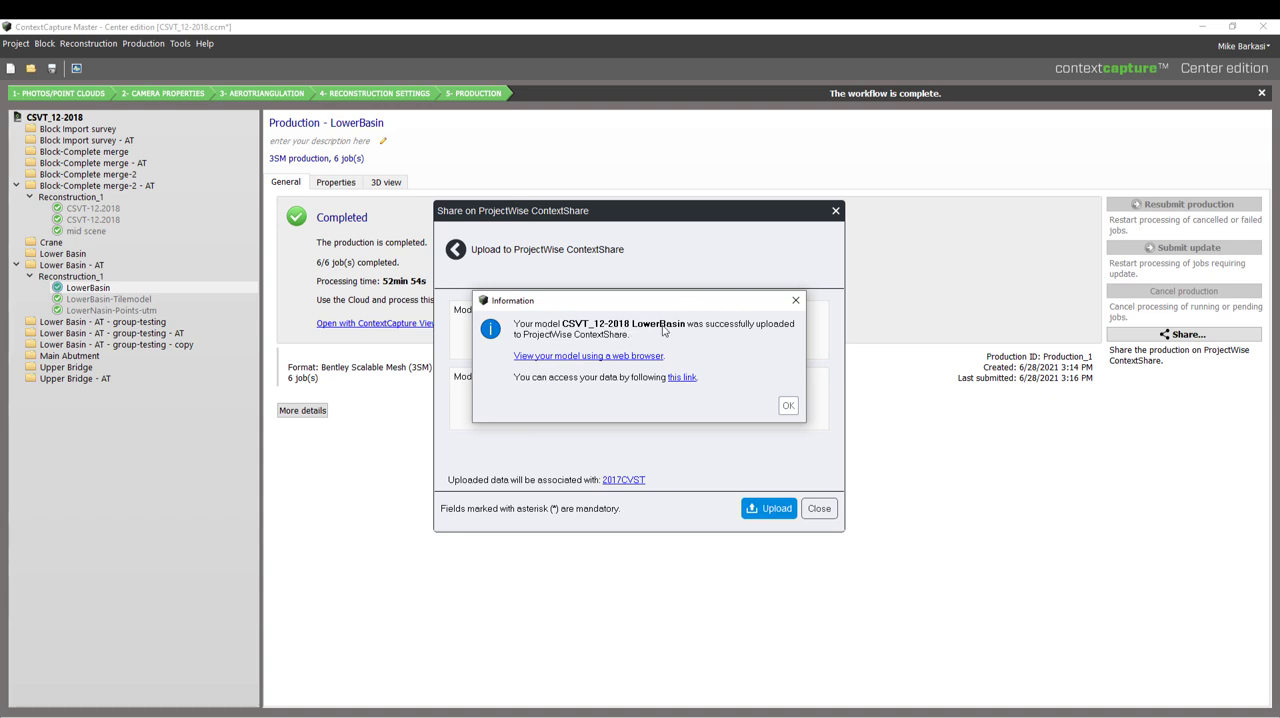
mouse_move(692, 332)
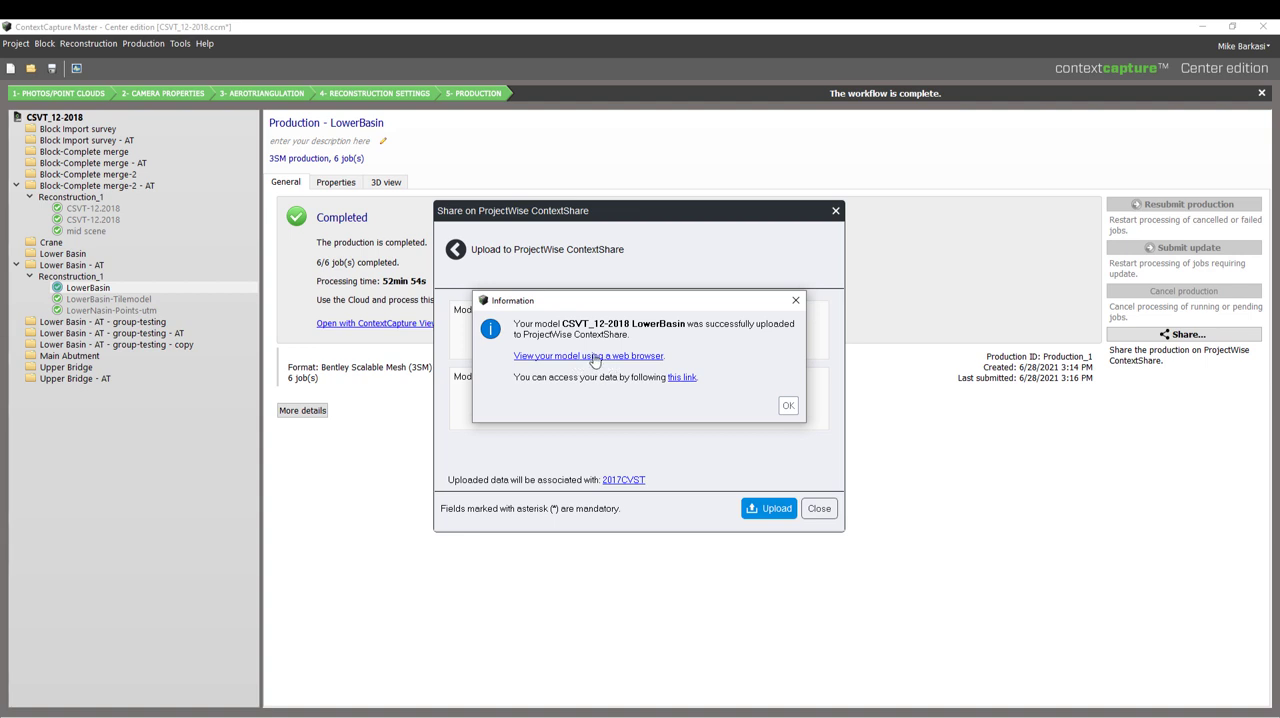
mouse_move(592, 360)
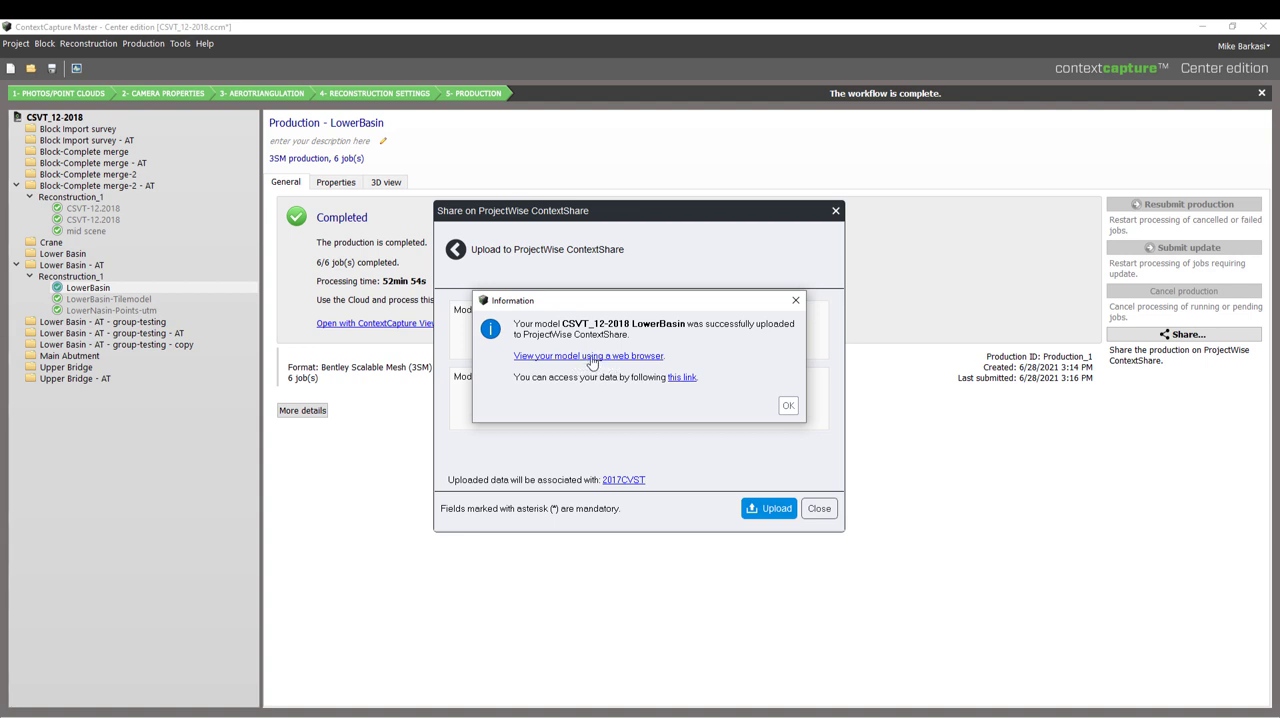
mouse_move(828, 372)
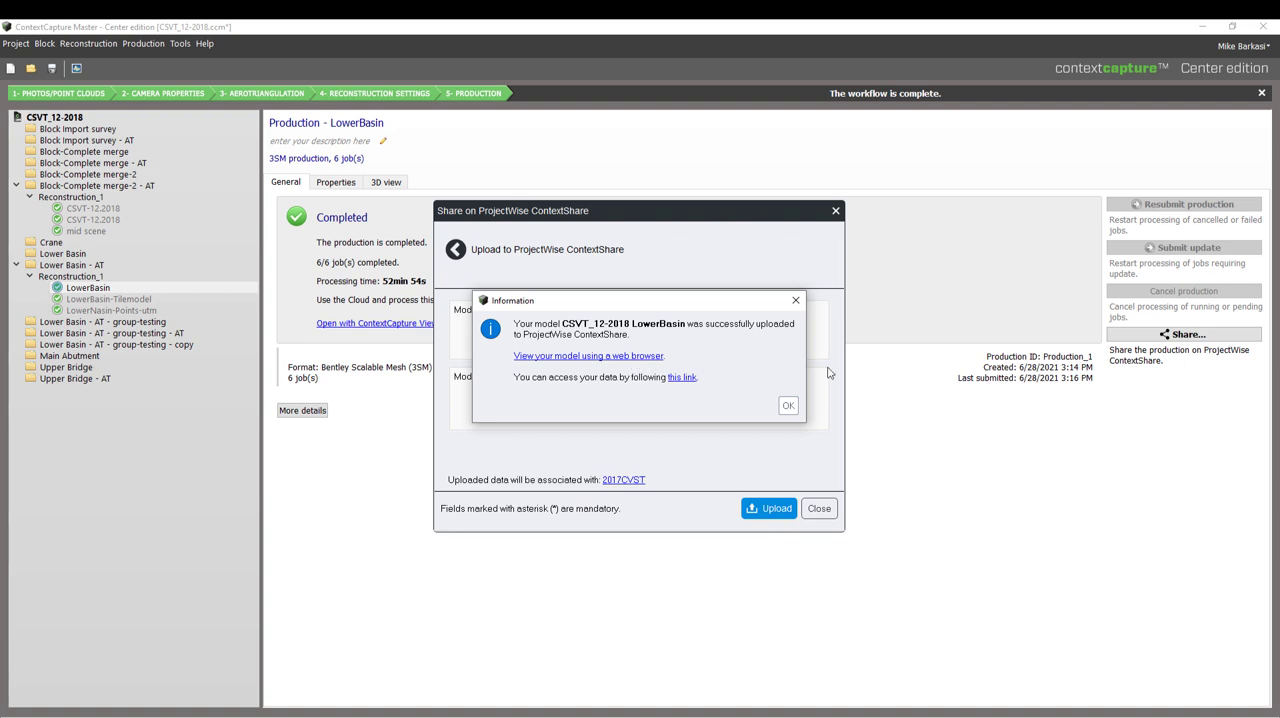
Acknowledge the LowerBasin upload notice and close the ContextShare sharing window.
left_click(788, 404)
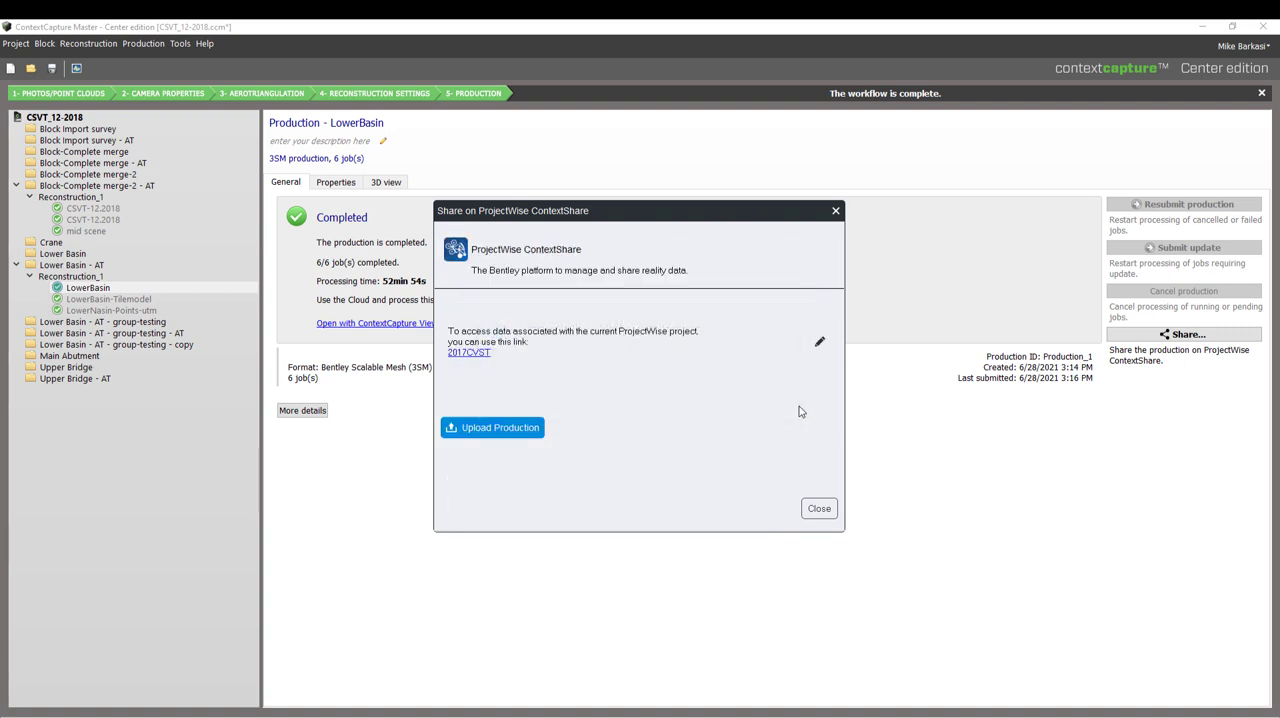
left_click(818, 508)
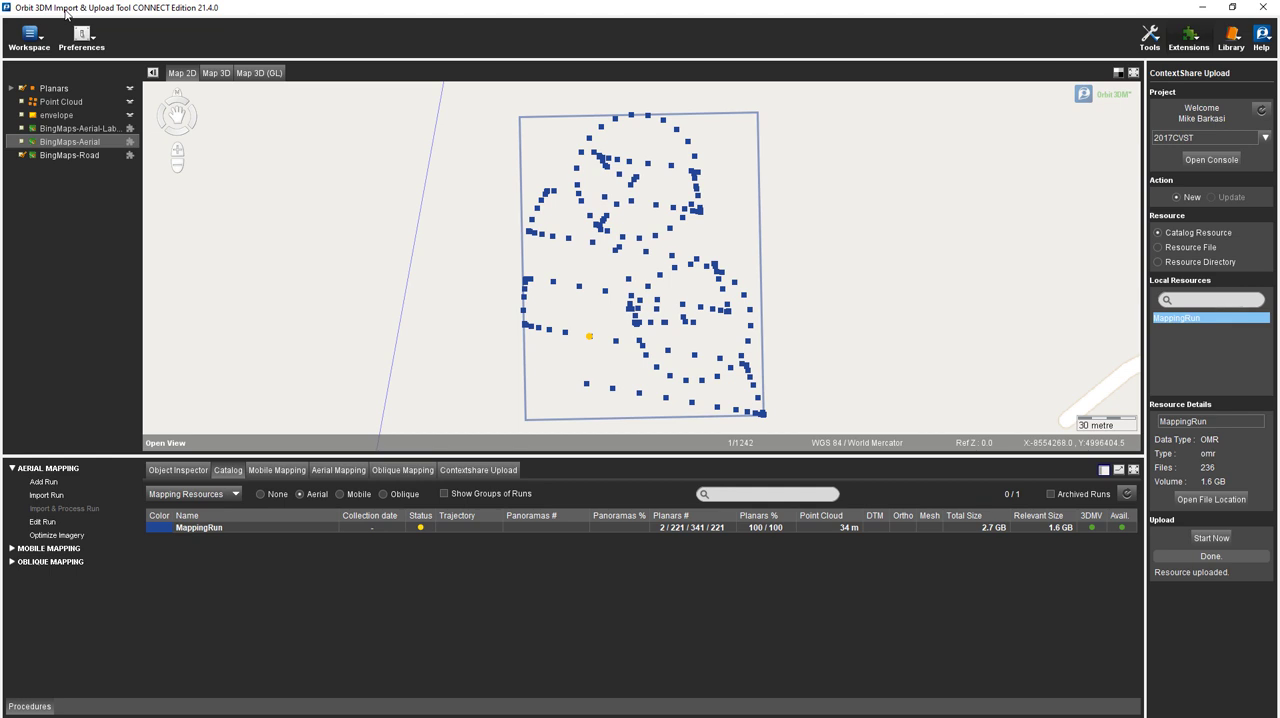
mouse_move(960, 324)
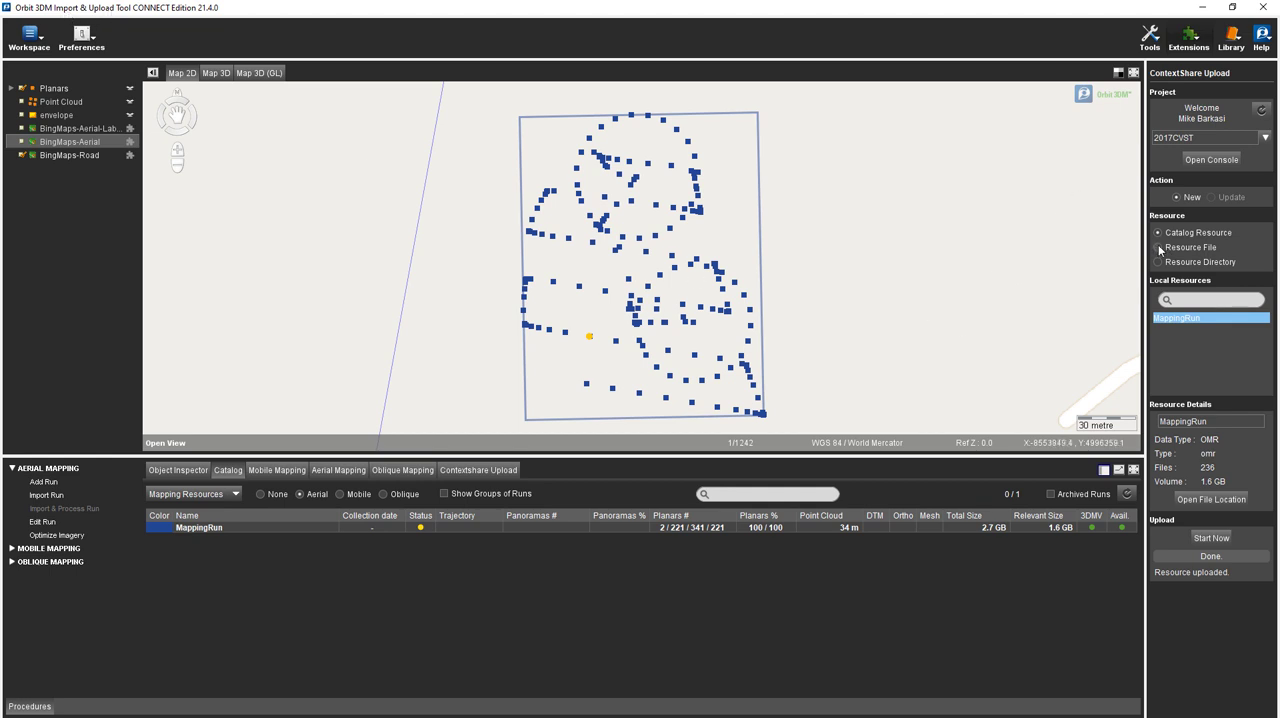
Switch to single-resource upload with data type Orbit Point Cloud and browse for the file.
left_click(1158, 248)
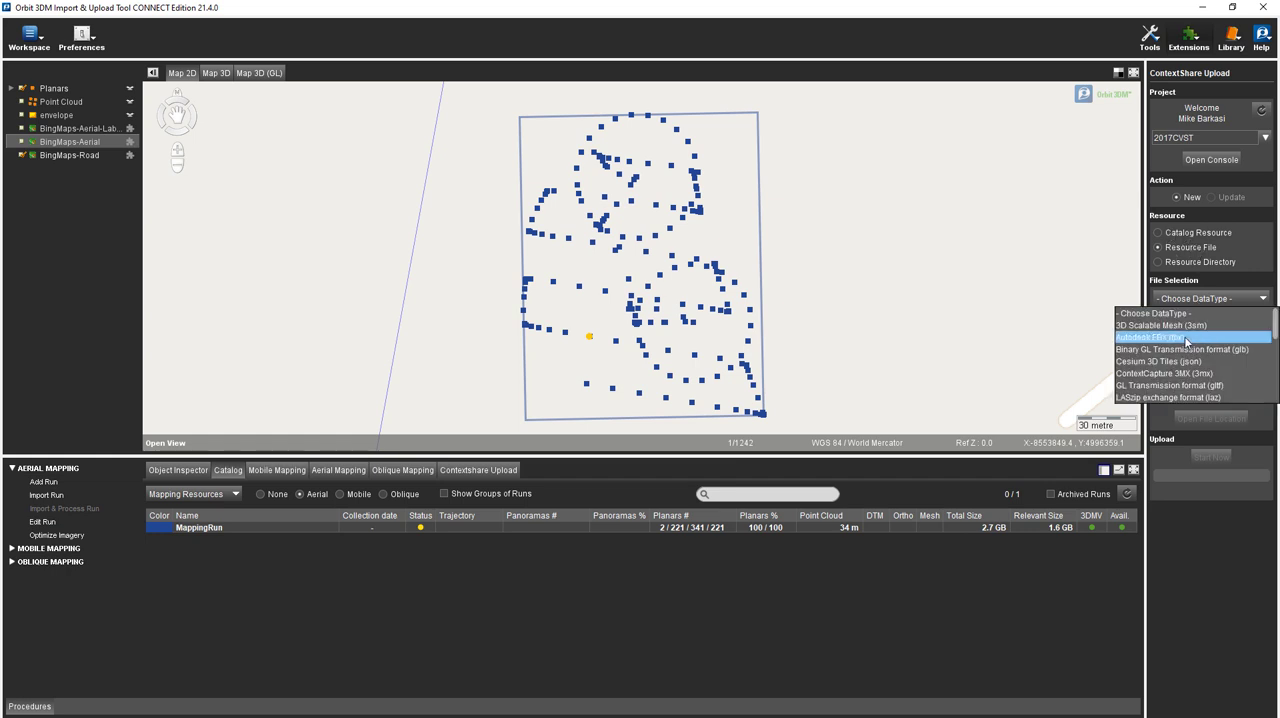
scroll("down", 3)
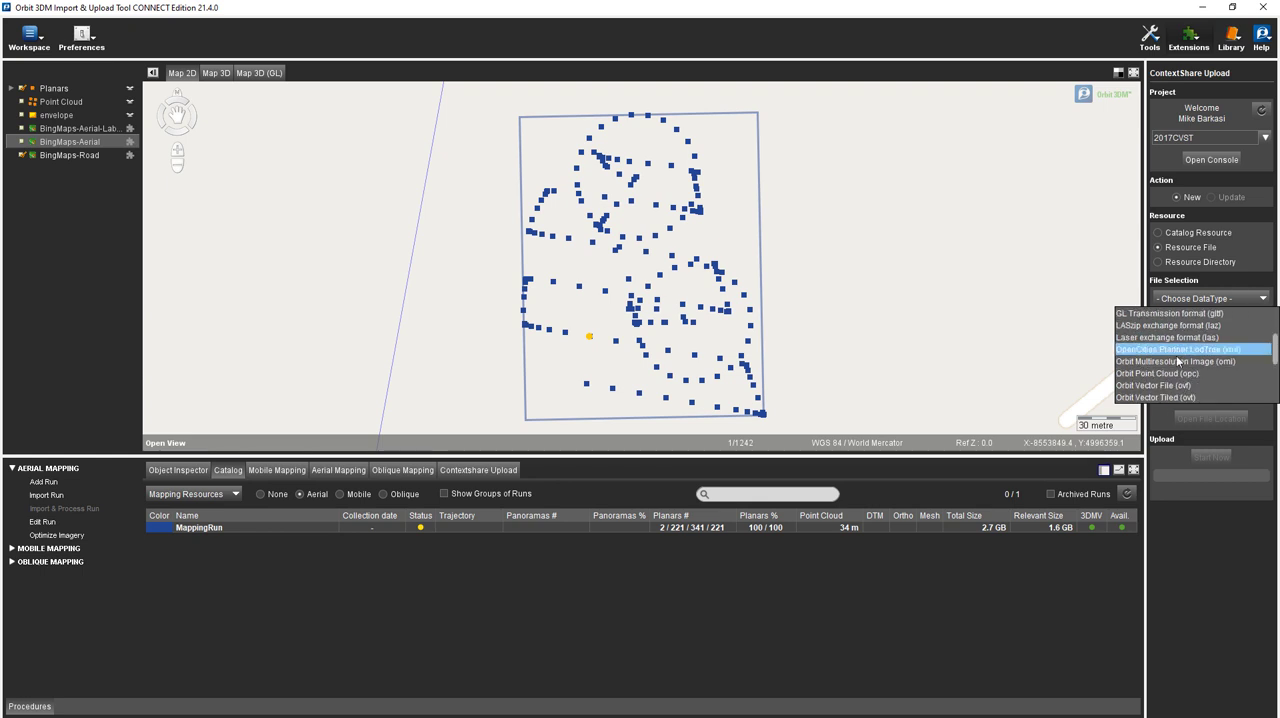
left_click(1156, 372)
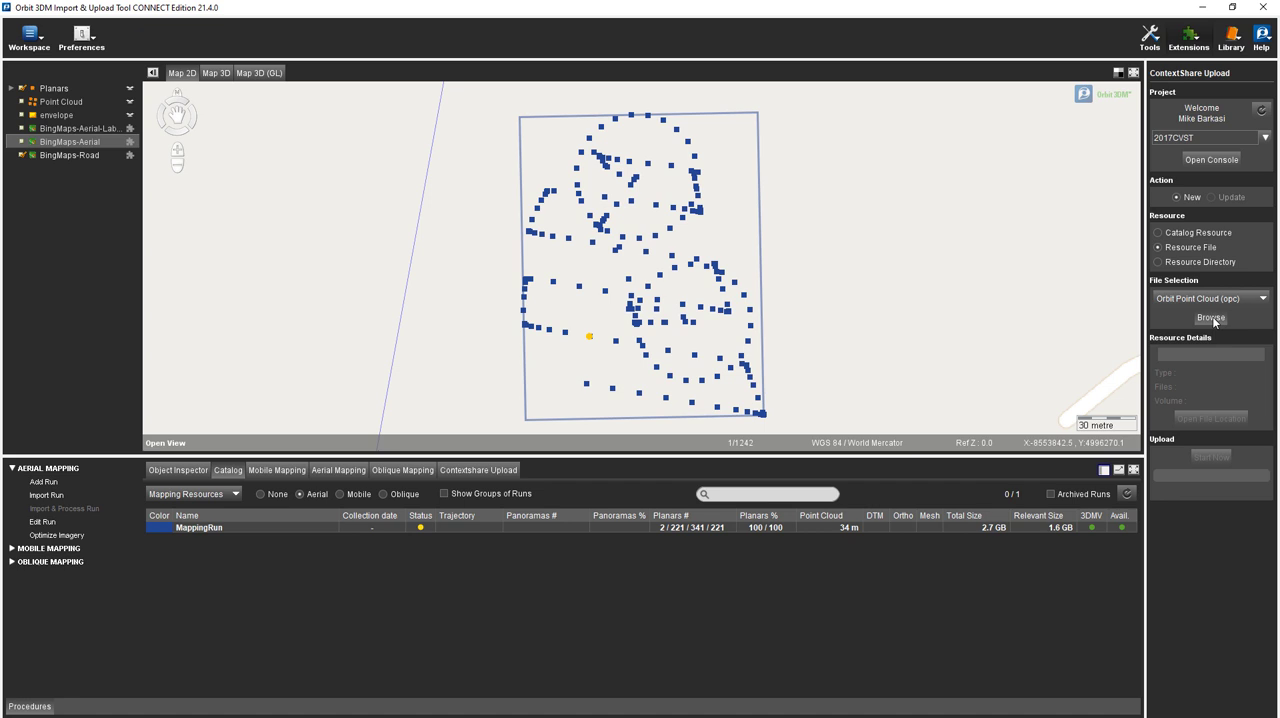
left_click(1210, 316)
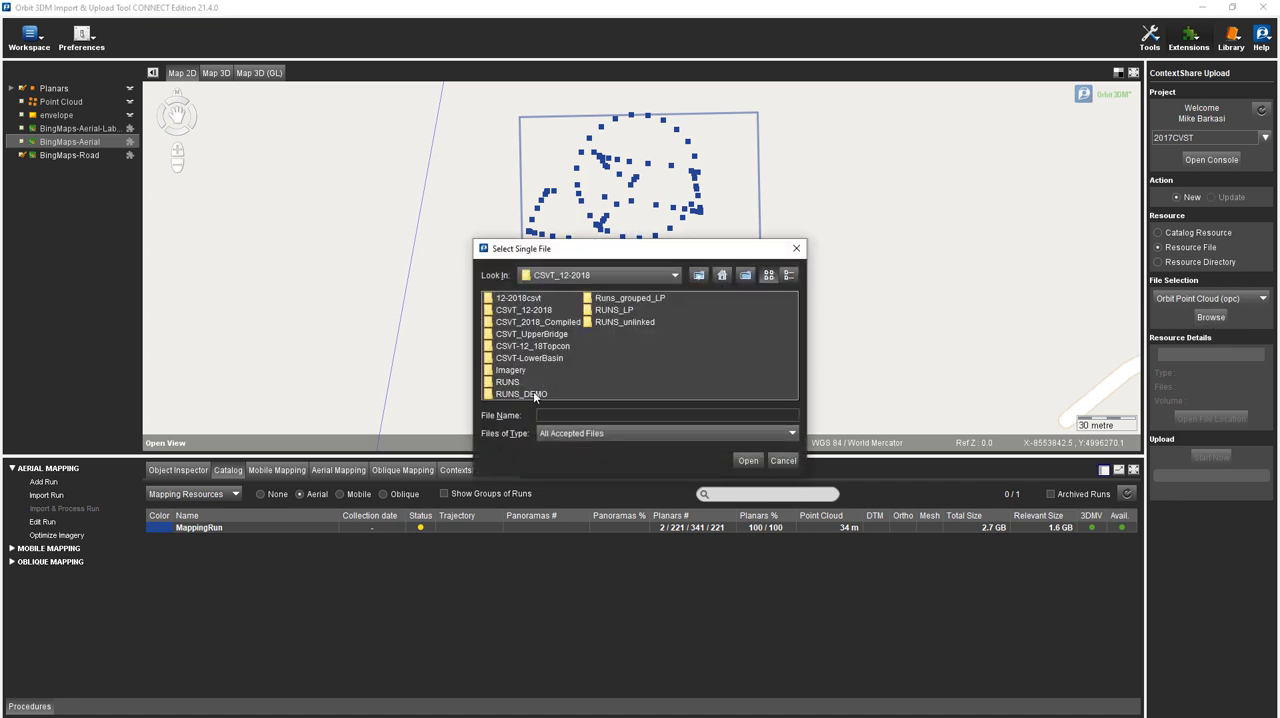
Choose point_cloud.opc from the MappingRun pointcloud folder and start its upload.
left_click(520, 392)
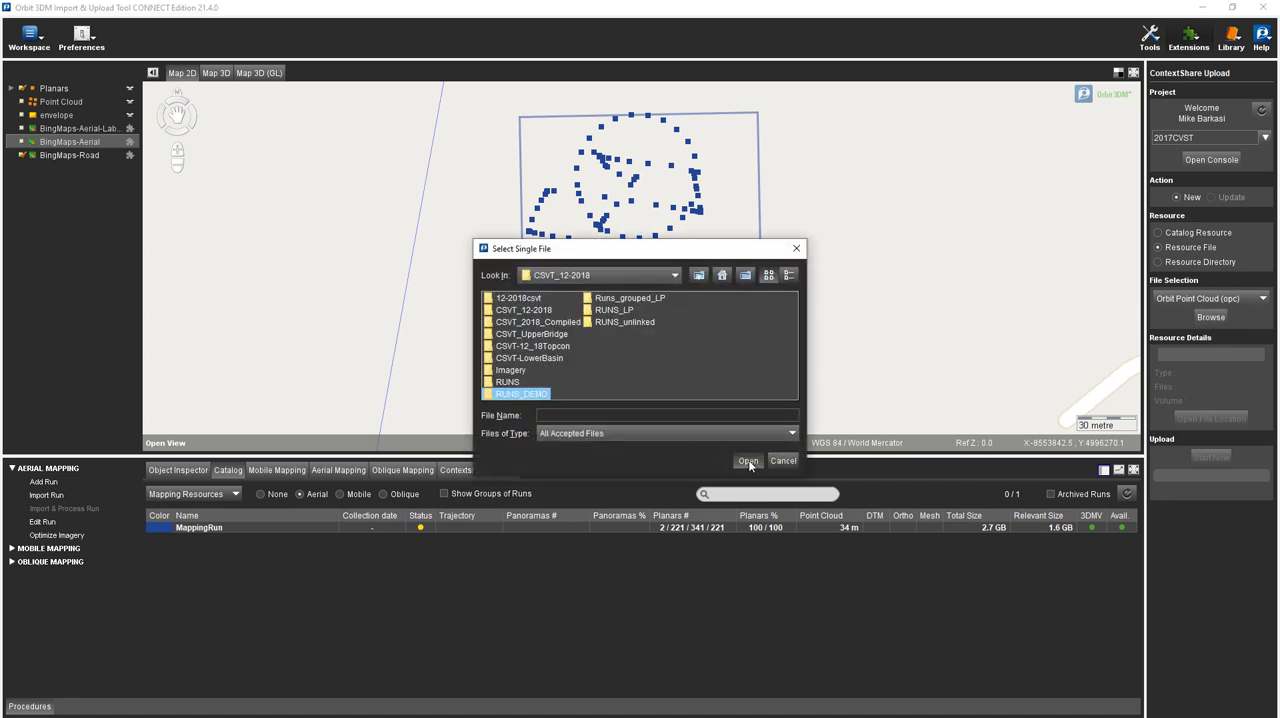
double_click(520, 392)
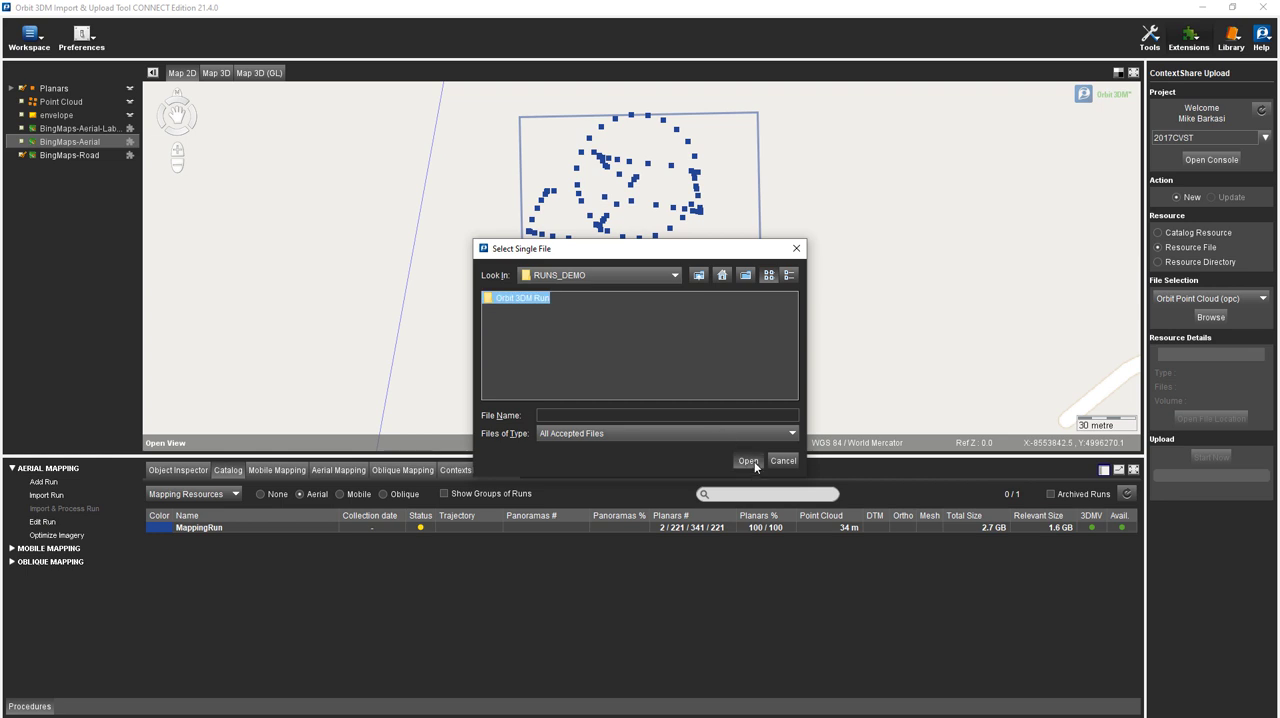
double_click(520, 296)
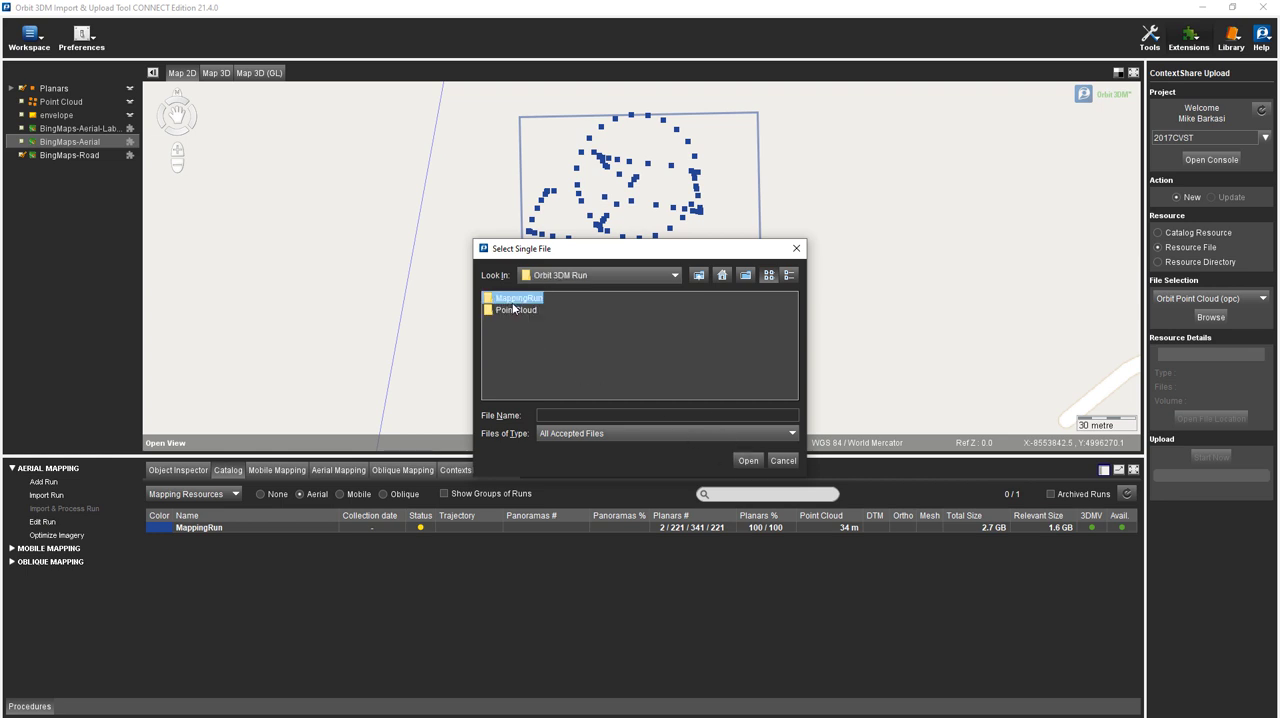
double_click(518, 298)
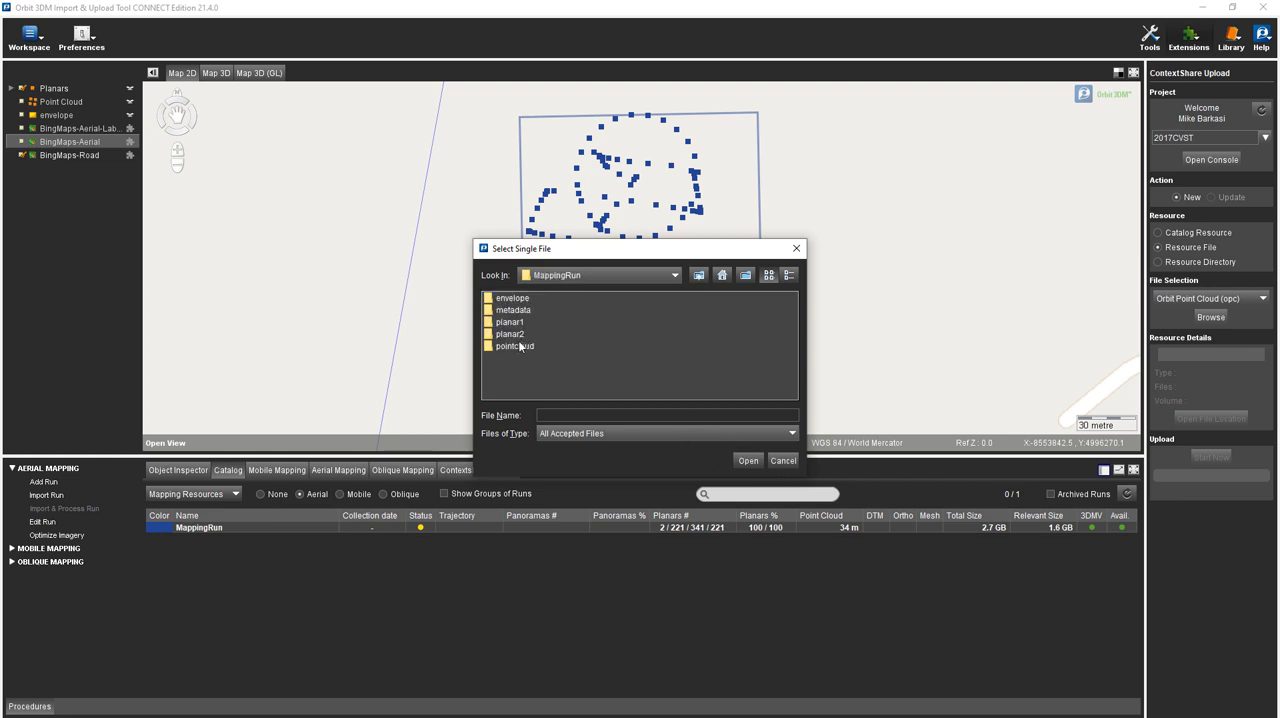
left_click(514, 346)
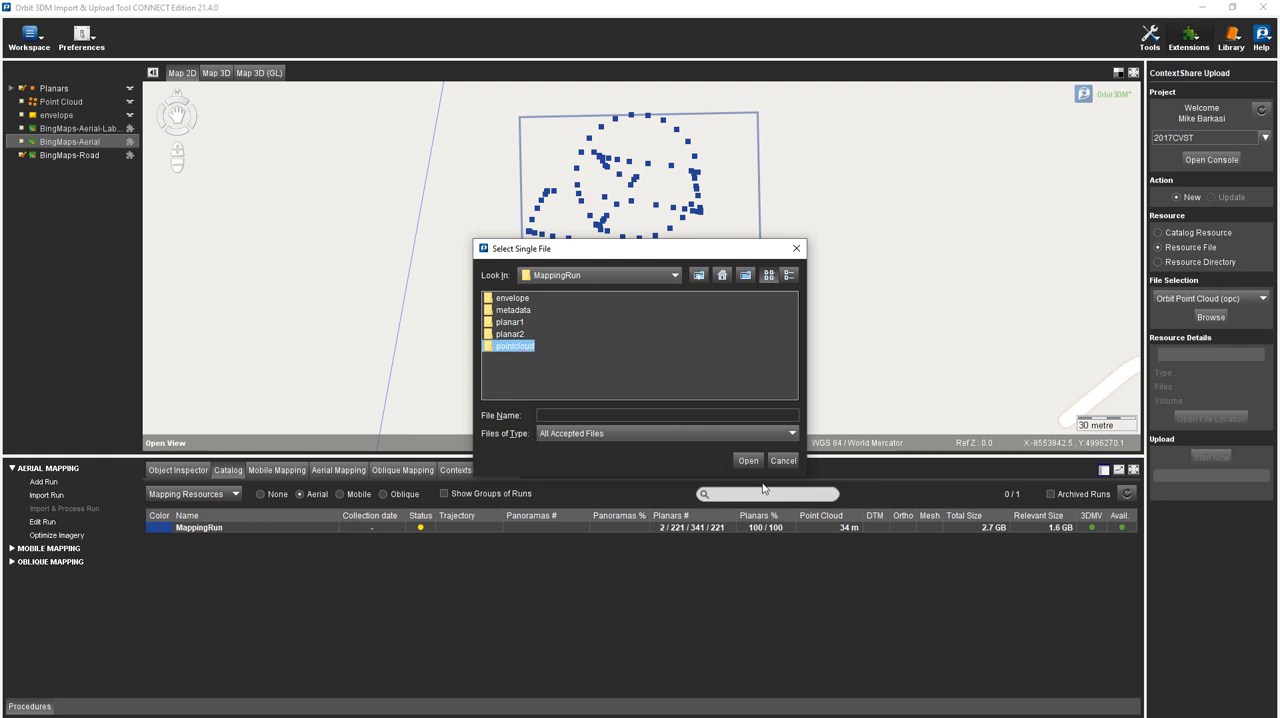
double_click(512, 344)
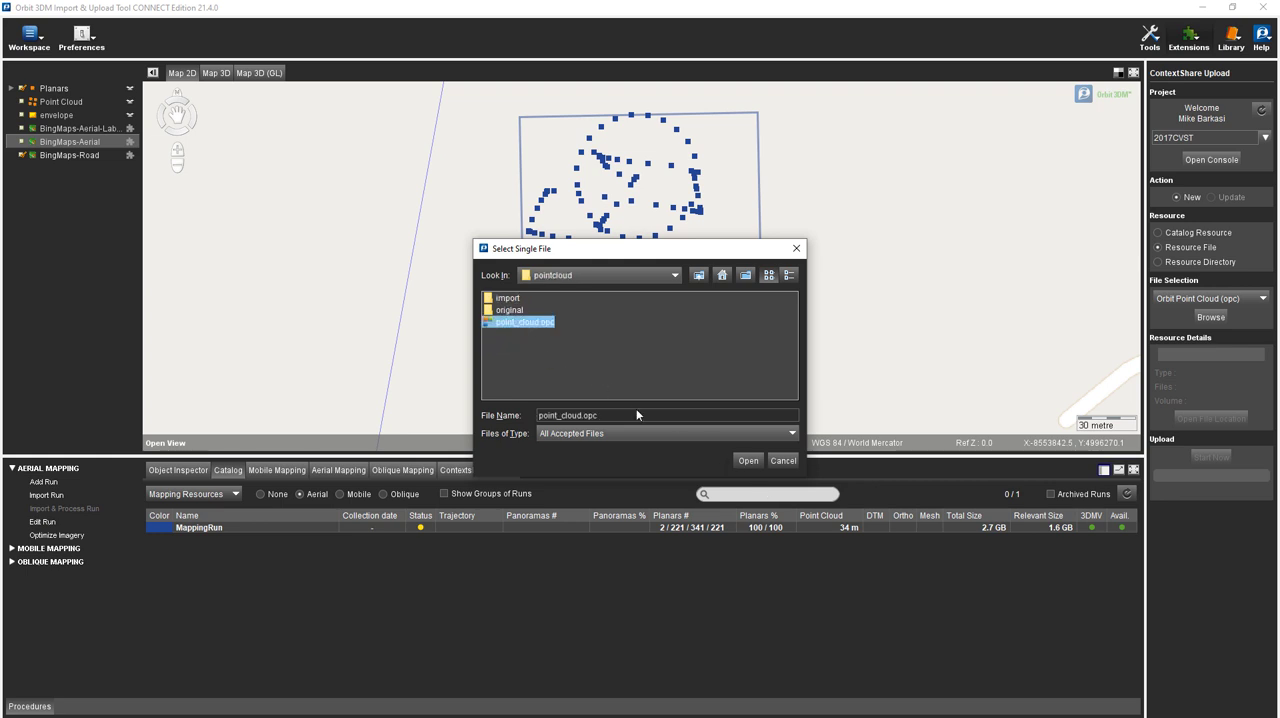
left_click(748, 460)
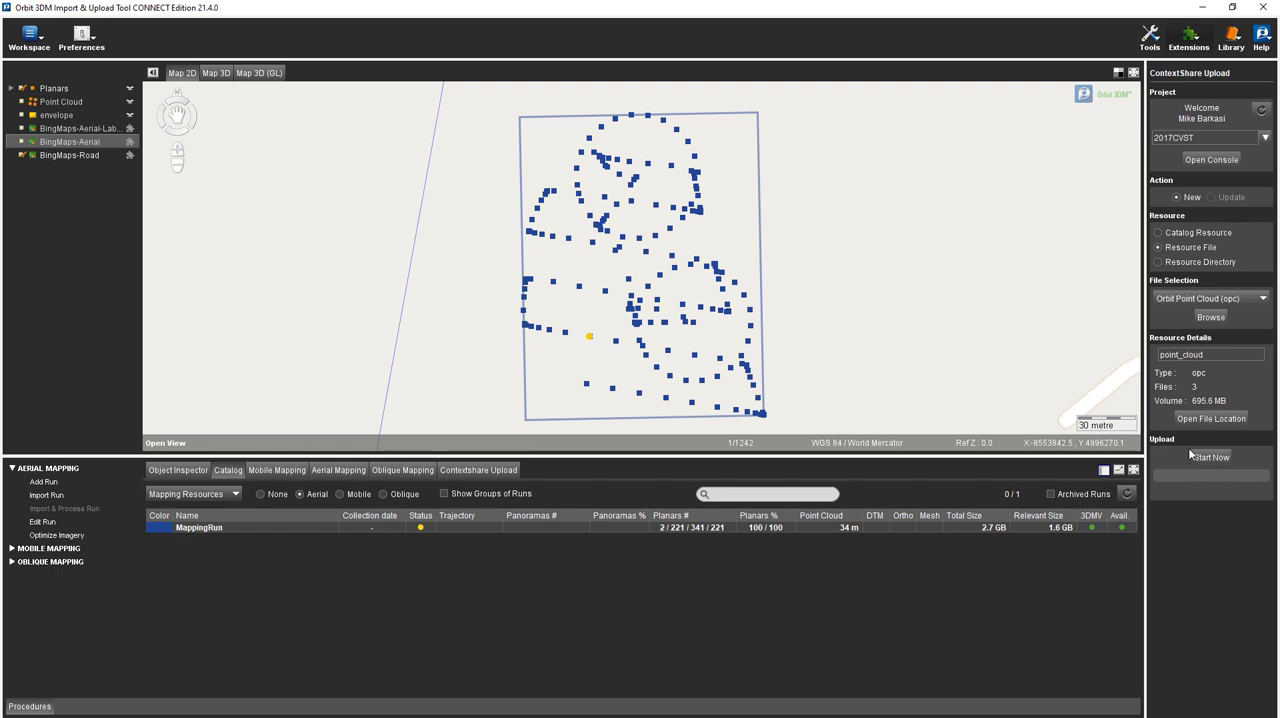
left_click(1210, 458)
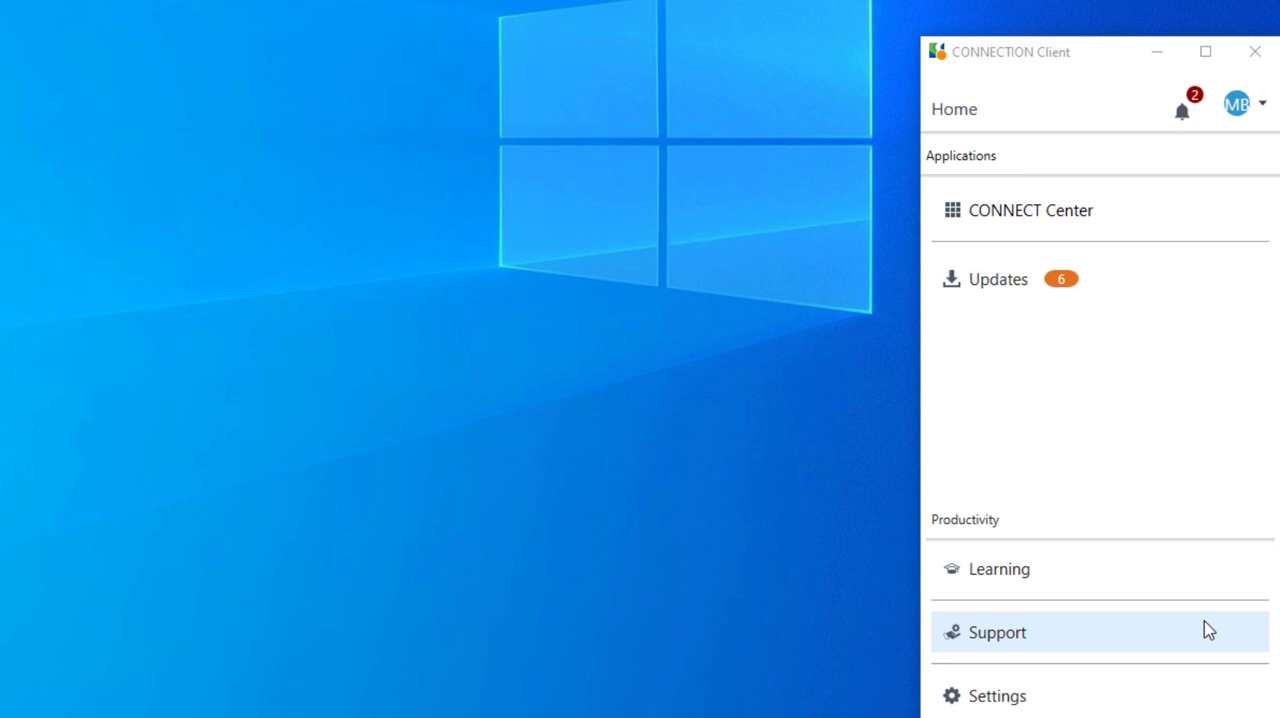
mouse_move(1024, 220)
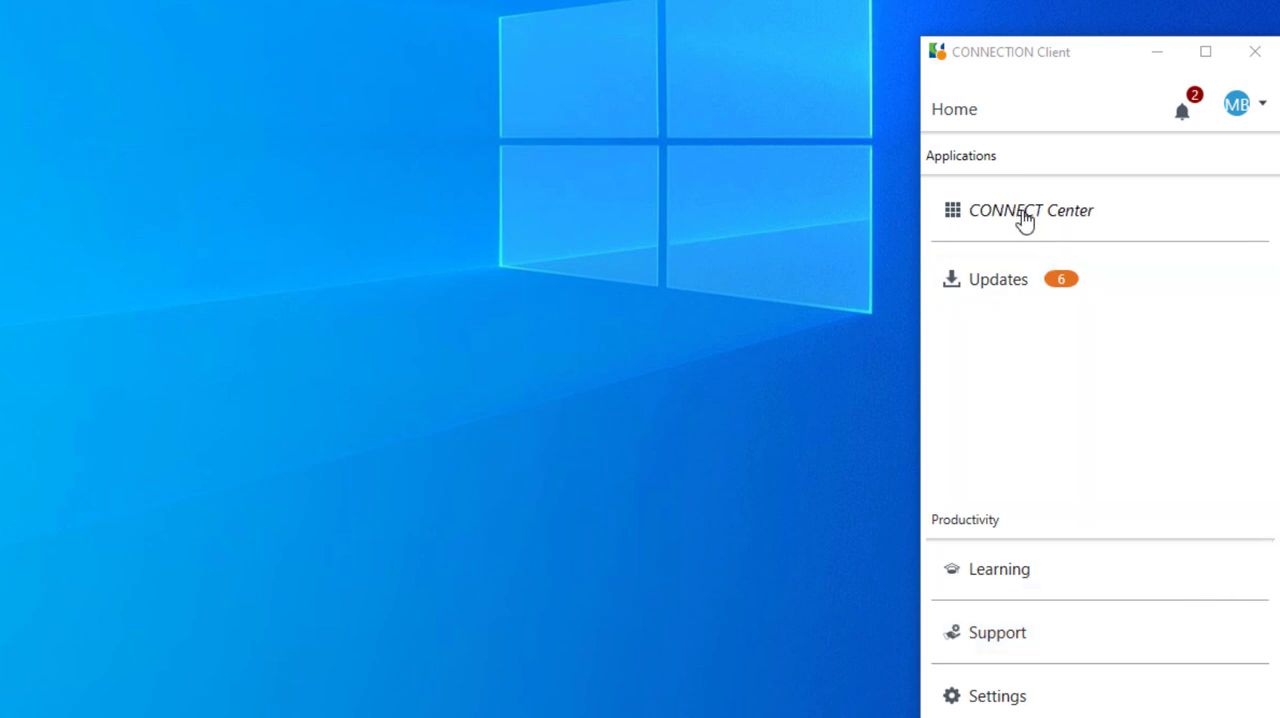
Launch CONNECT Center and sign in with the existing account.
left_click(1030, 210)
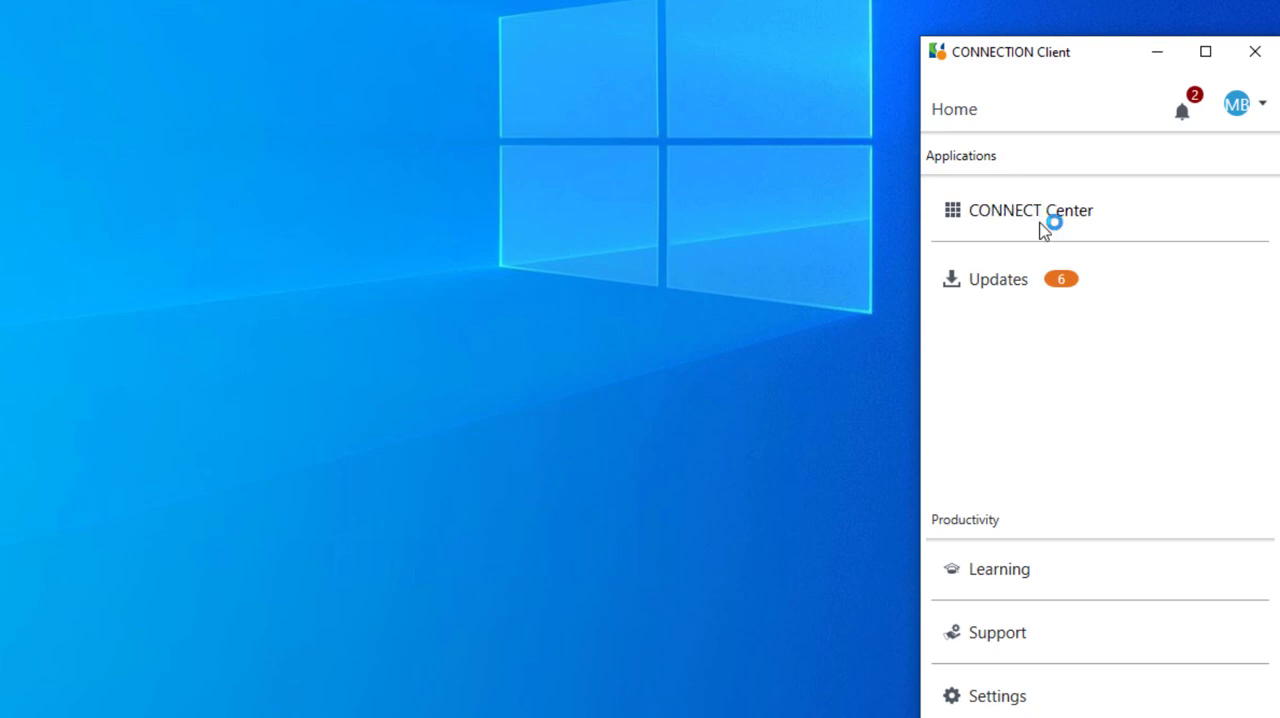
left_click(1032, 210)
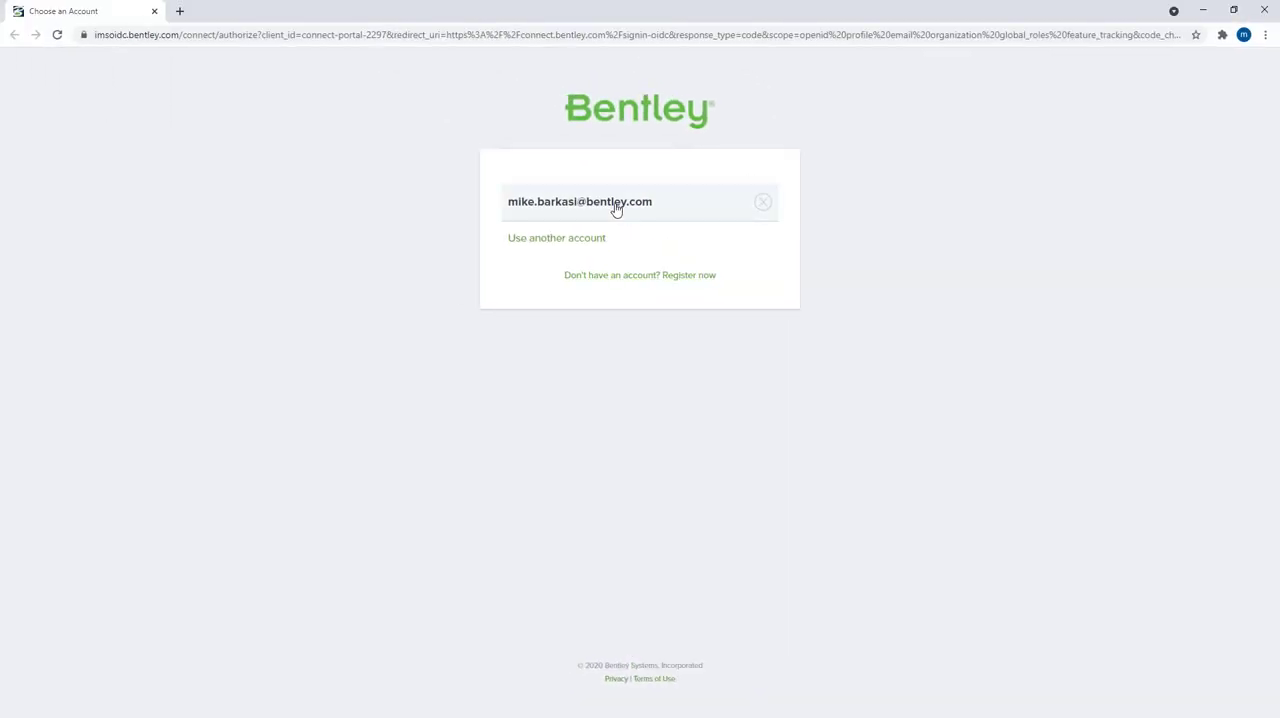
left_click(580, 200)
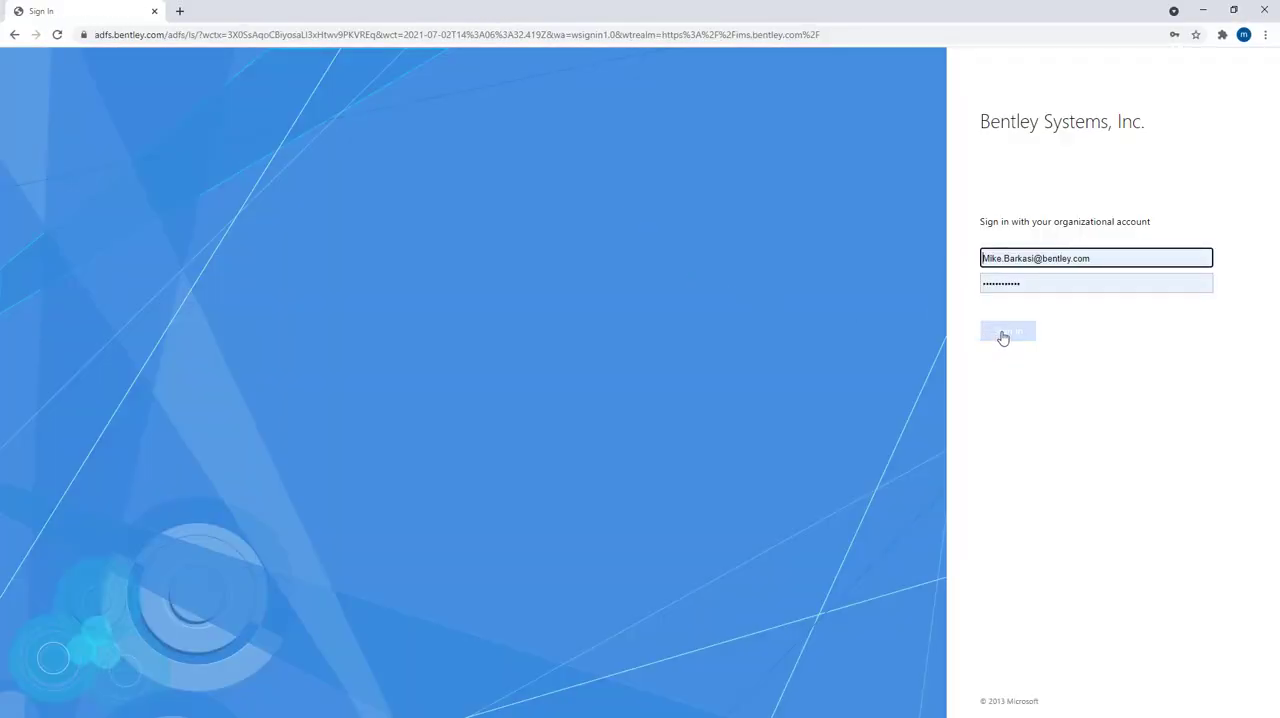
left_click(1008, 332)
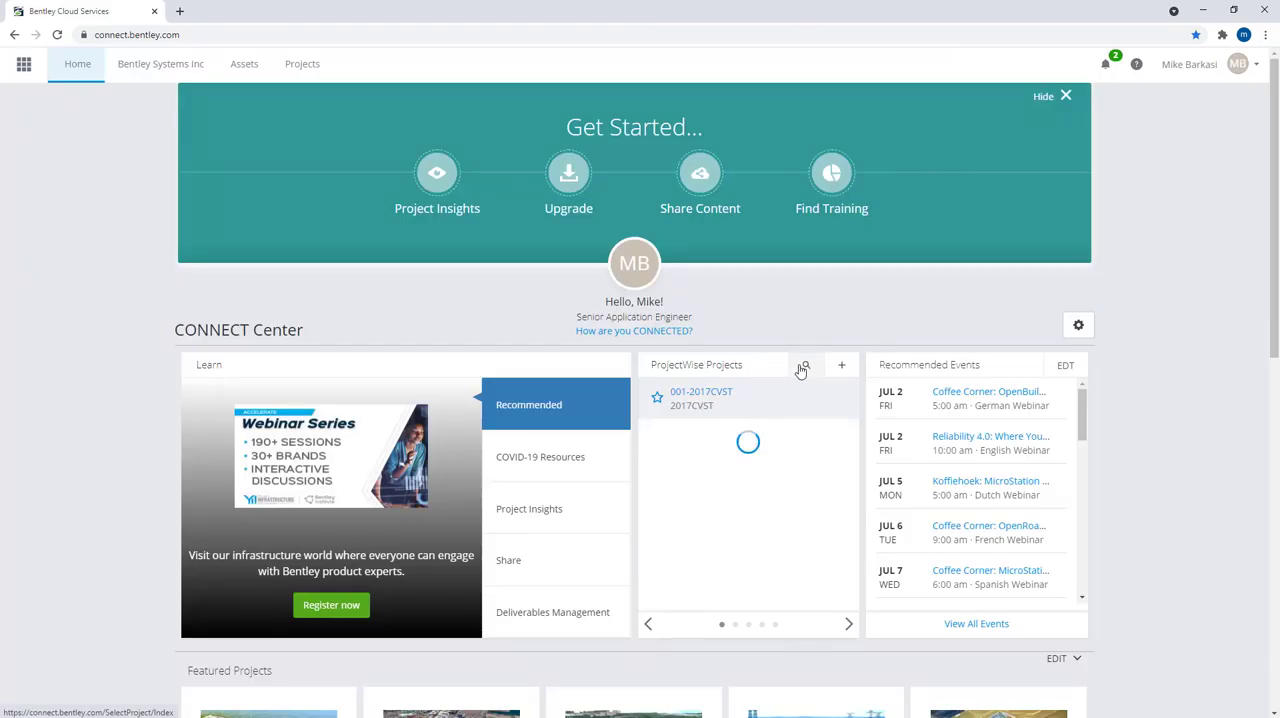
Open project 2017CVST and launch its ProjectWise ContextShare service.
left_click(302, 62)
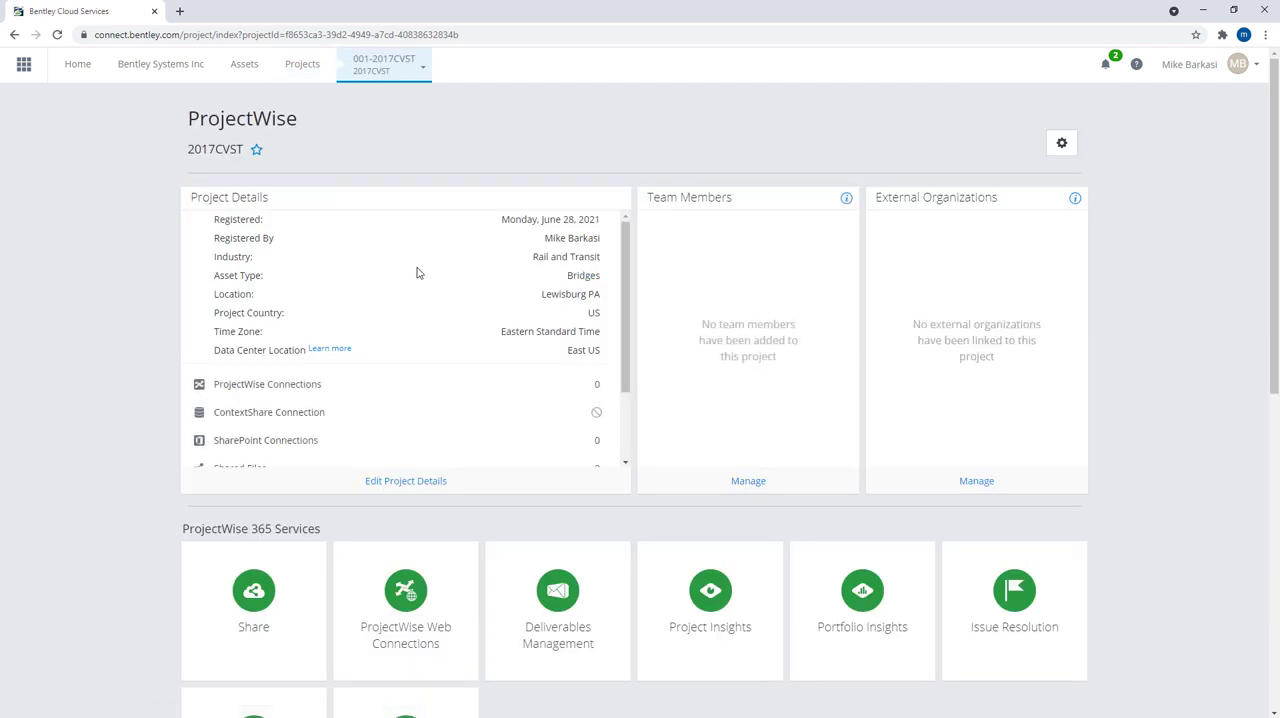
scroll("down", 3)
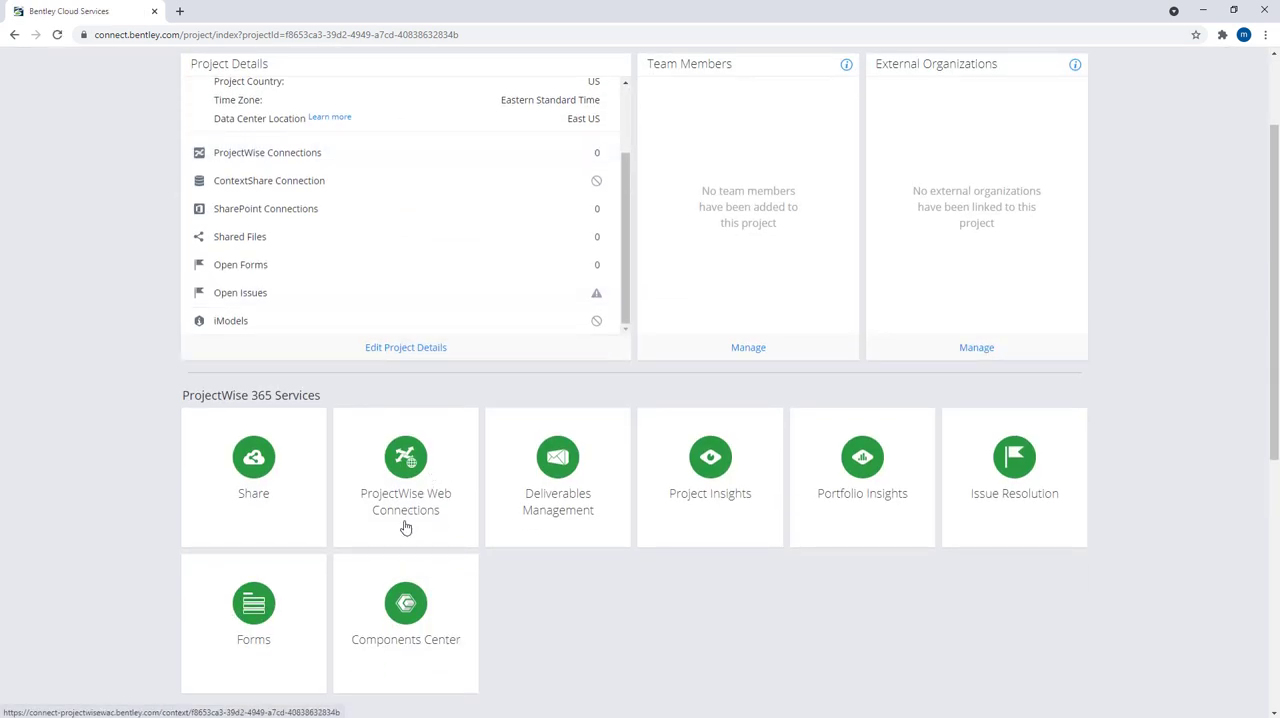
scroll("down", 3)
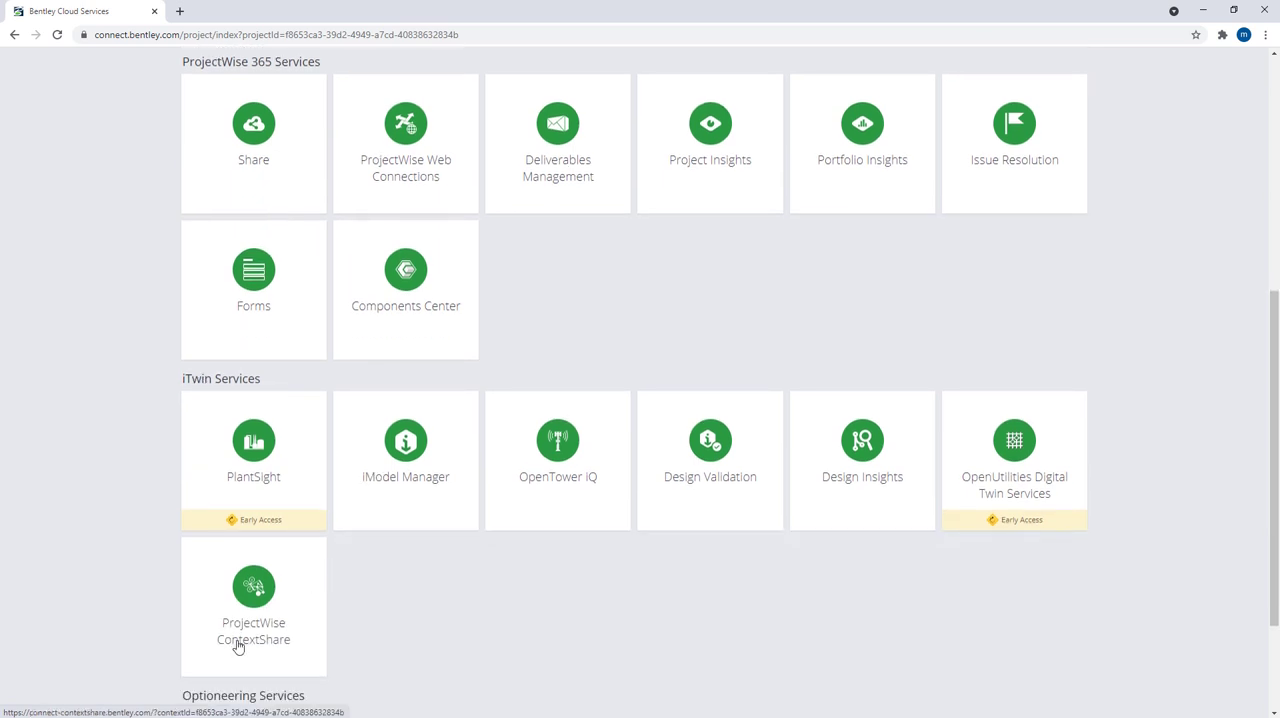
mouse_move(248, 632)
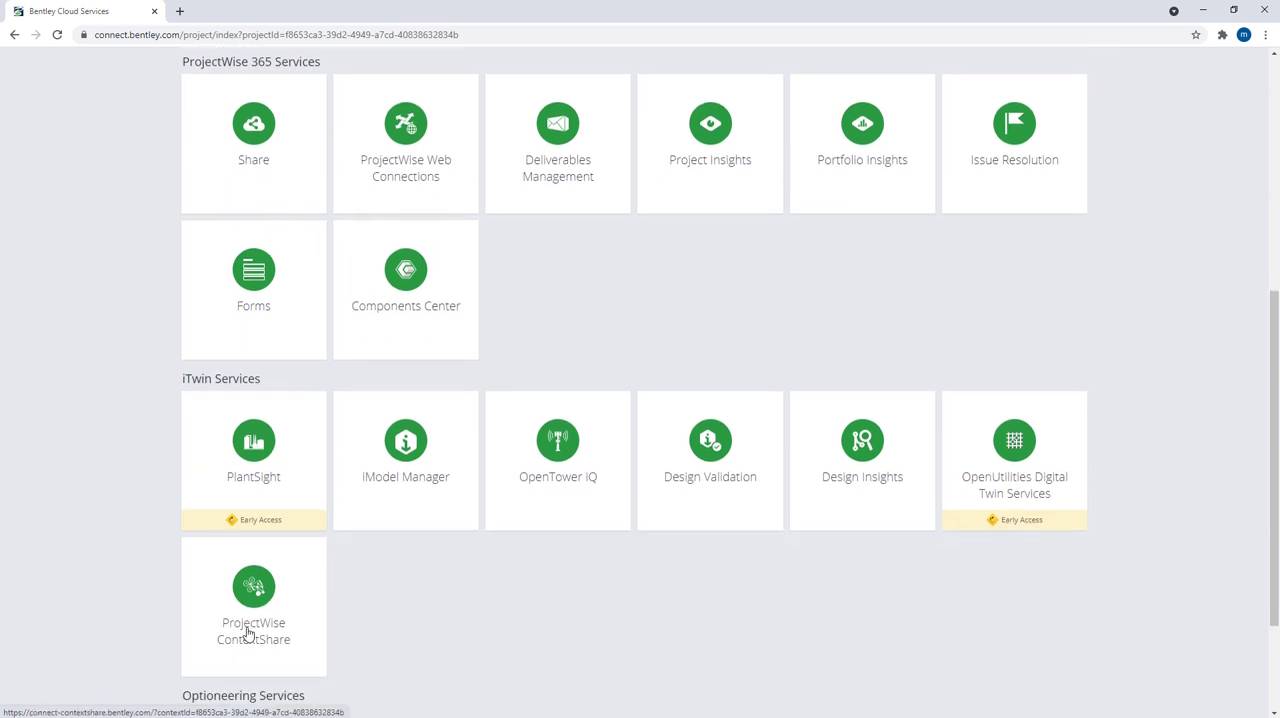
left_click(252, 600)
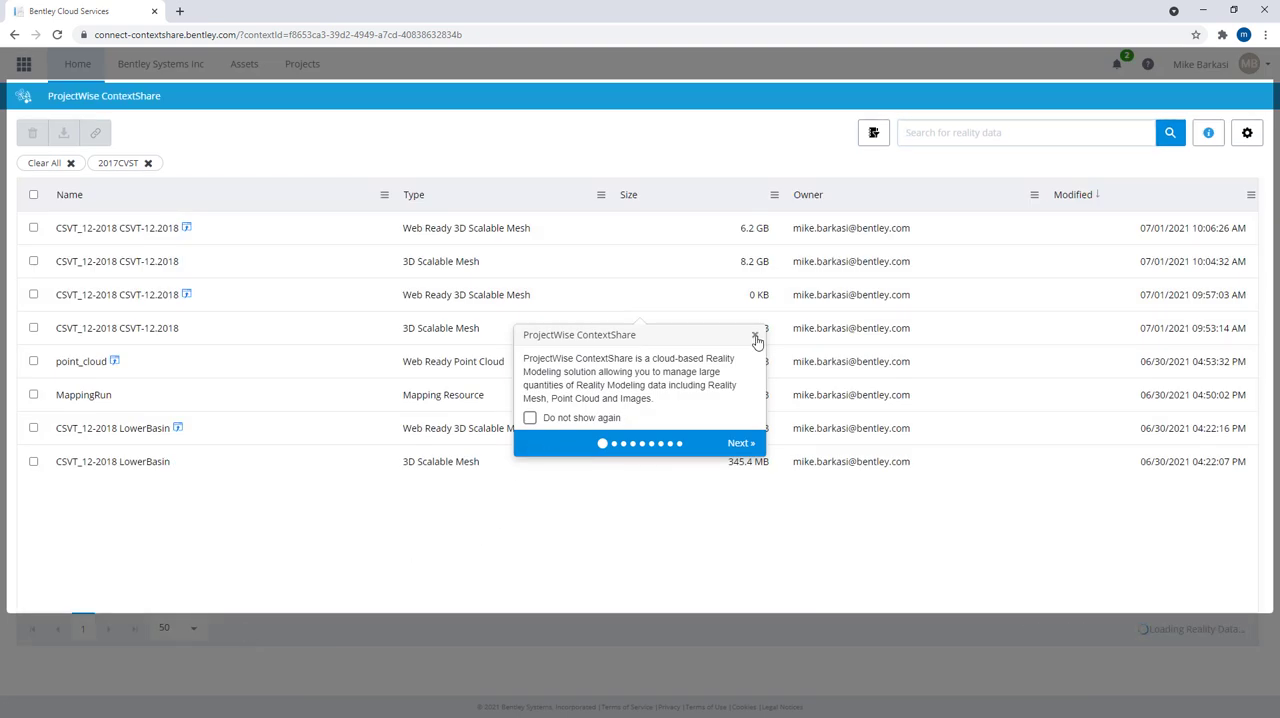
Dismiss the tour and open the CSVT_12-2018 LowerBasin web-ready mesh in the viewer.
left_click(756, 340)
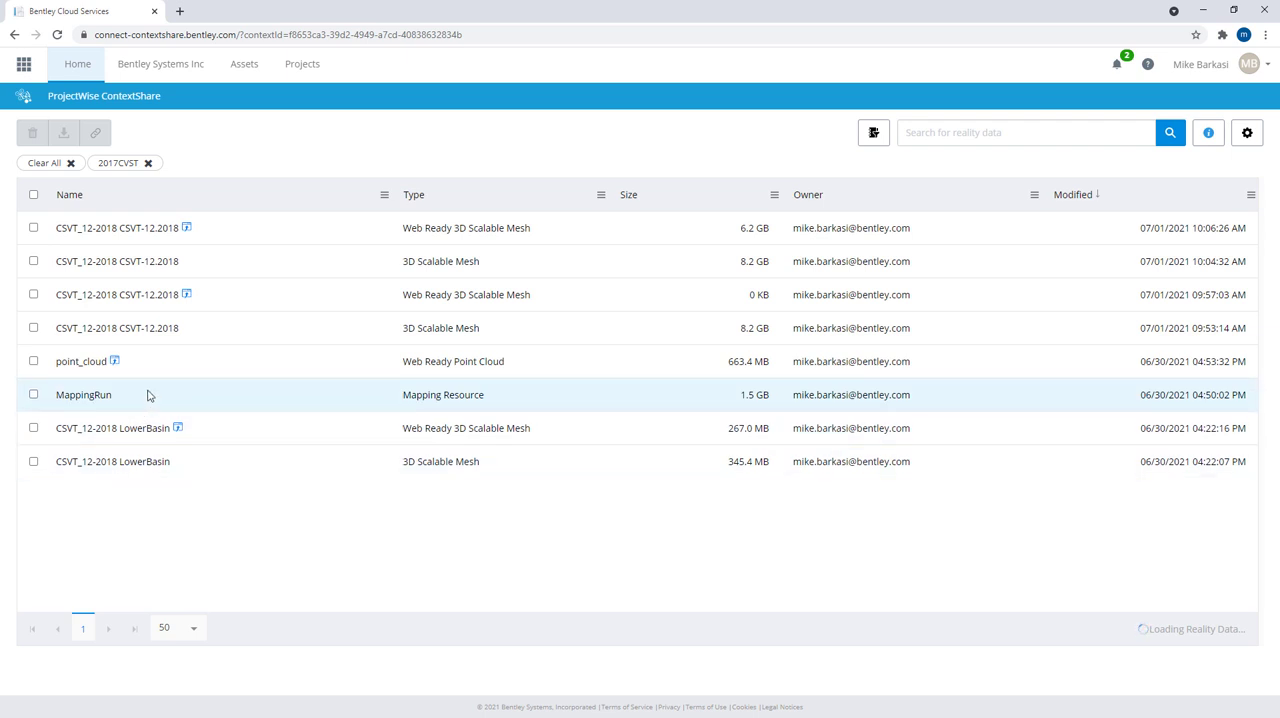
mouse_move(164, 434)
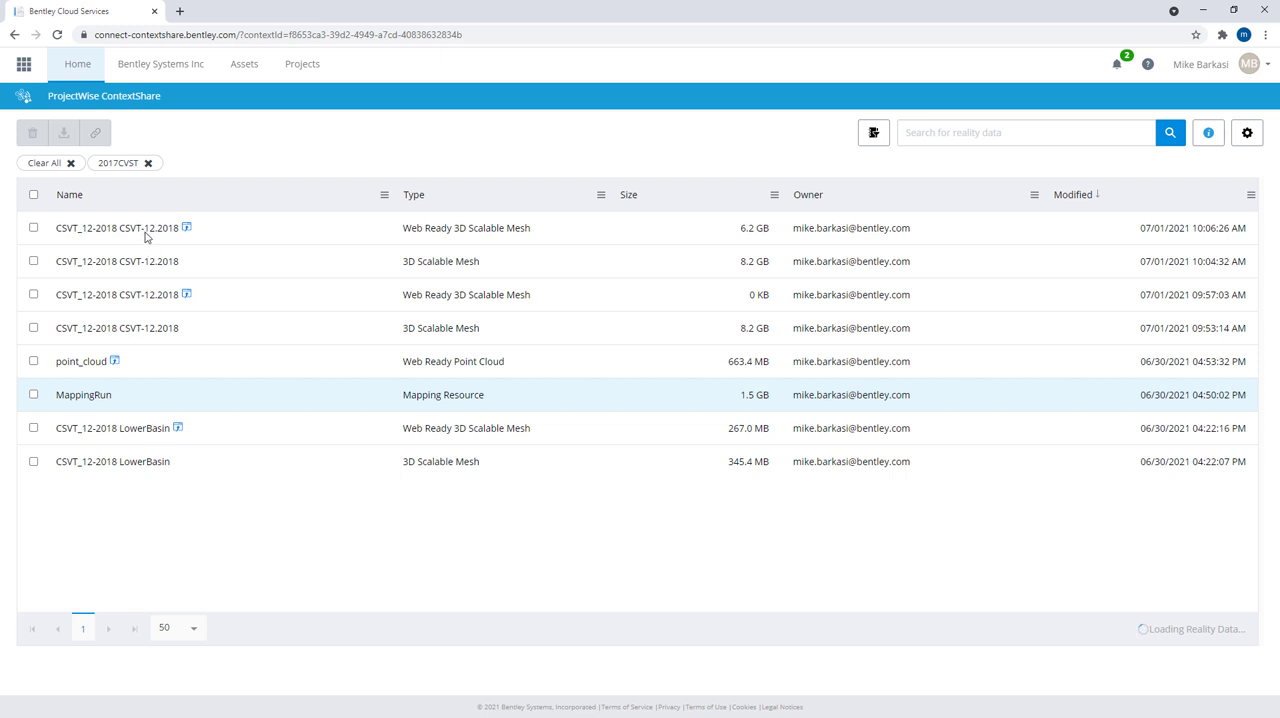
mouse_move(136, 350)
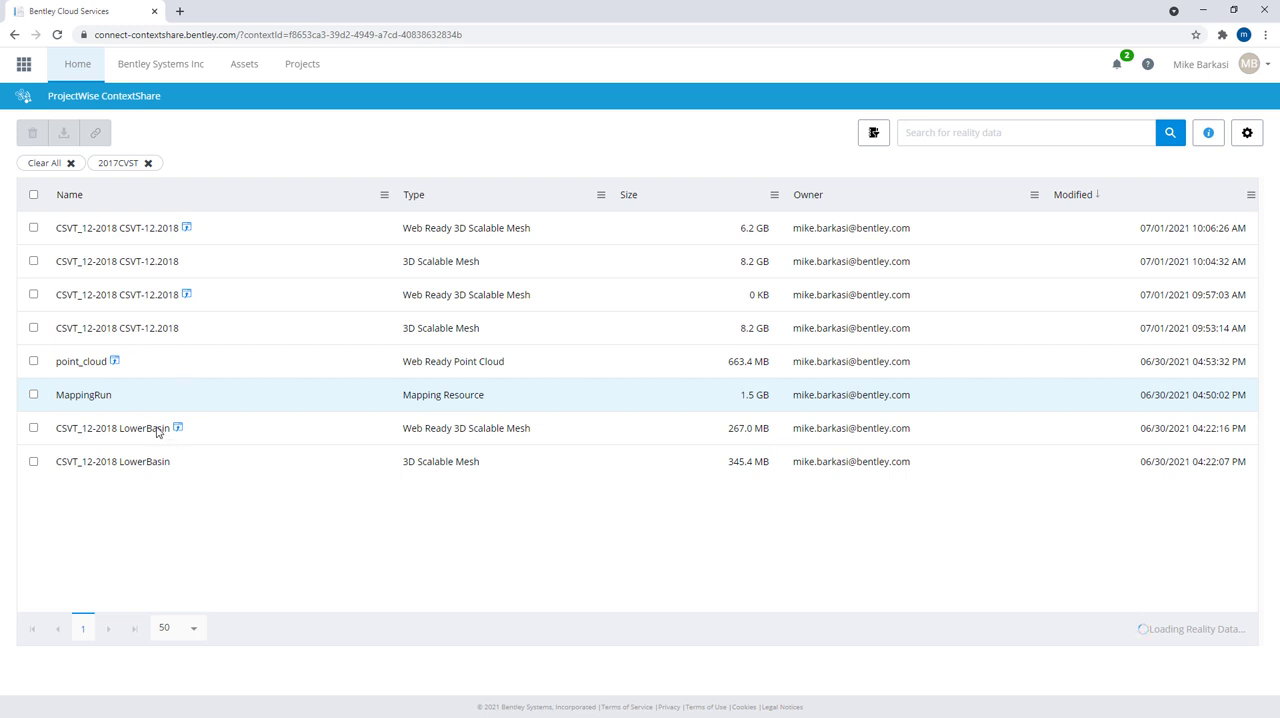
mouse_move(110, 368)
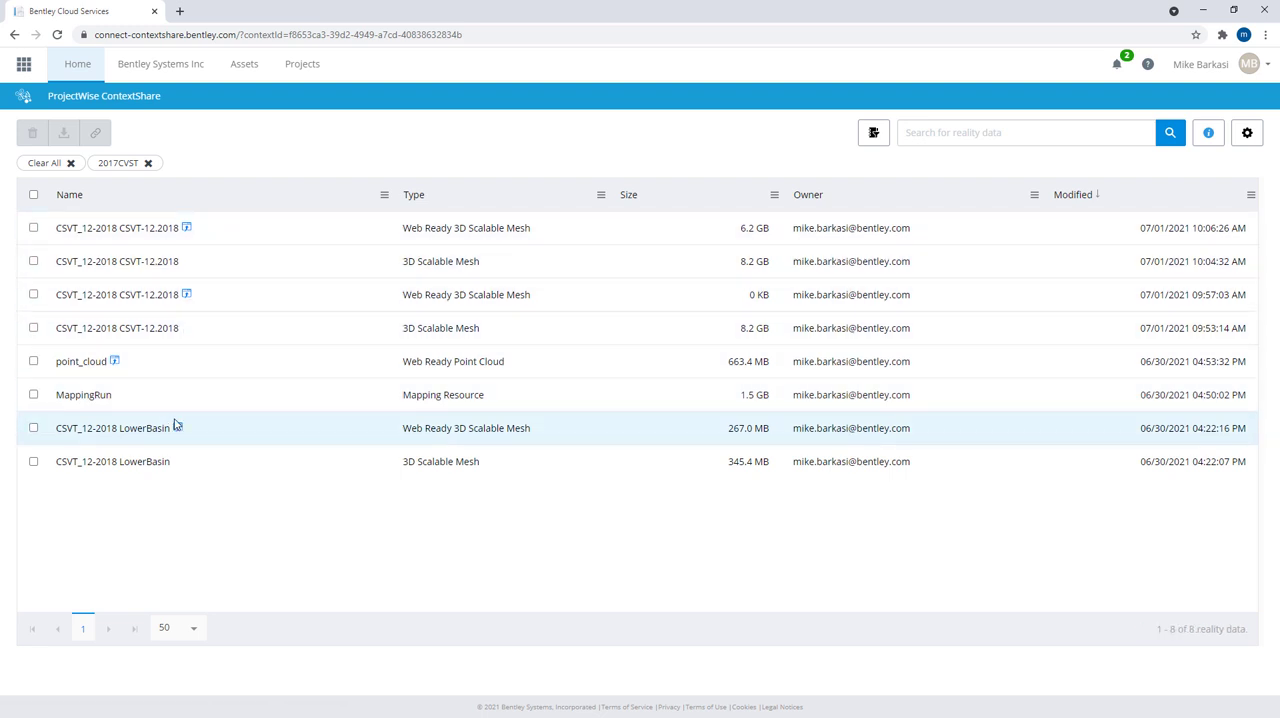
double_click(112, 428)
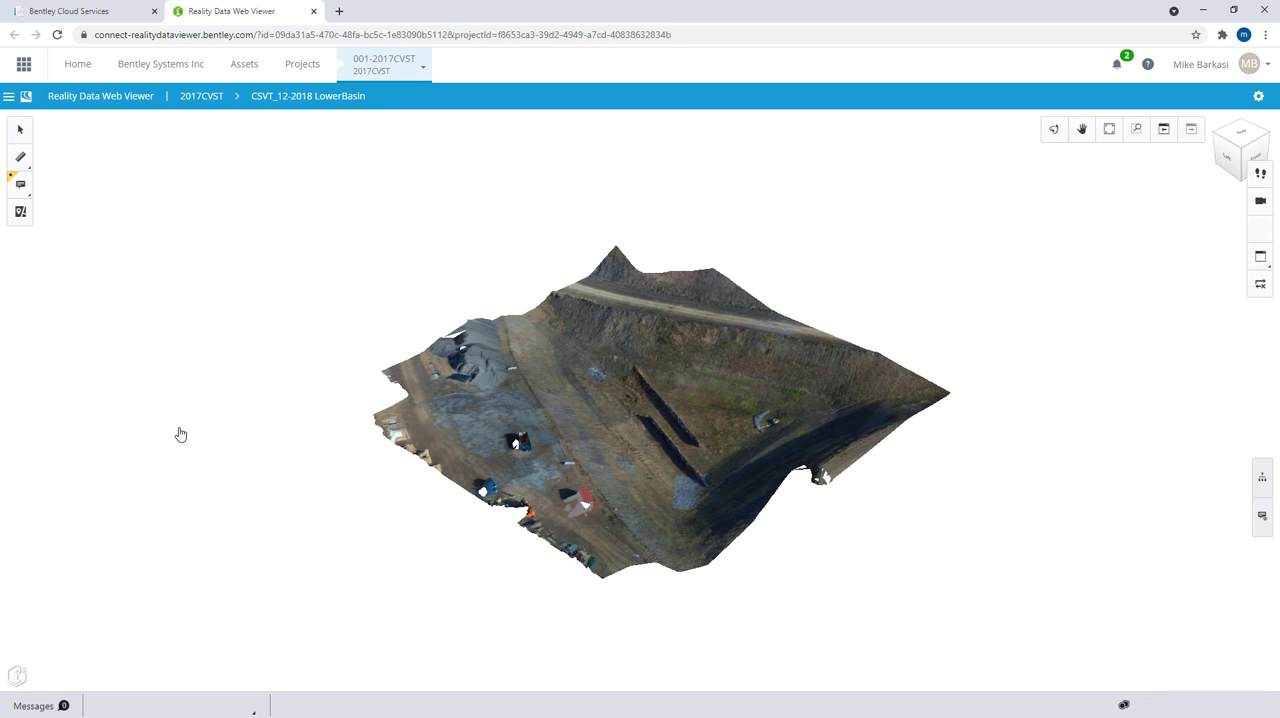
mouse_move(838, 424)
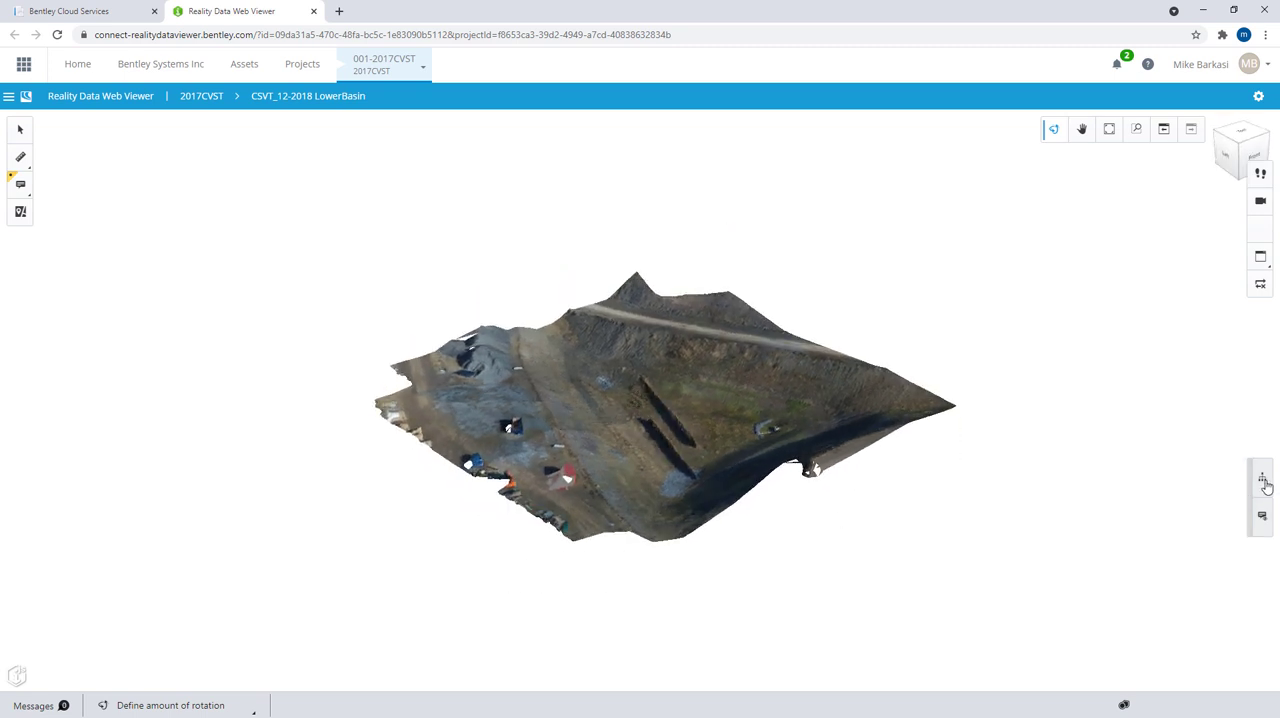
Enable Orbit photo navigation from the Model panel for the LowerBasin scene.
left_click(1260, 480)
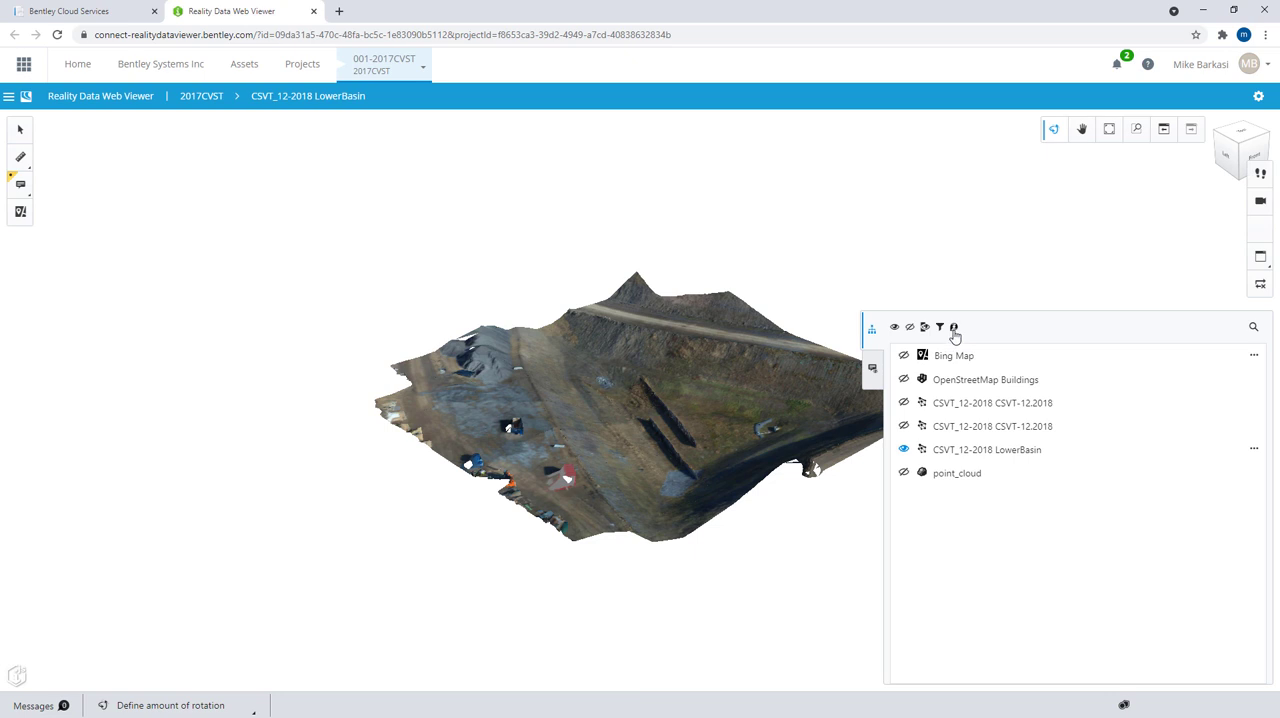
mouse_move(952, 328)
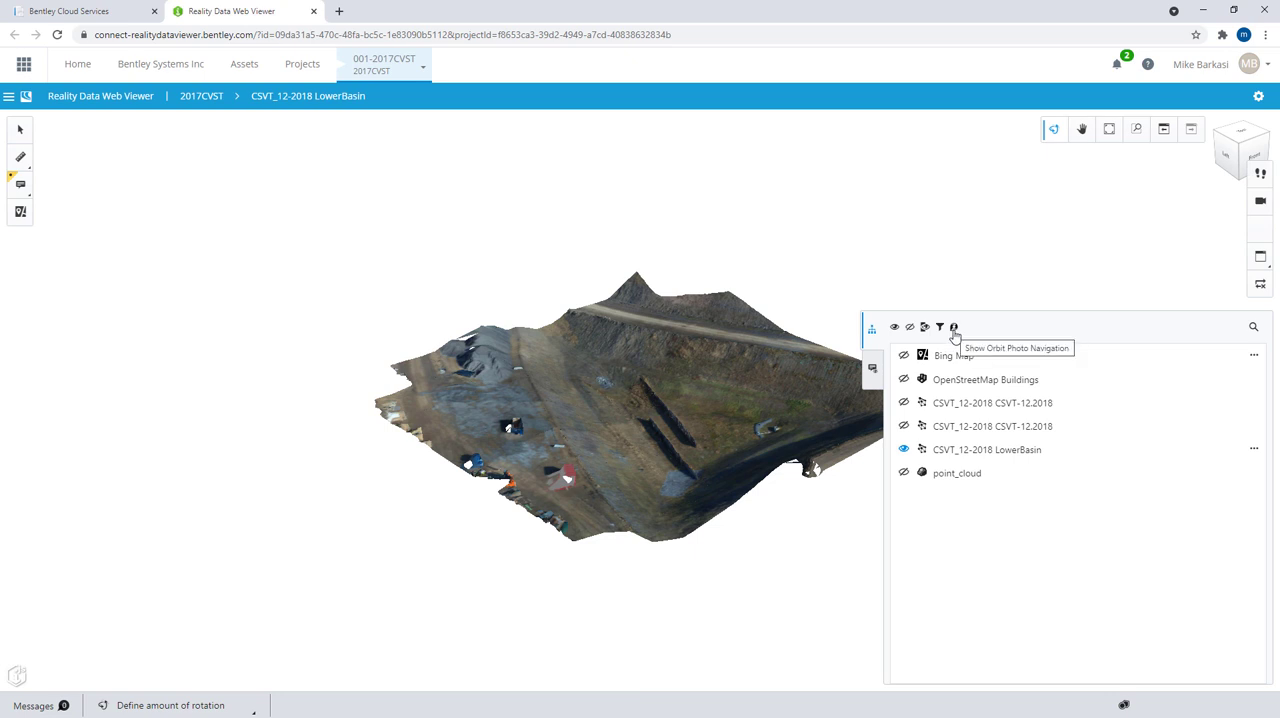
left_click(952, 328)
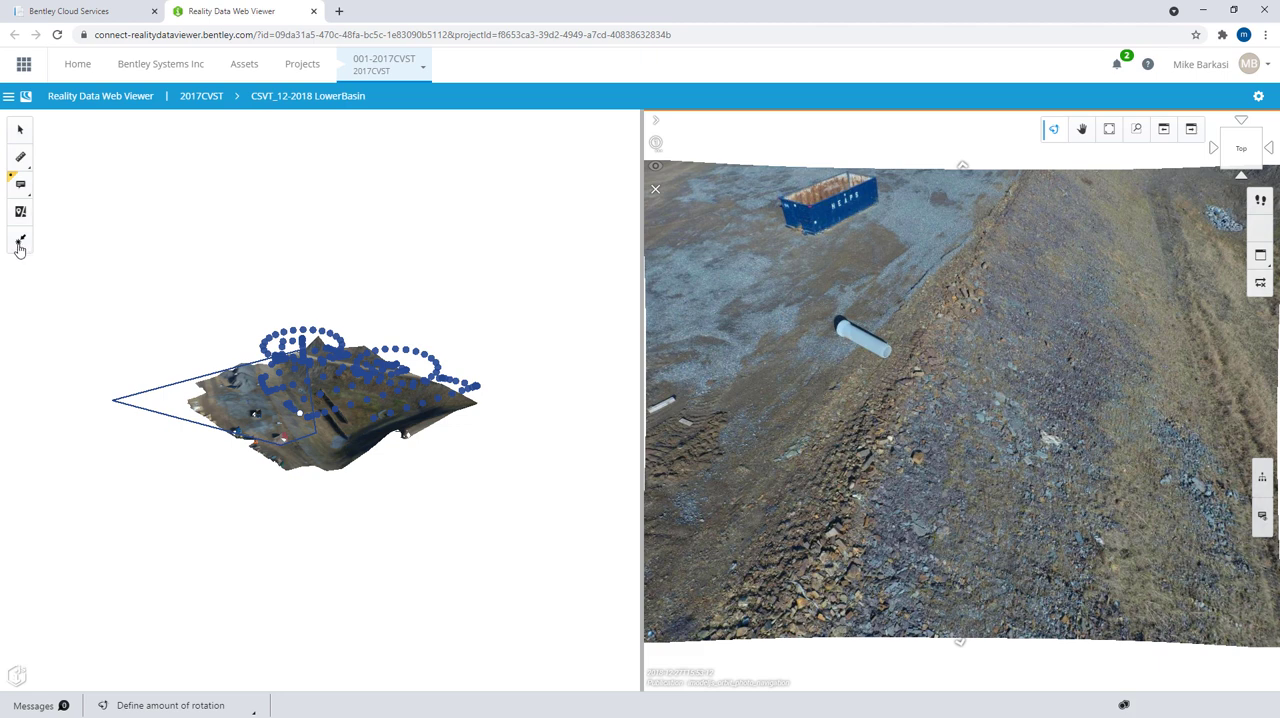
Use Identify focus position on a mesh spot to show its drone photo, then reopen the models list.
left_click(20, 240)
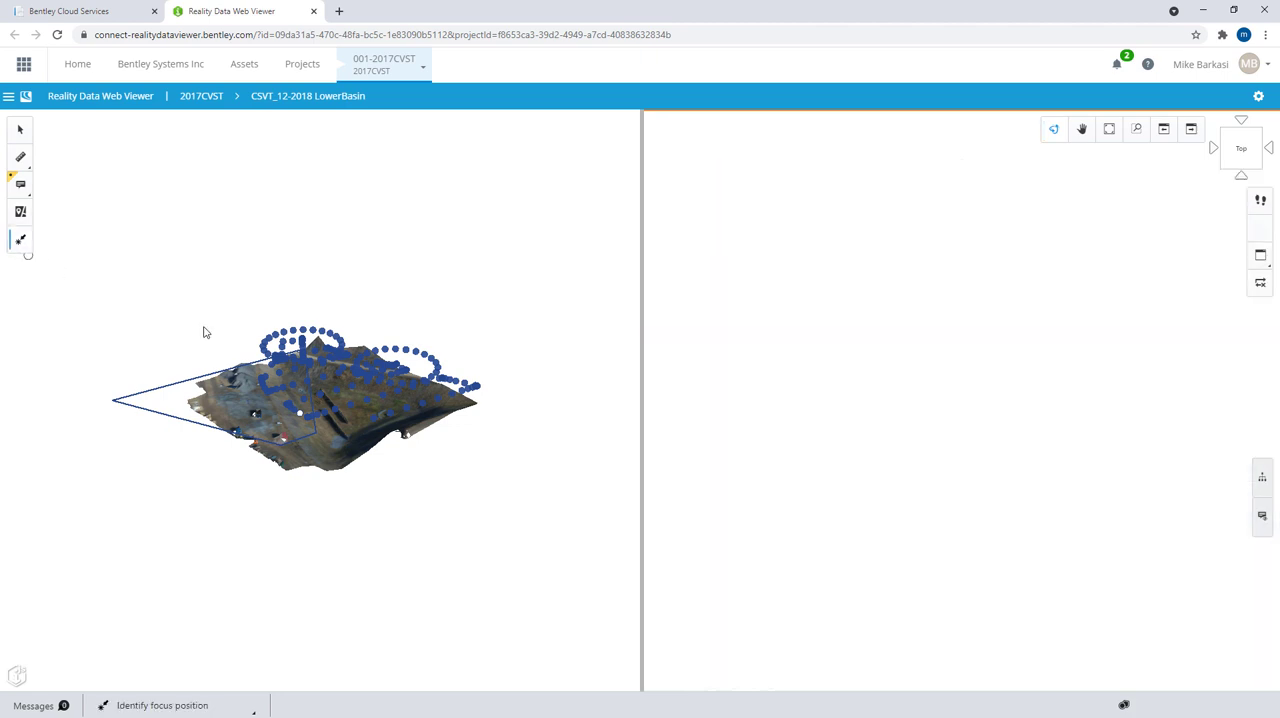
left_click(328, 378)
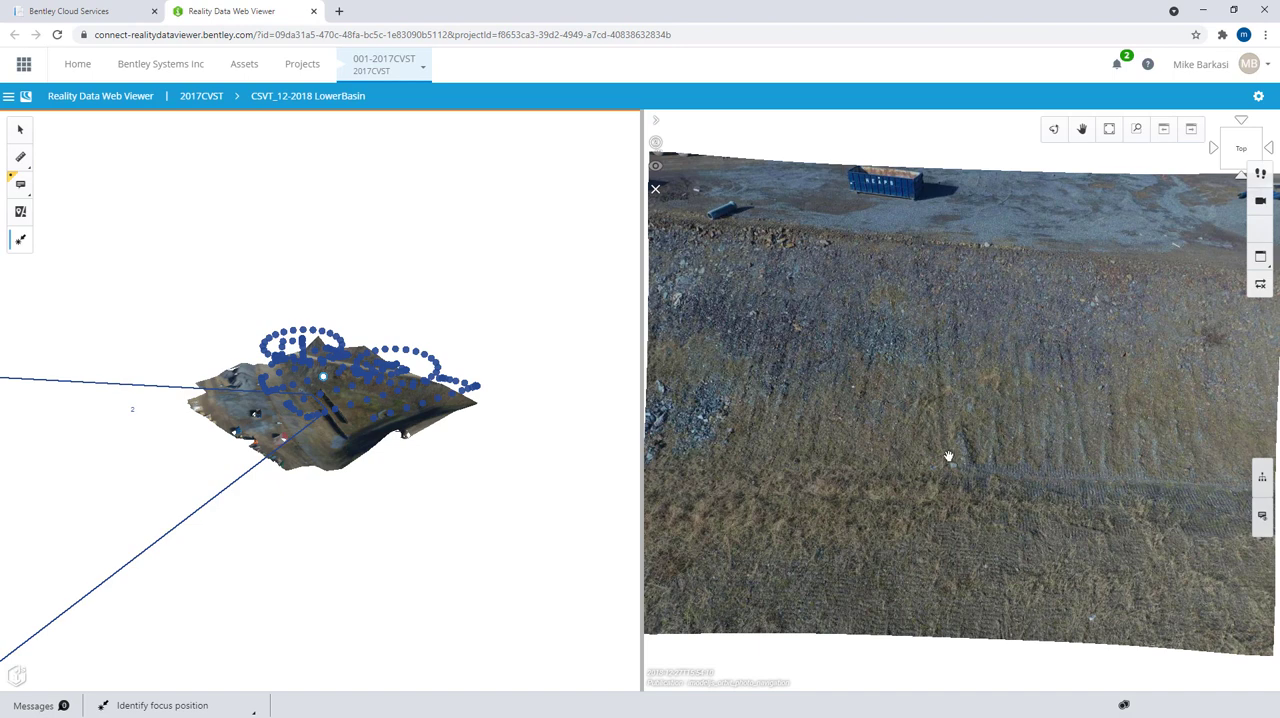
mouse_move(1000, 536)
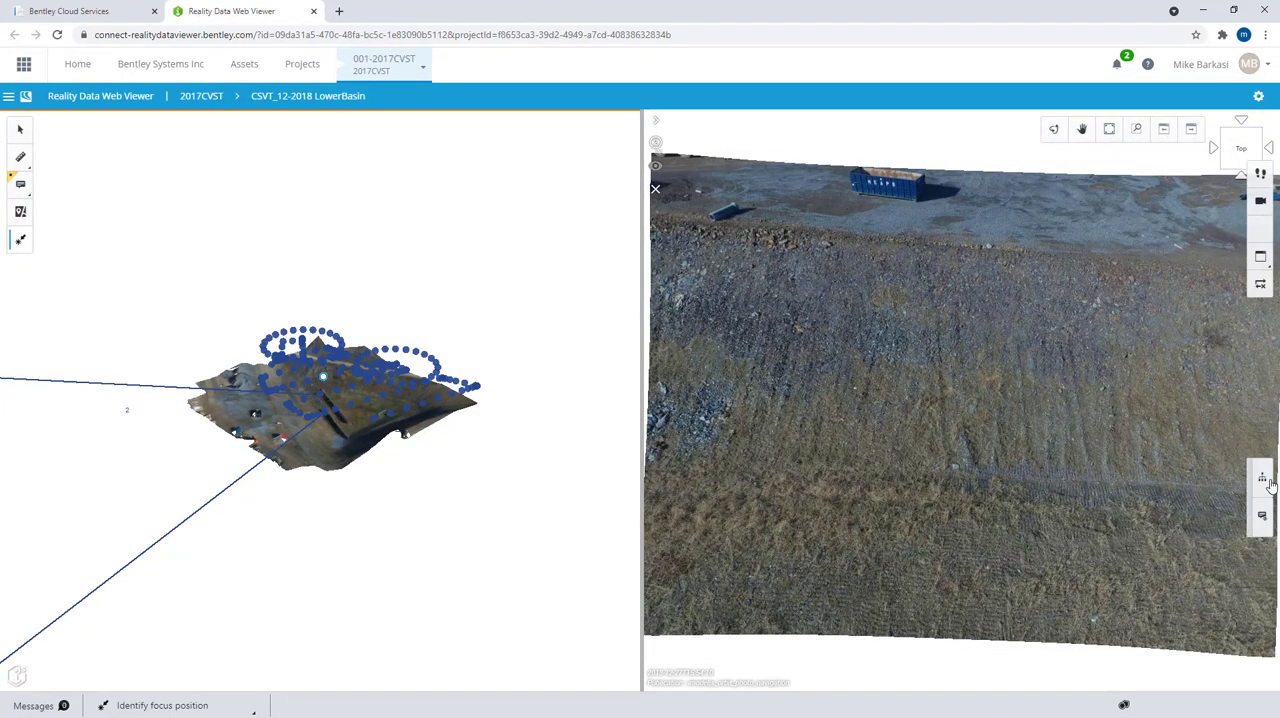
left_click(1260, 478)
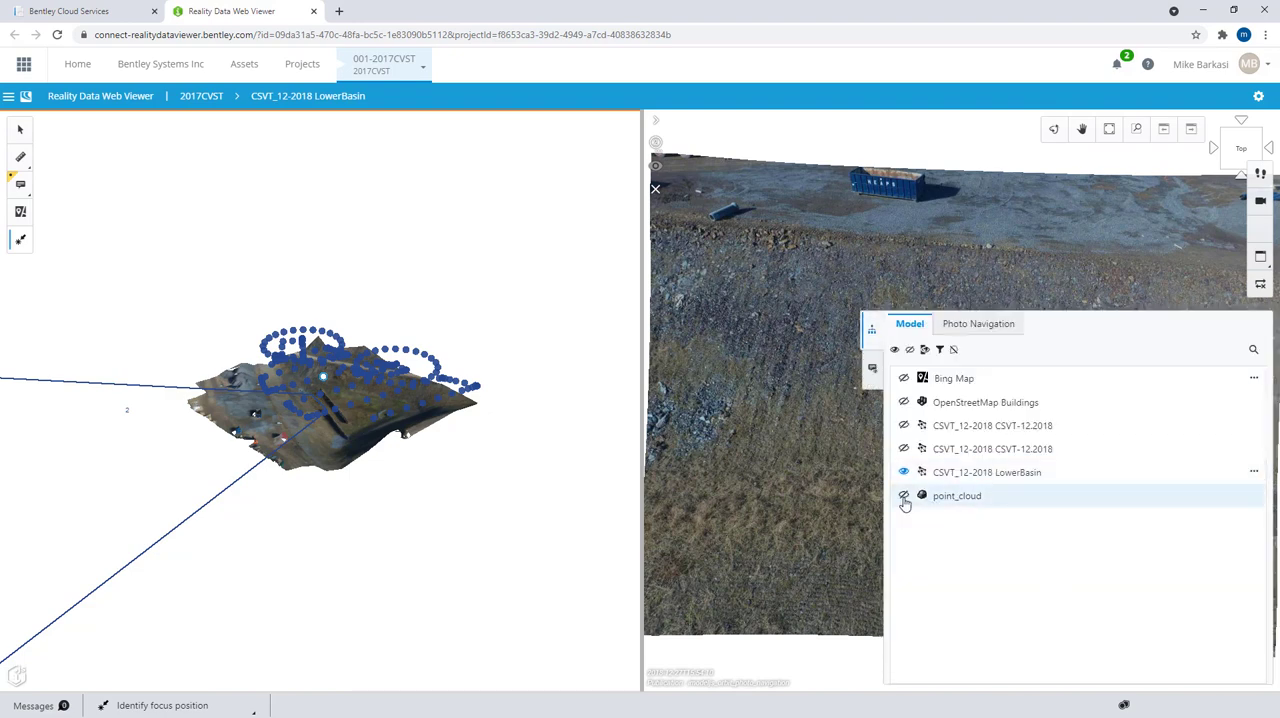
Switch on visibility of the point_cloud and CSVT_12-2018 mesh alongside the LowerBasin model.
left_click(904, 496)
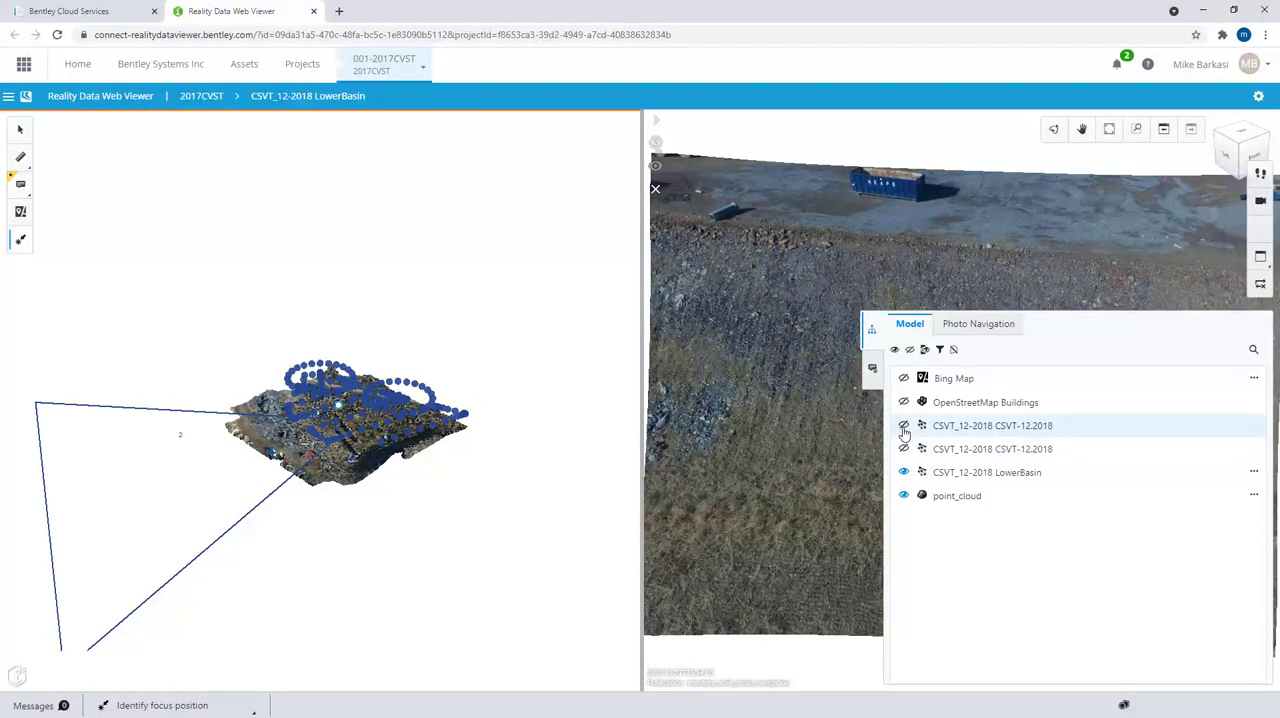
left_click(904, 426)
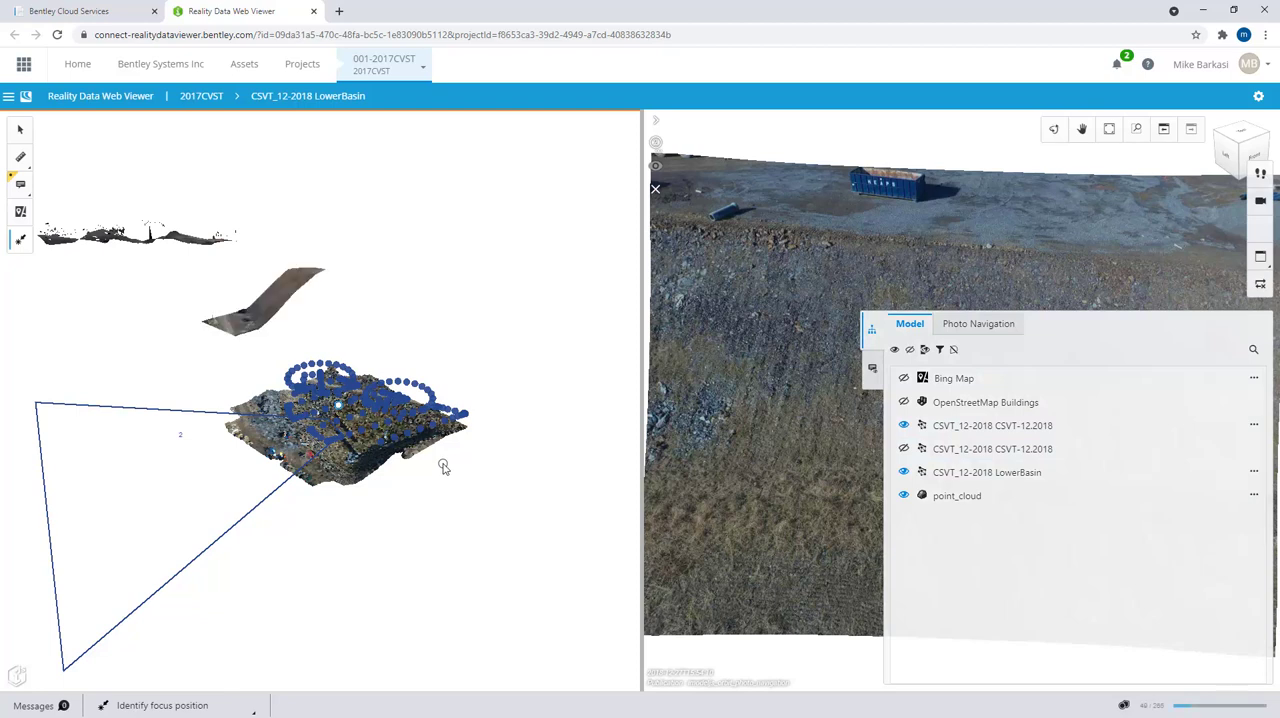